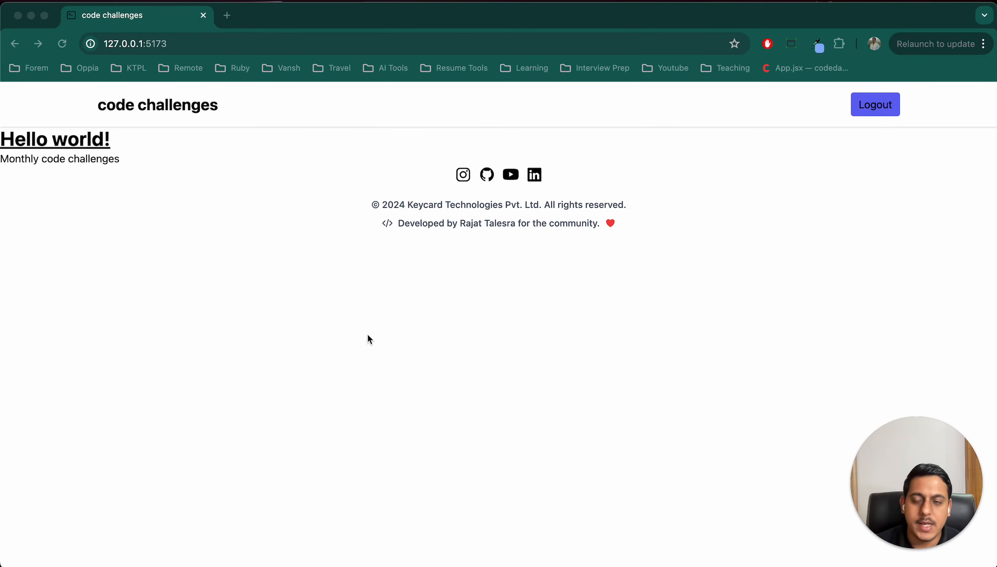
mouse_move(364, 341)
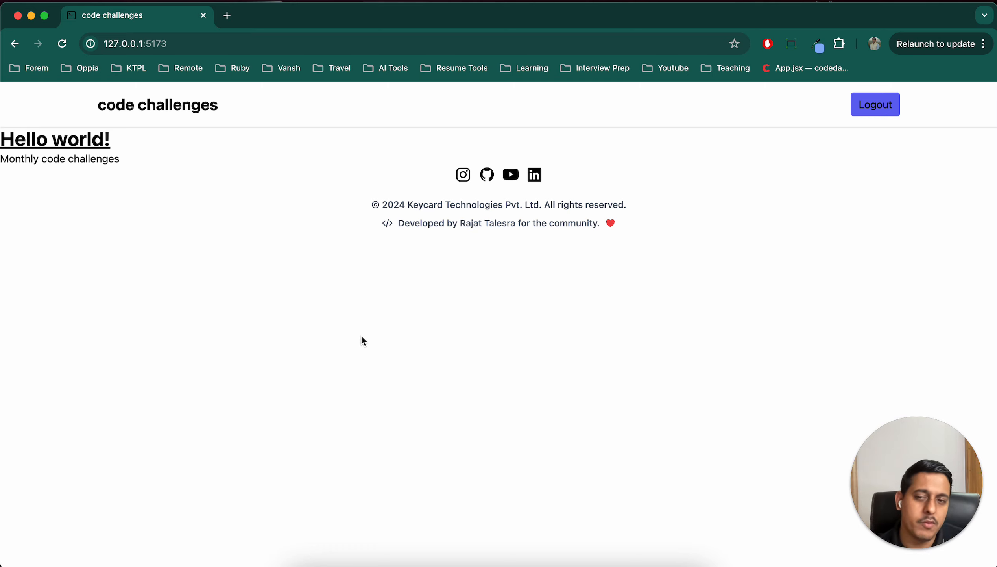
mouse_move(437, 337)
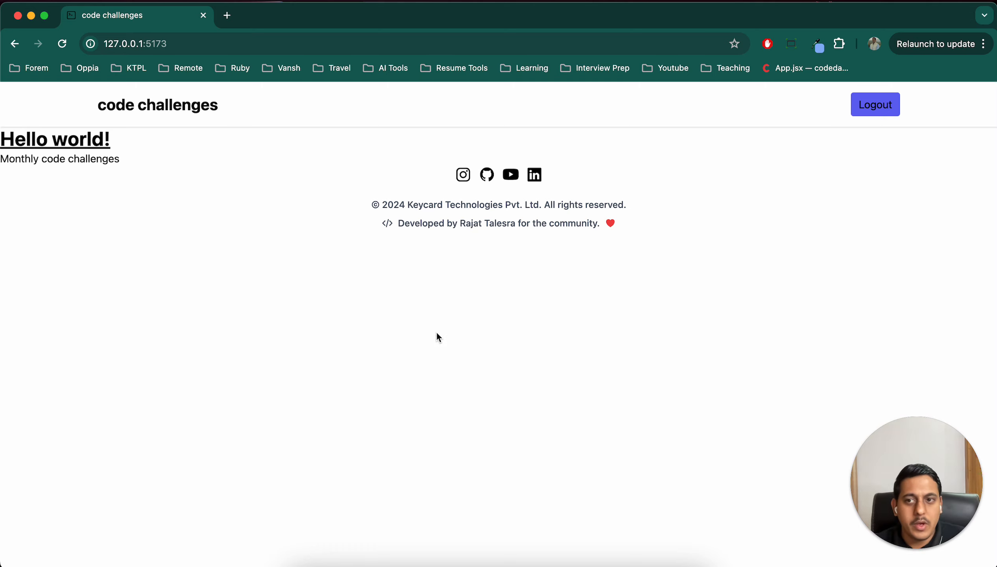
mouse_move(515, 394)
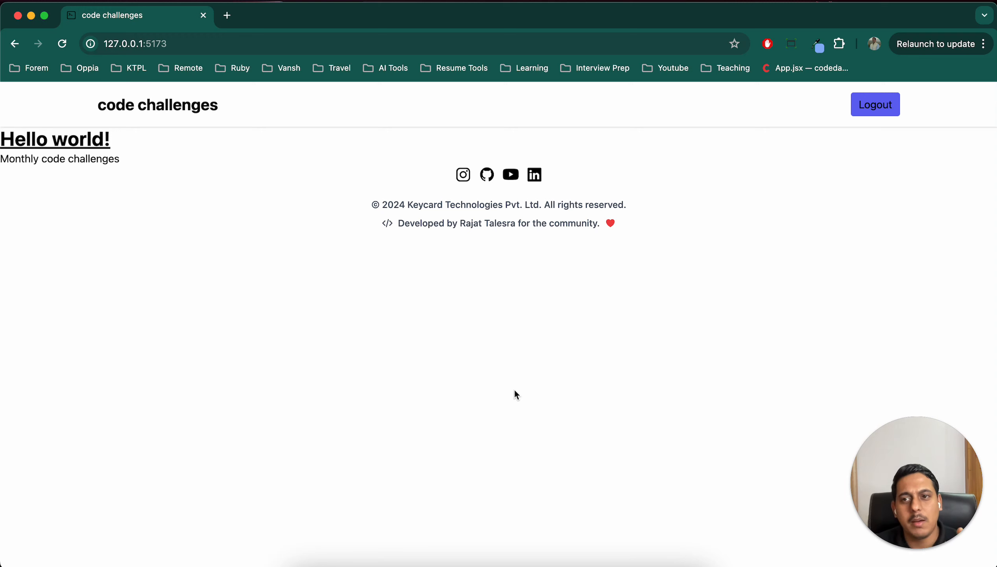
mouse_move(518, 378)
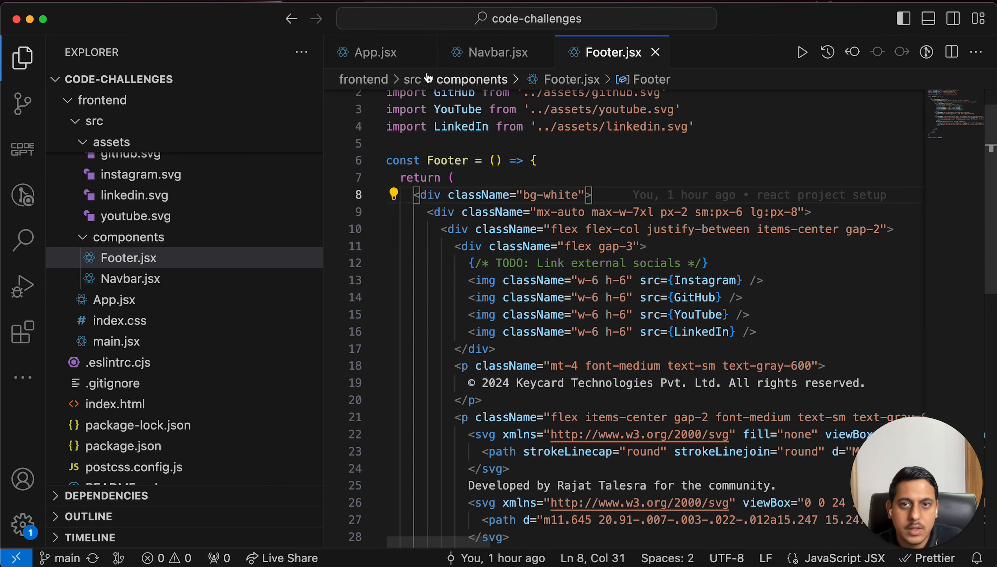
mouse_move(677, 53)
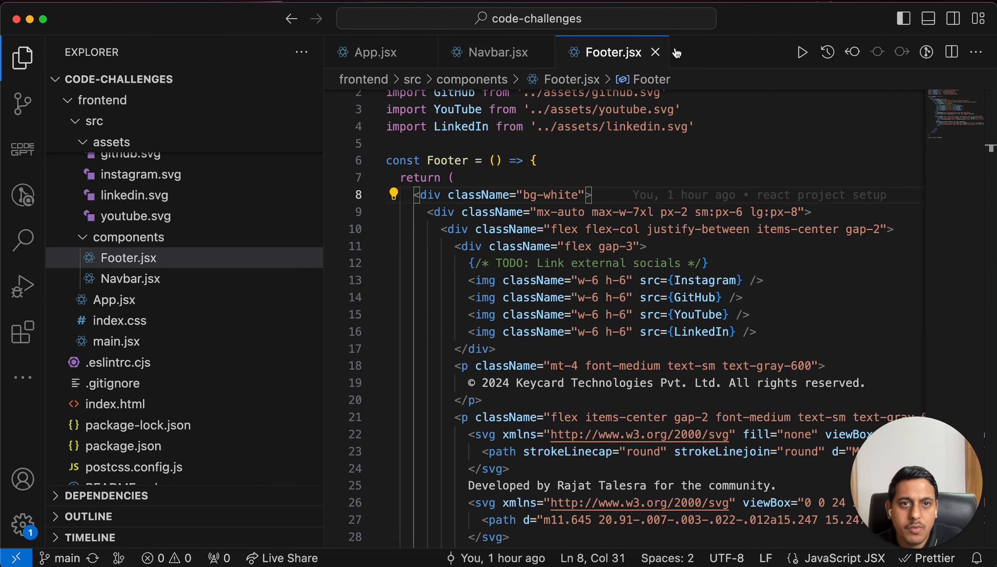
Delete the Navbar and Footer comment lines in App.jsx and create components/Features.jsx.
left_click(375, 52)
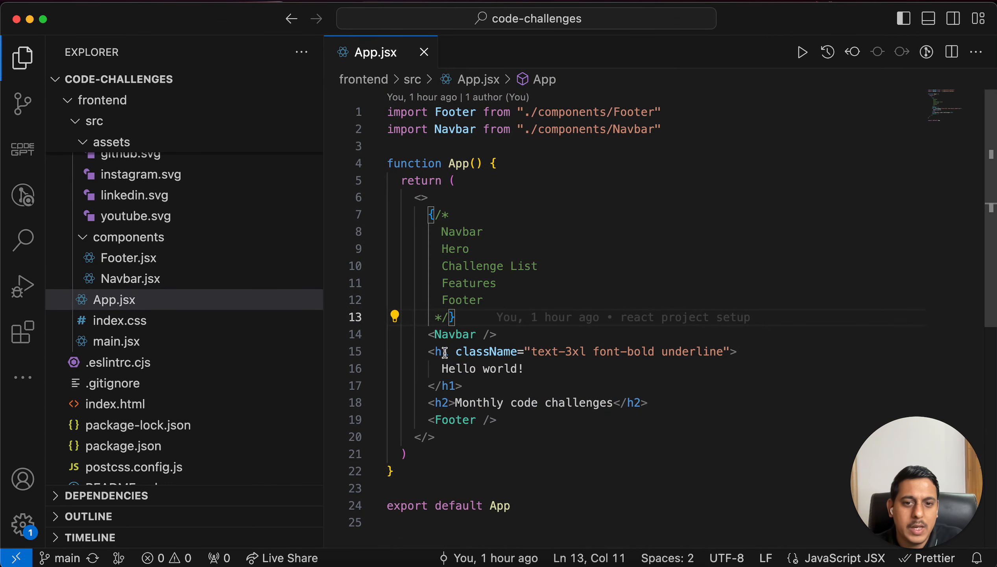
double_click(455, 419)
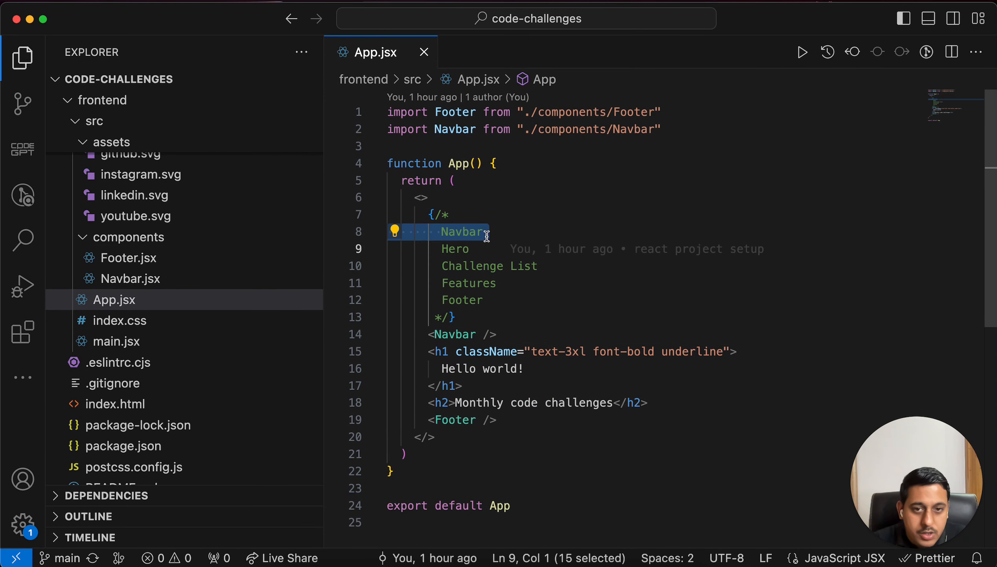
key("Backspace")
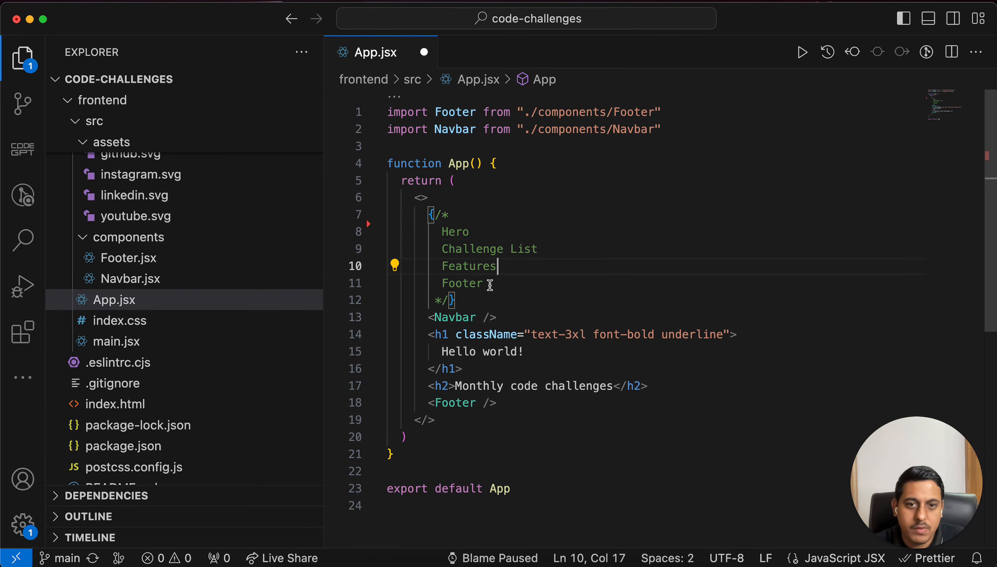
double_click(469, 266)
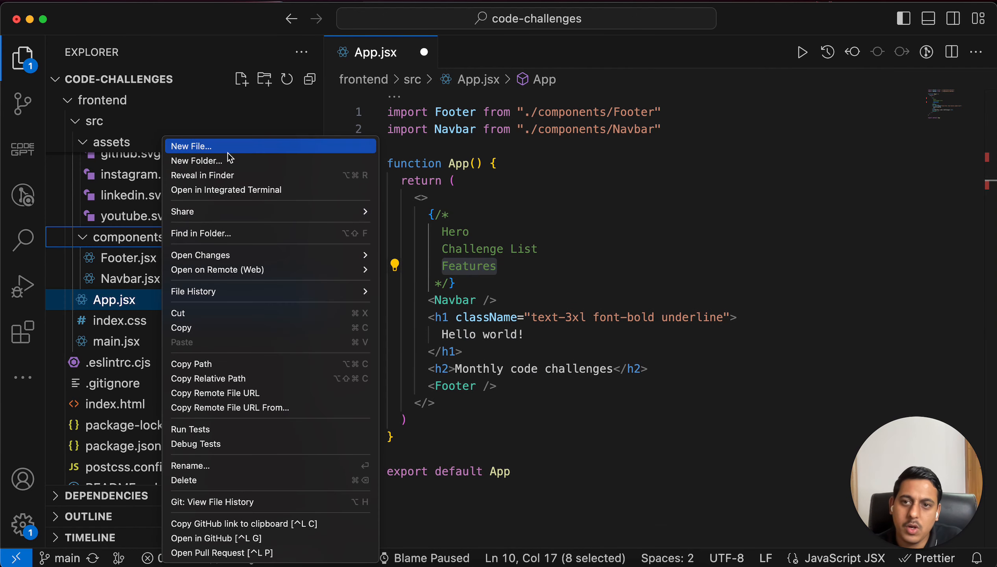
left_click(188, 146)
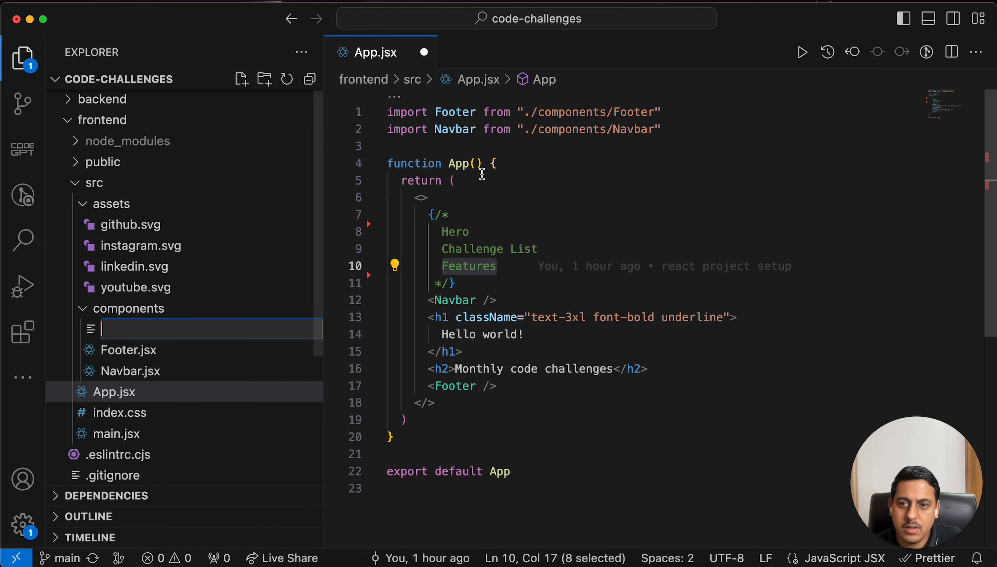
type("Features.jsx")
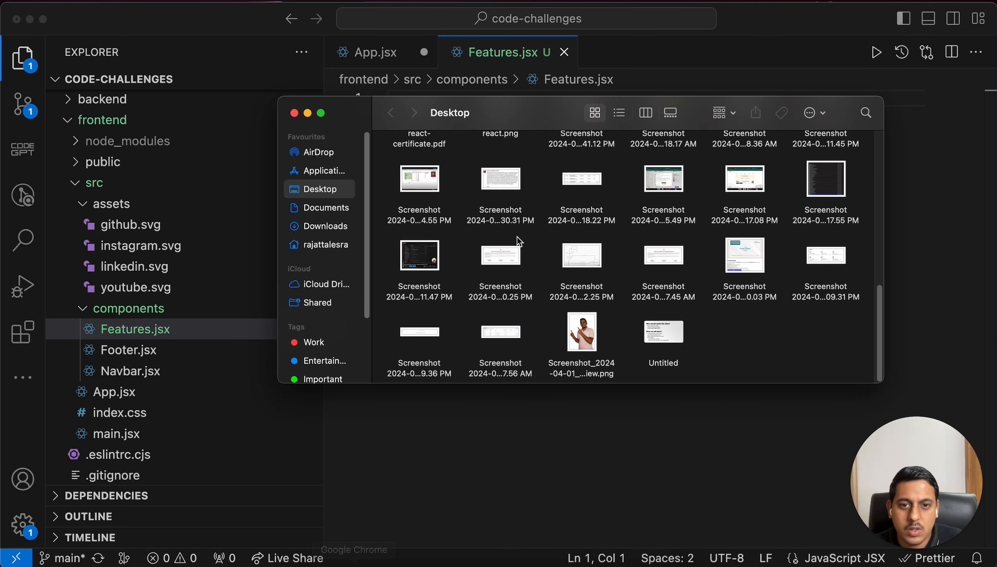
Open the latest Desktop screenshot of the Incentives design and close the Desktop folder window.
left_click(826, 255)
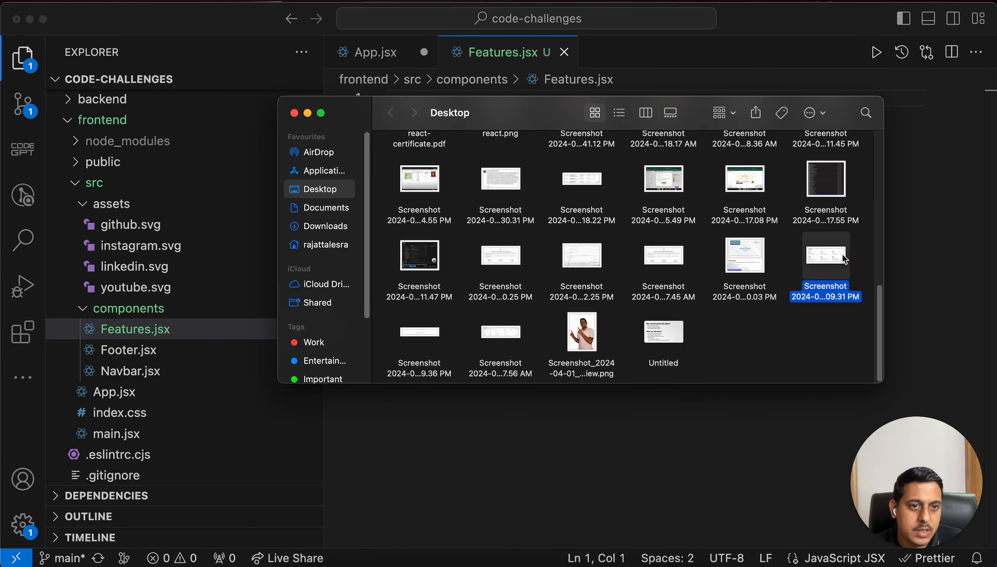
double_click(825, 256)
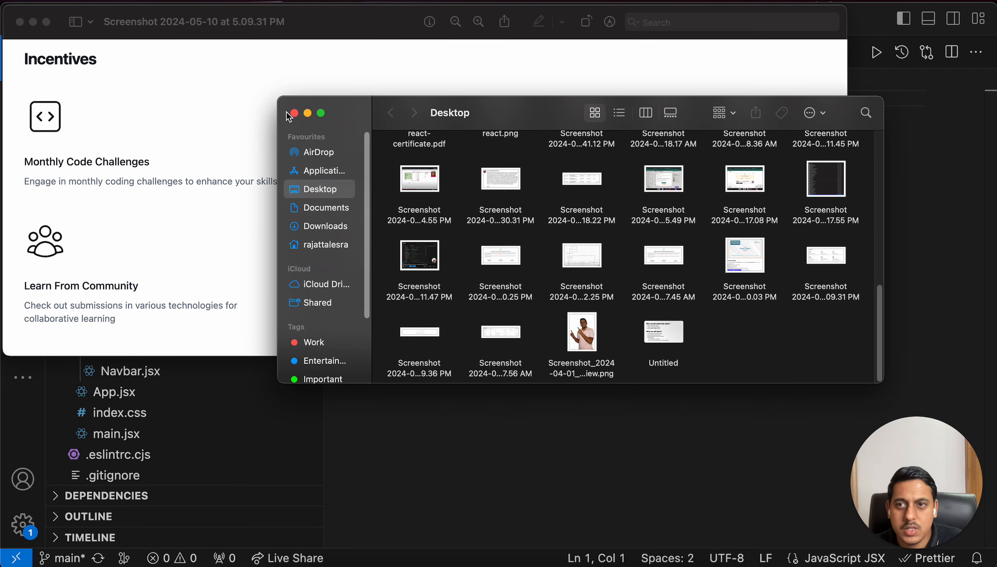
left_click(286, 113)
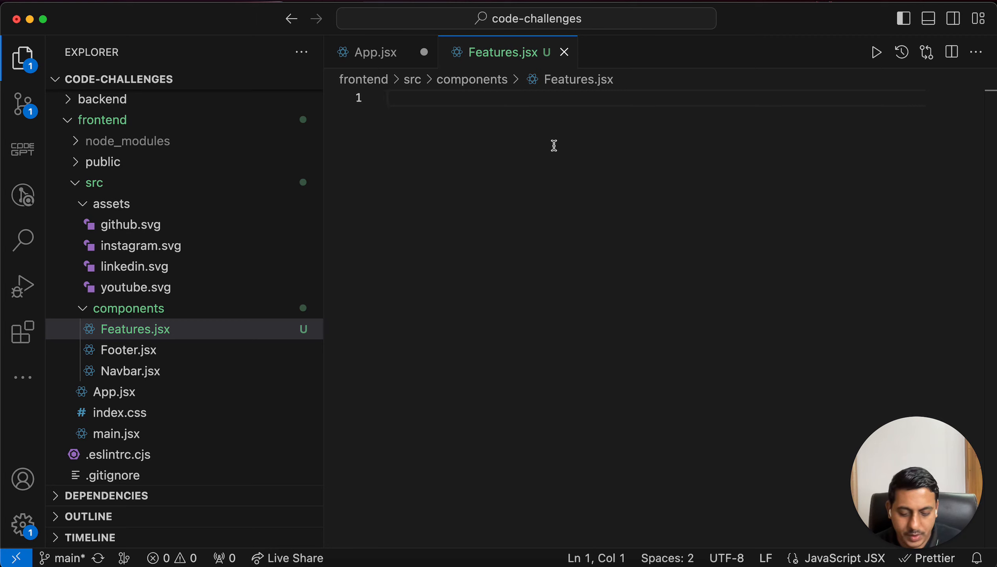
Write const Features = () => { return () } with export default Features.
type("const")
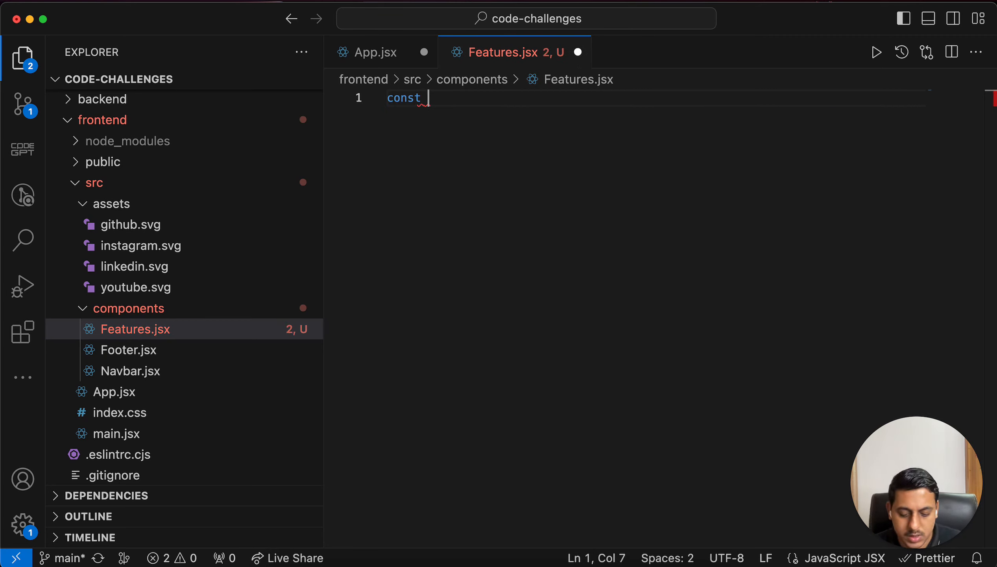
type("Features")
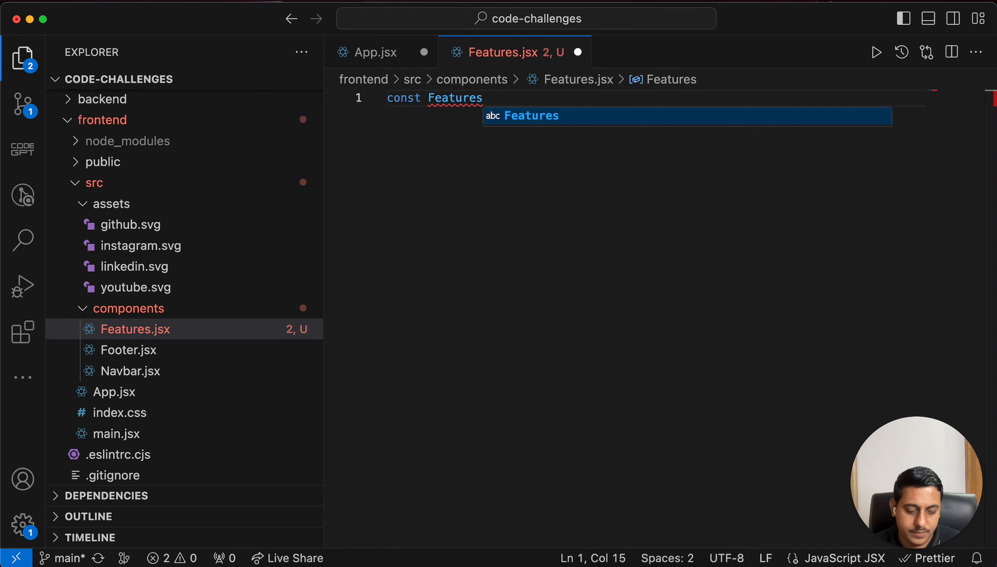
type("= () =>")
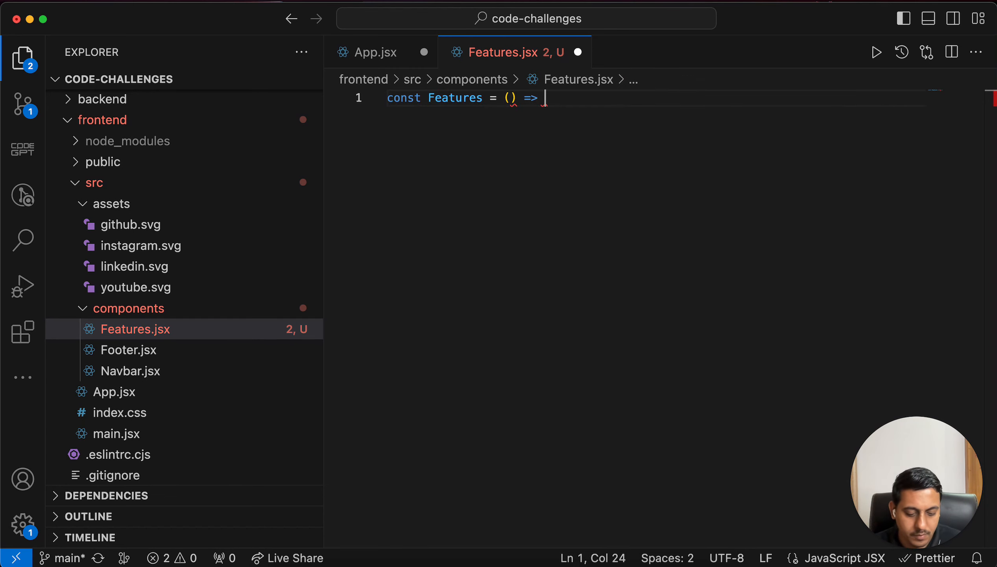
type("{")
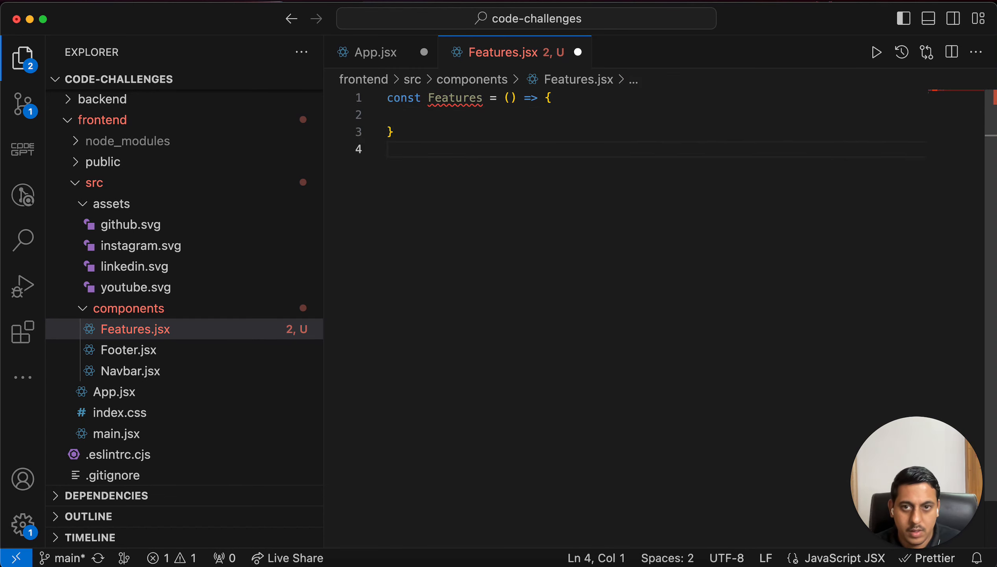
type("export default Features")
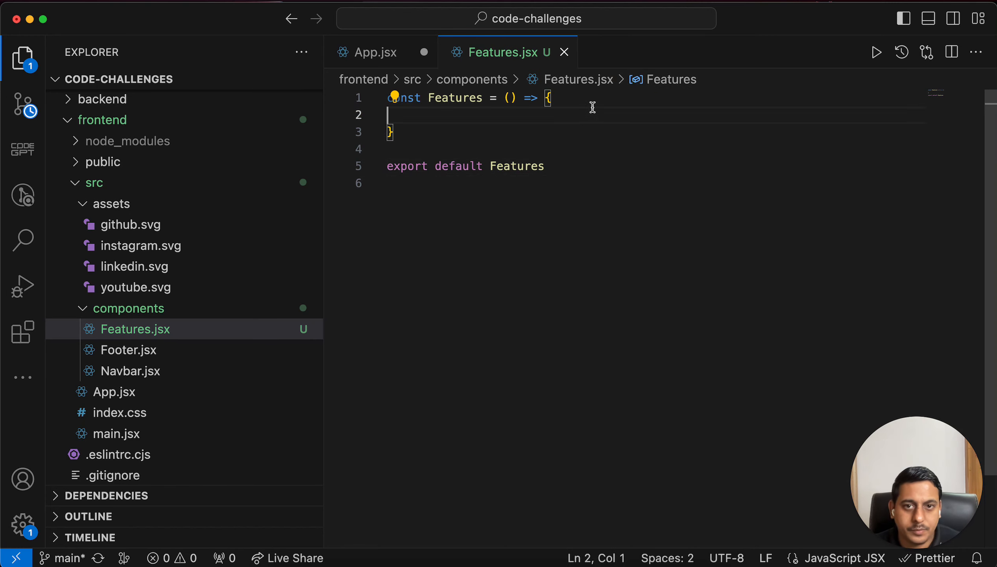
key("Enter")
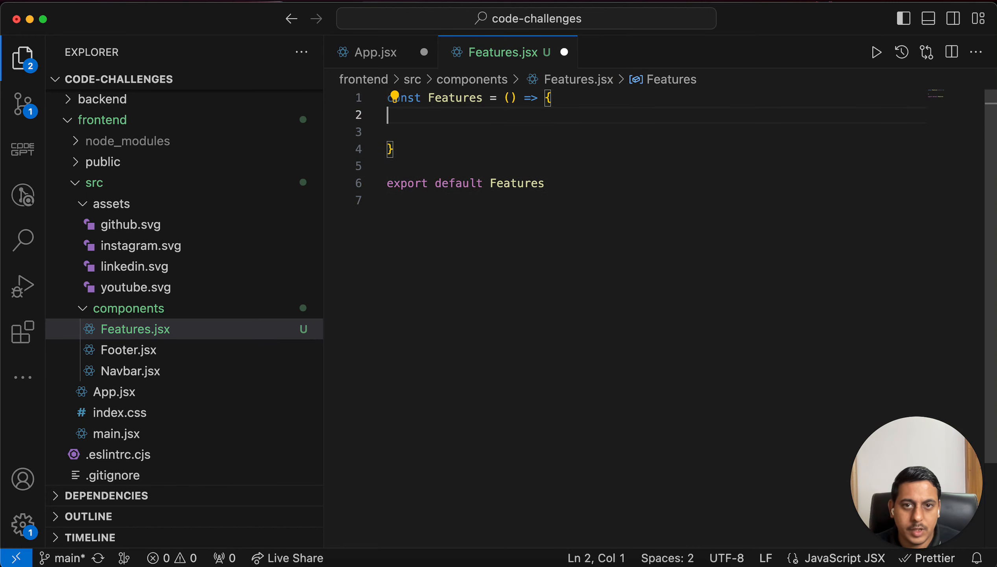
type("return ()")
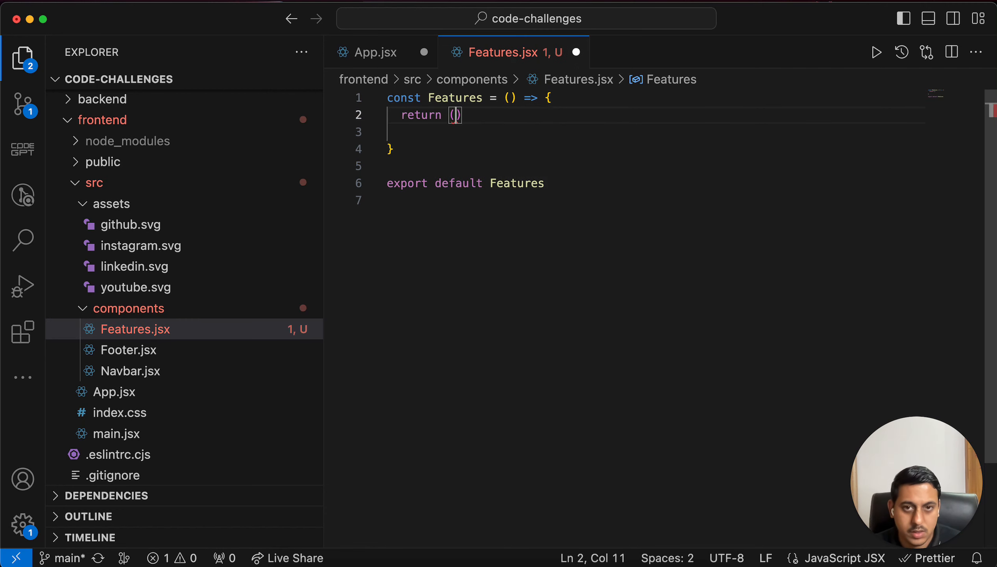
key("Enter")
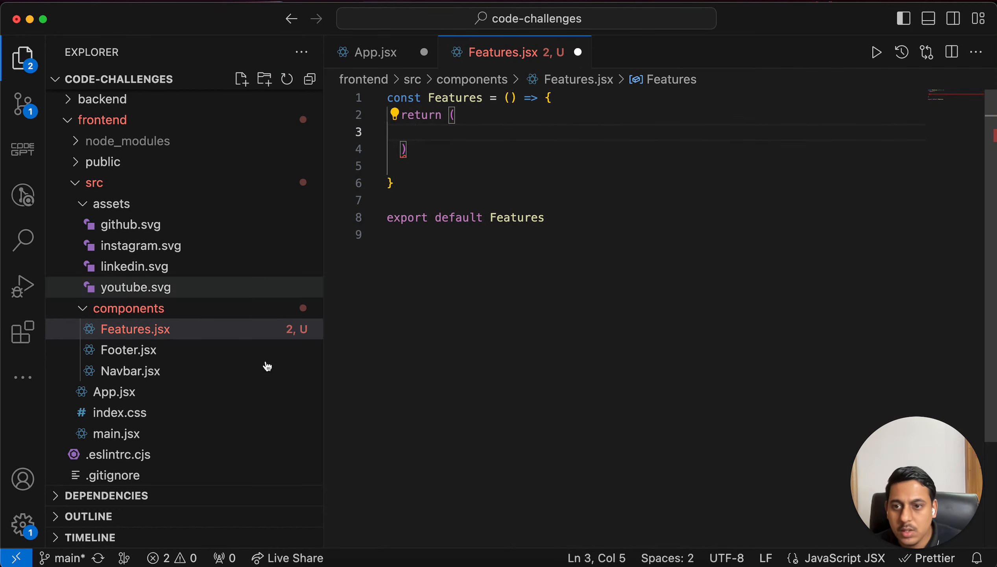
Copy Navbar's two nested white, centred max-width wrapper divs into Features.jsx.
left_click(131, 371)
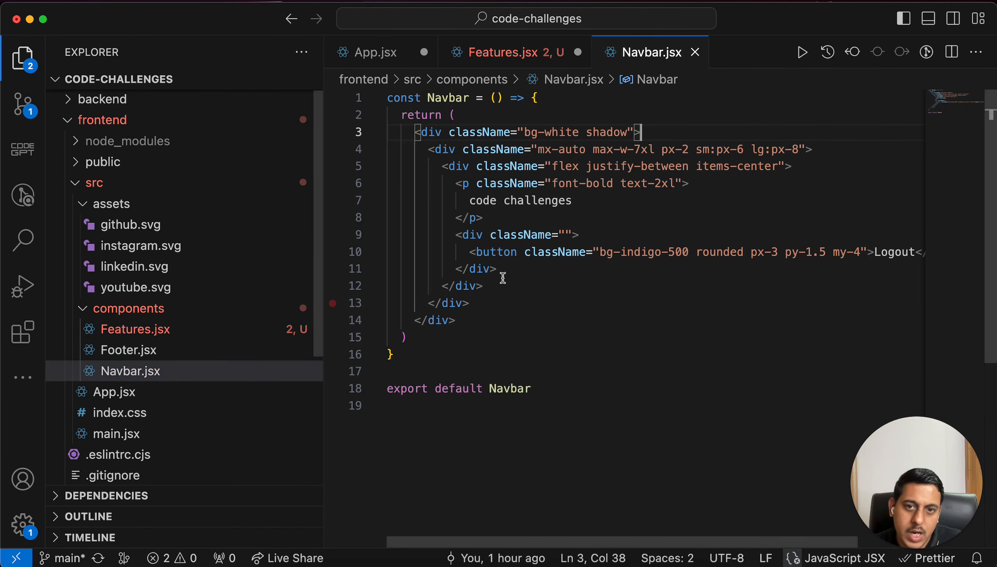
left_click(128, 349)
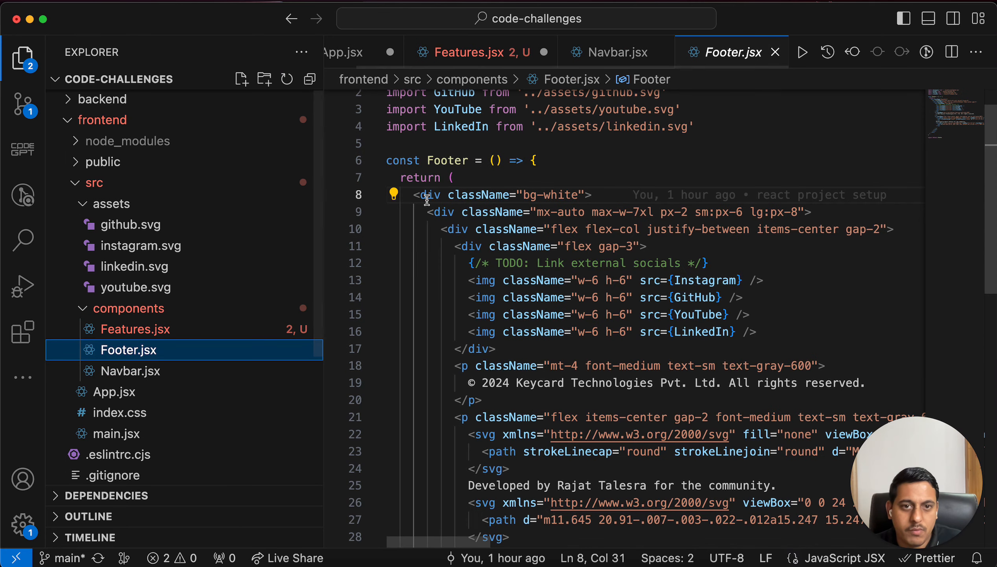
left_click(376, 195)
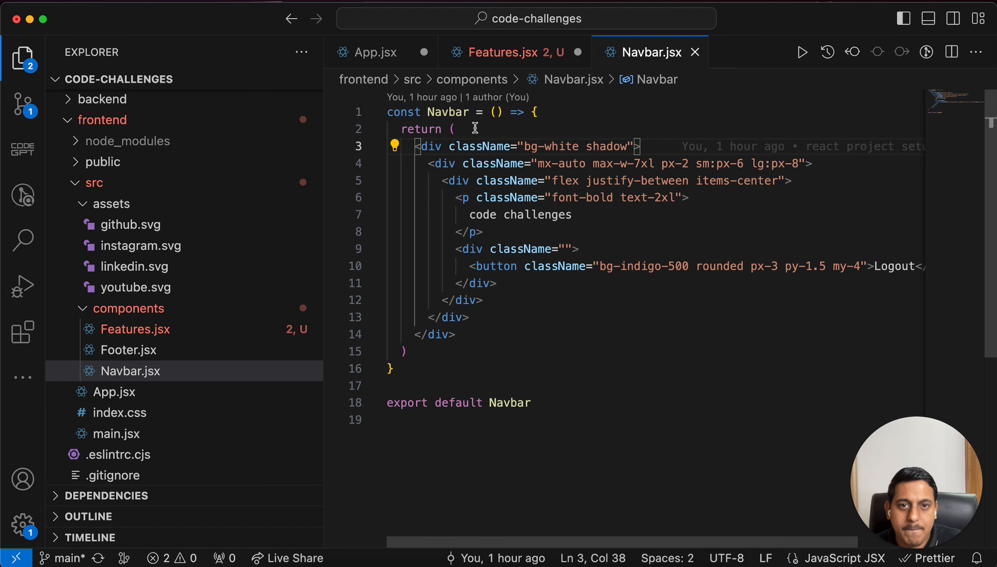
left_click(372, 52)
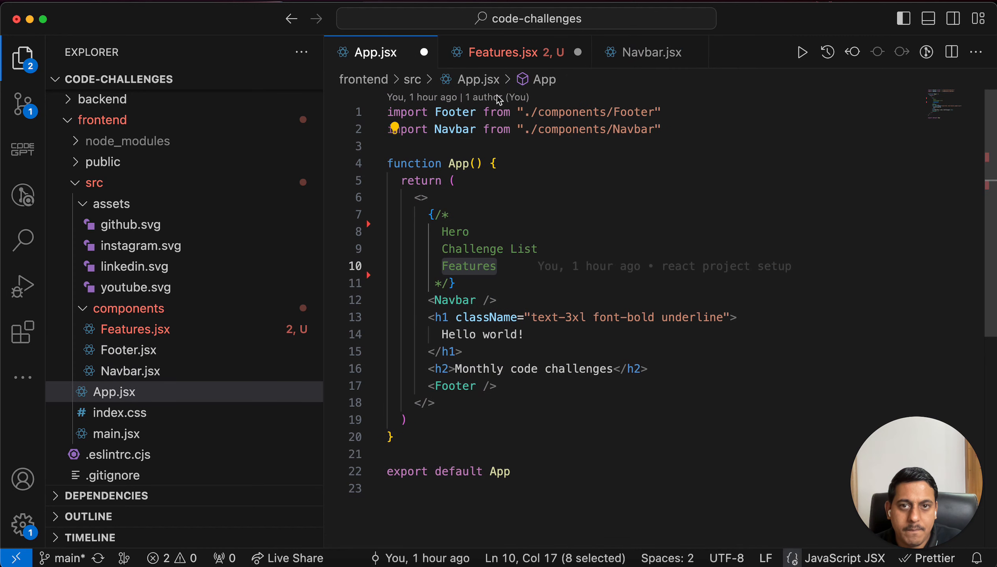
left_click(513, 53)
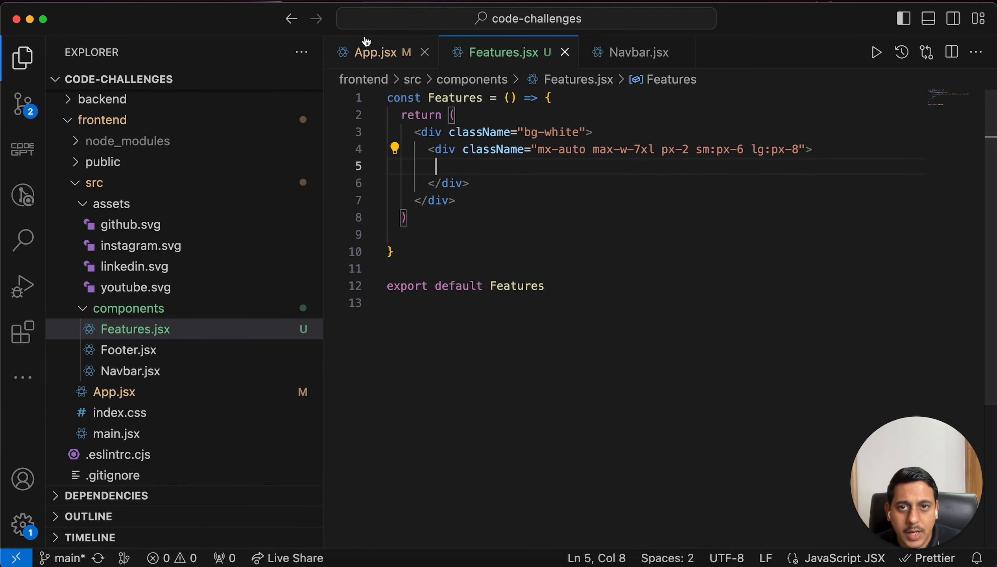
Add <Features below <Navbar /> in App.jsx, letting auto-import add the import.
left_click(379, 52)
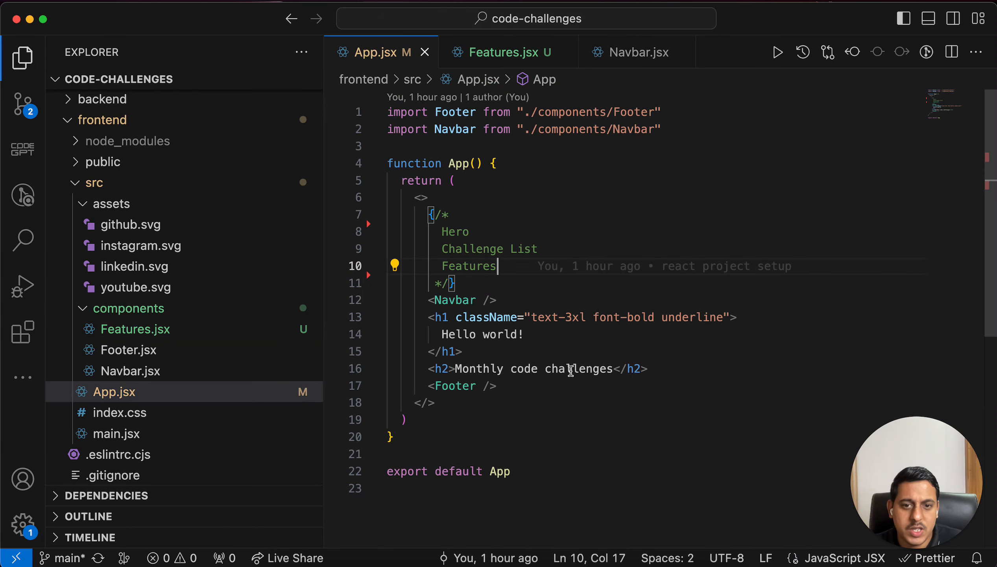
key("Enter")
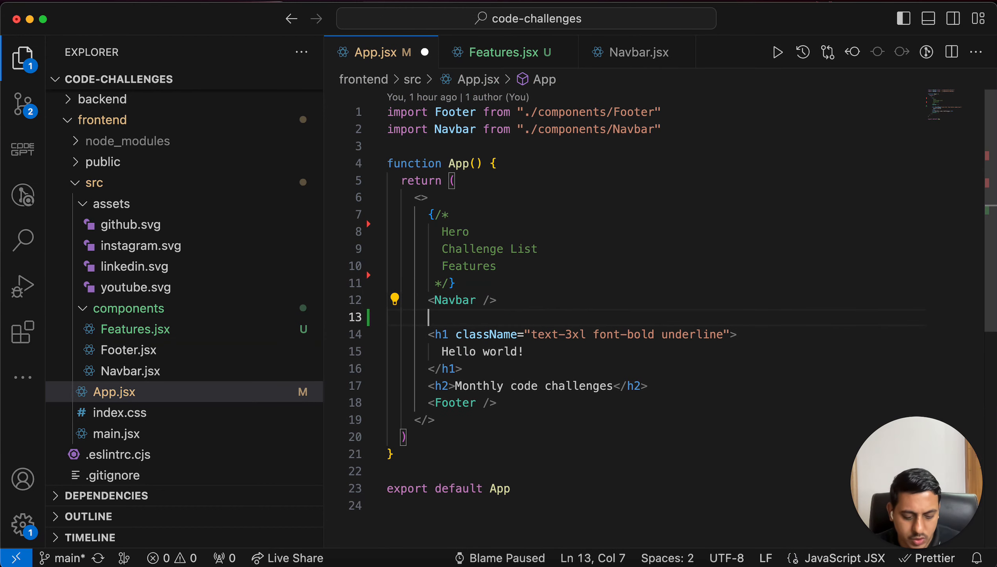
type("<Features")
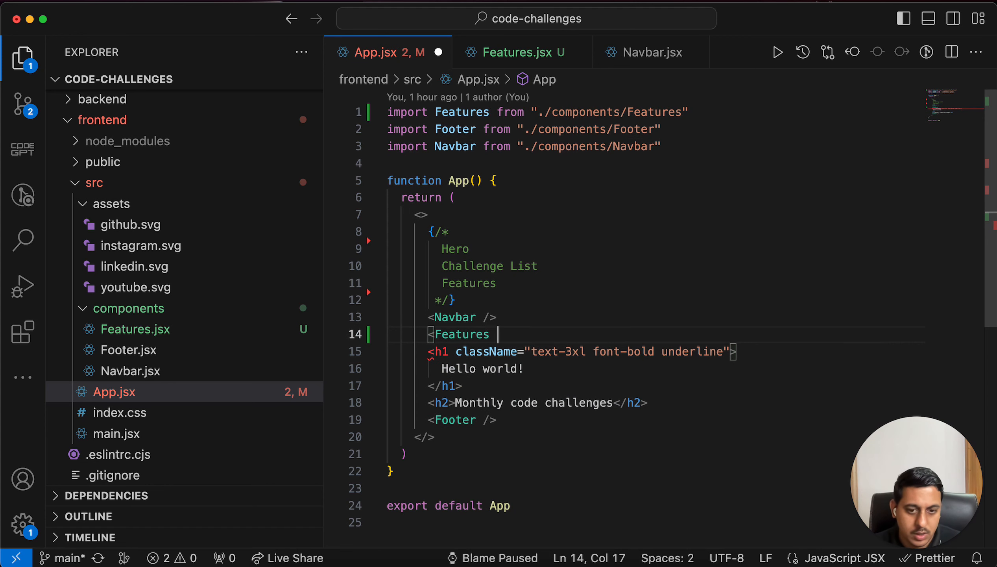
left_click(648, 53)
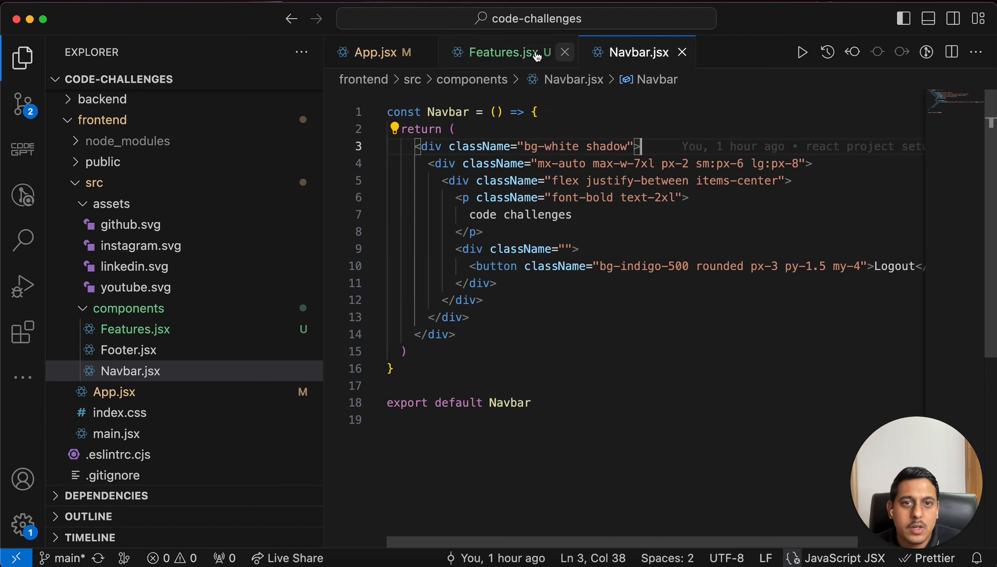
left_click(503, 53)
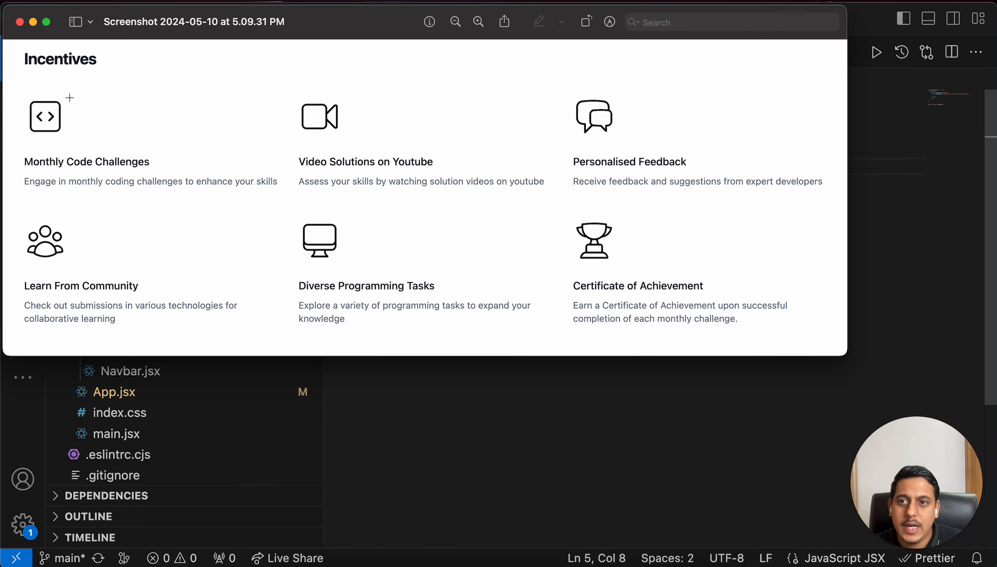
mouse_move(41, 179)
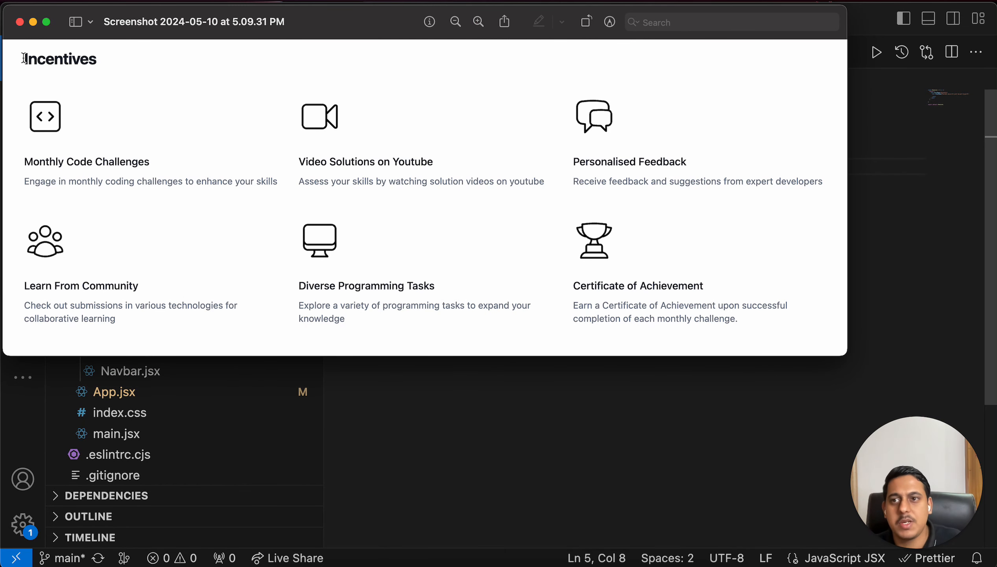
Select the heading word 'Incentives' in the design screenshot.
double_click(58, 60)
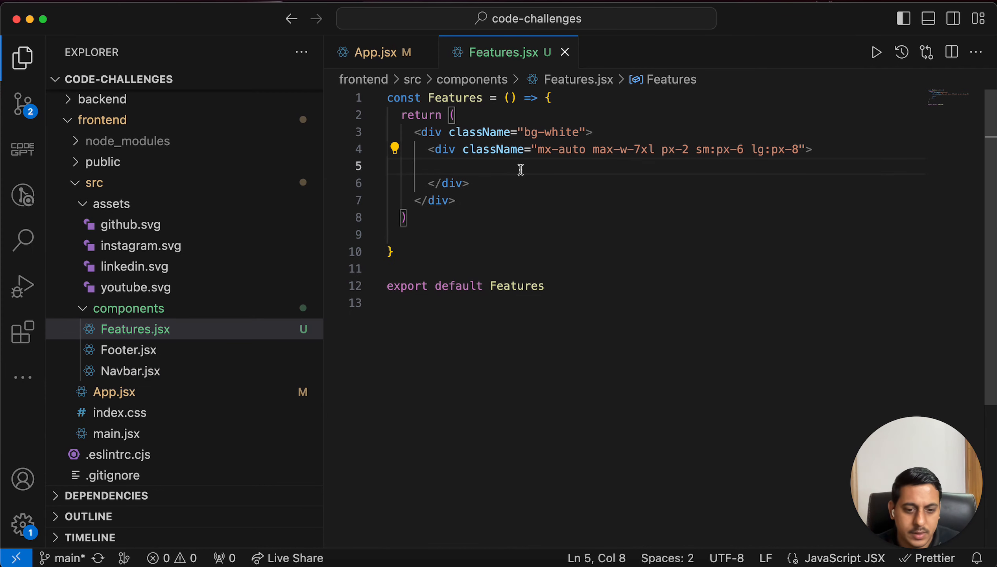
Add an 'Incentives' h3 with className text-xl and bold font weight, then save.
type("<h")
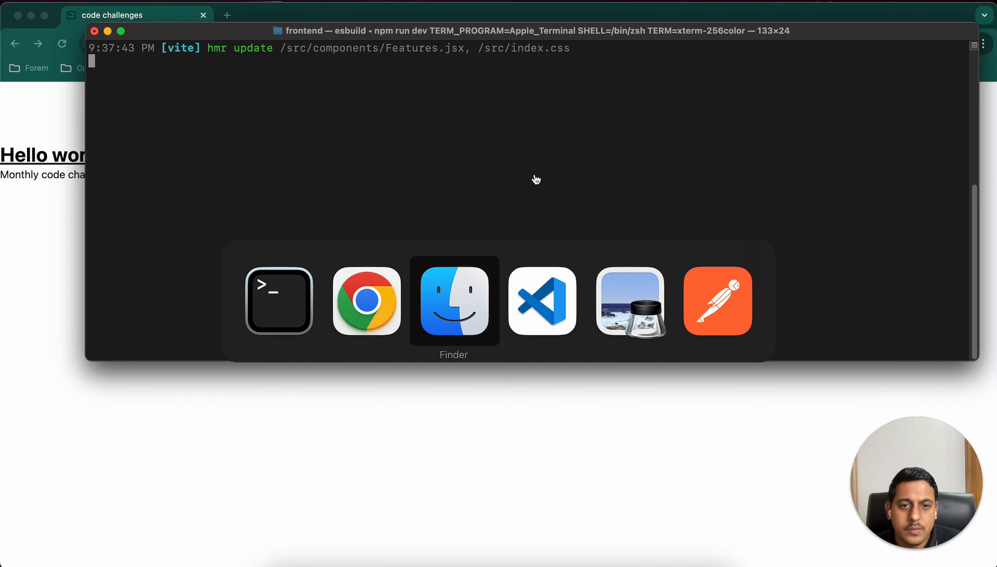
left_click(542, 301)
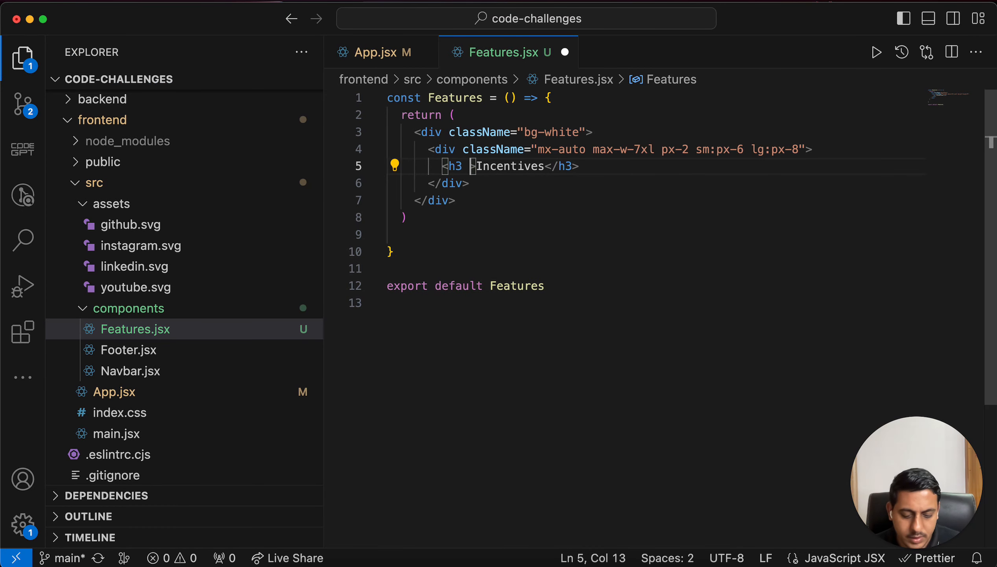
type("className=\"\"")
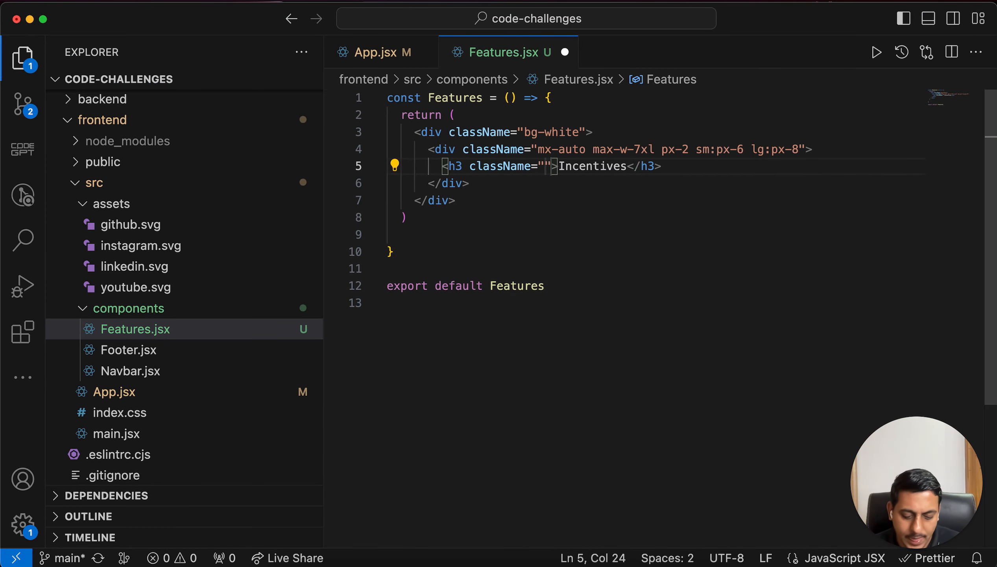
type("text-")
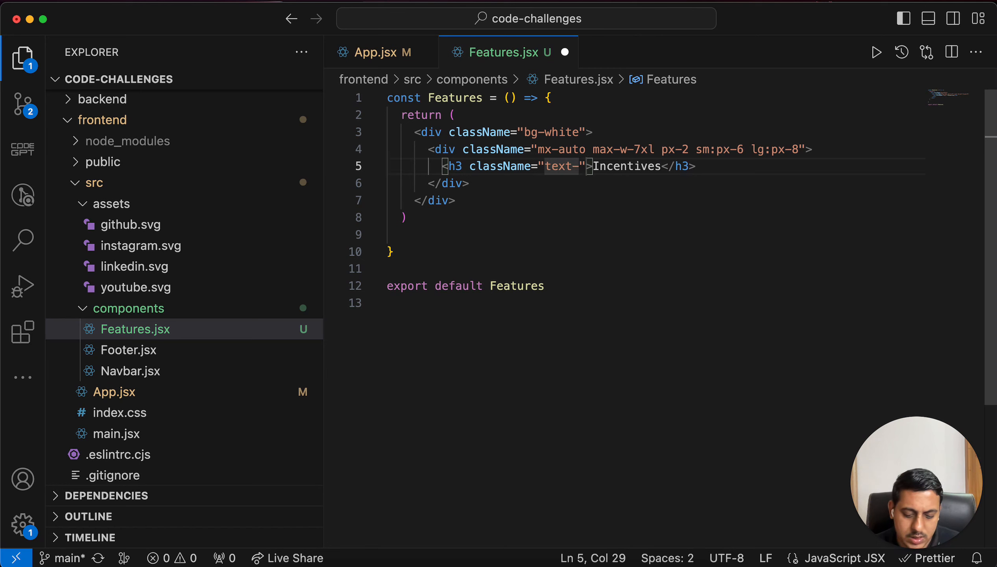
type("xl fo")
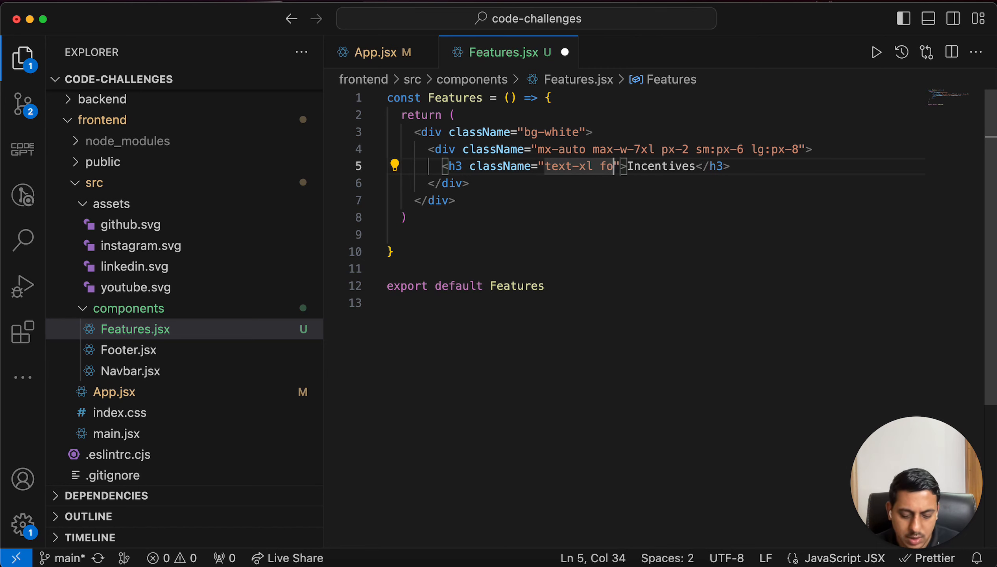
type("nt-m")
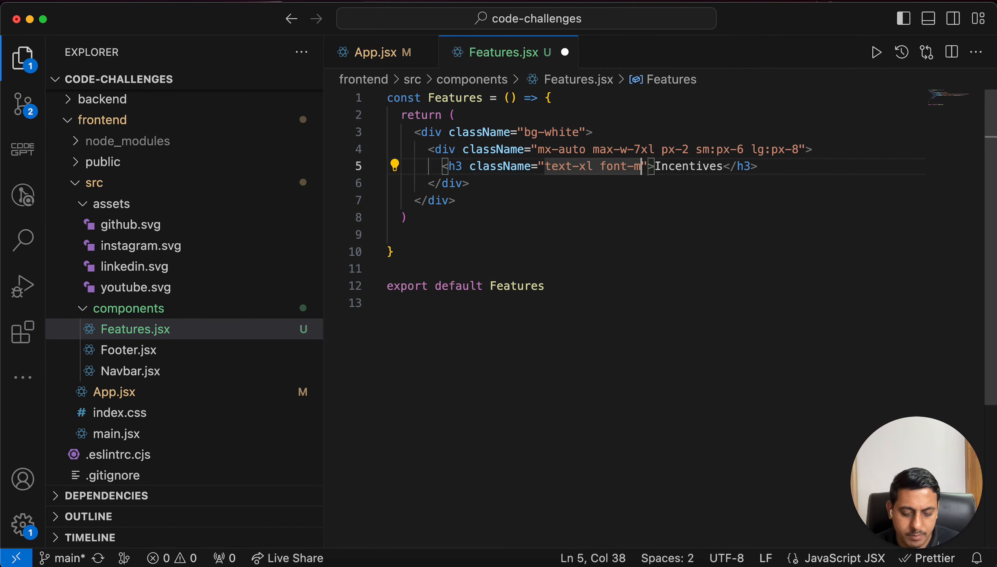
type("edium")
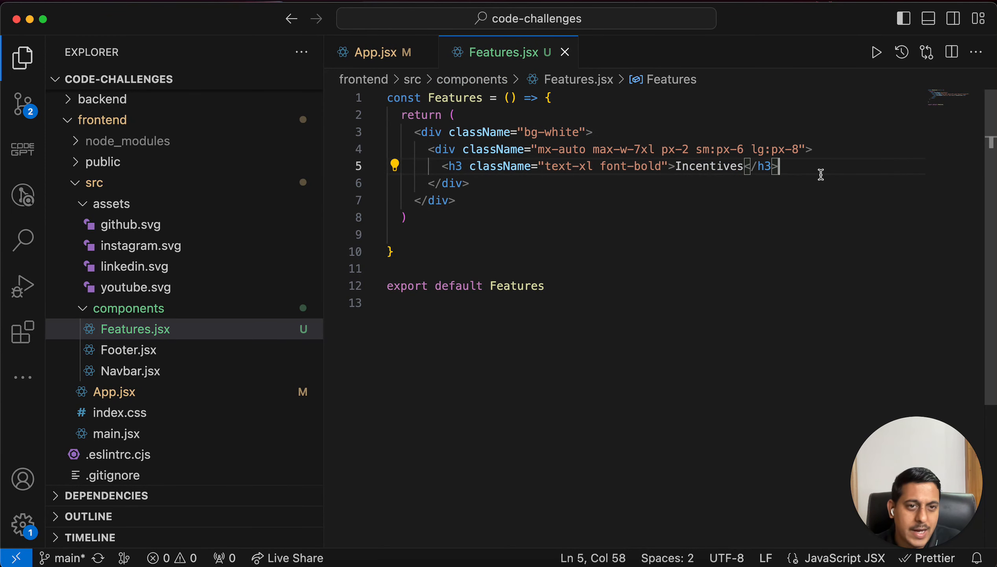
key("Enter")
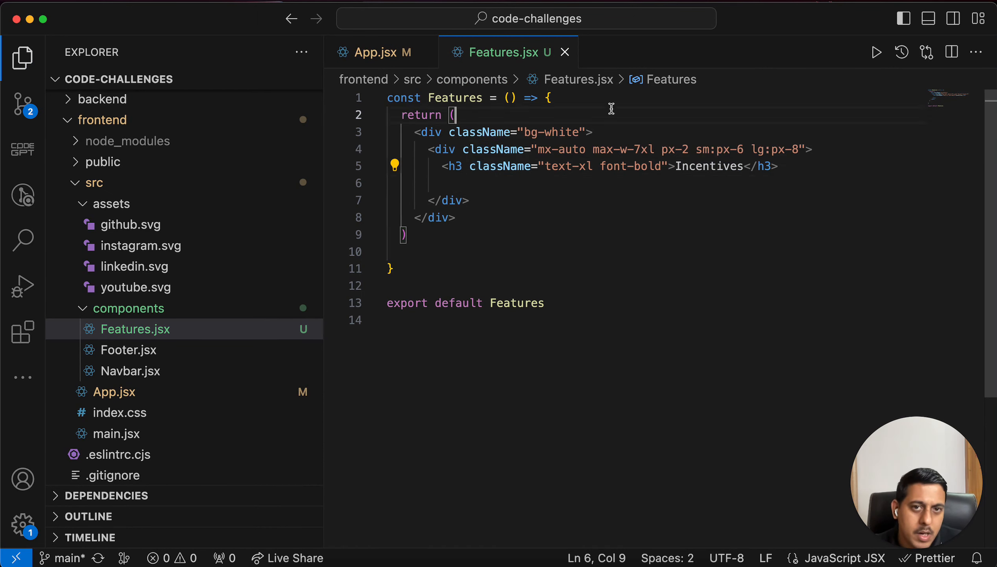
Declare a const features array at the top of Features.jsx.
left_click(388, 97)
type("c")
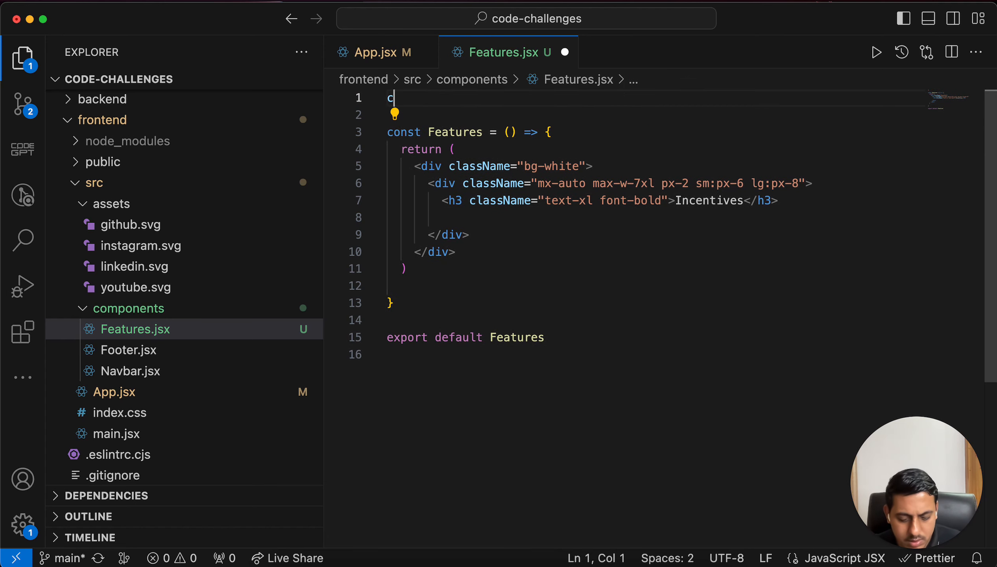
type("onst")
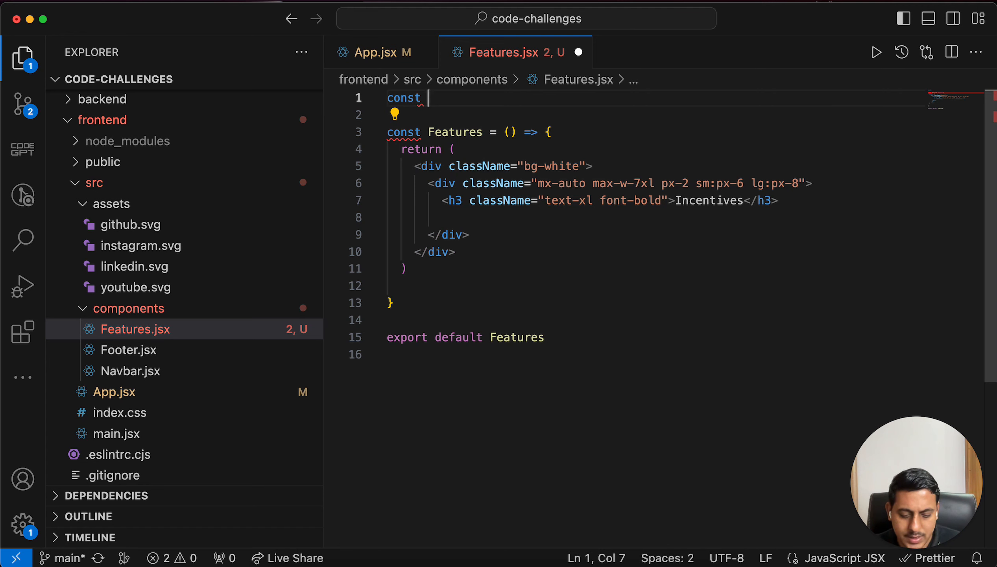
type("featur")
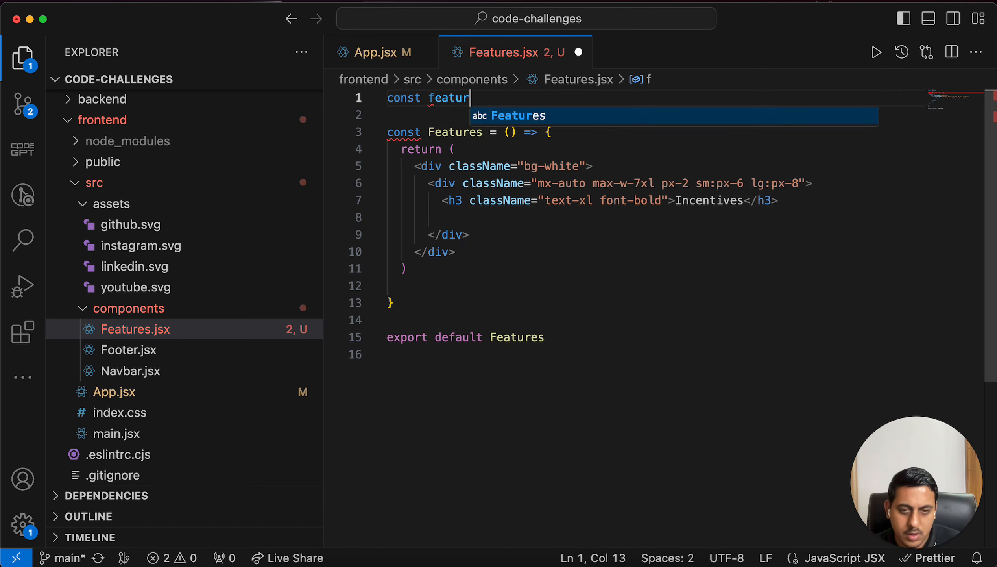
type("es = 9")
left_click(658, 114)
type("{")
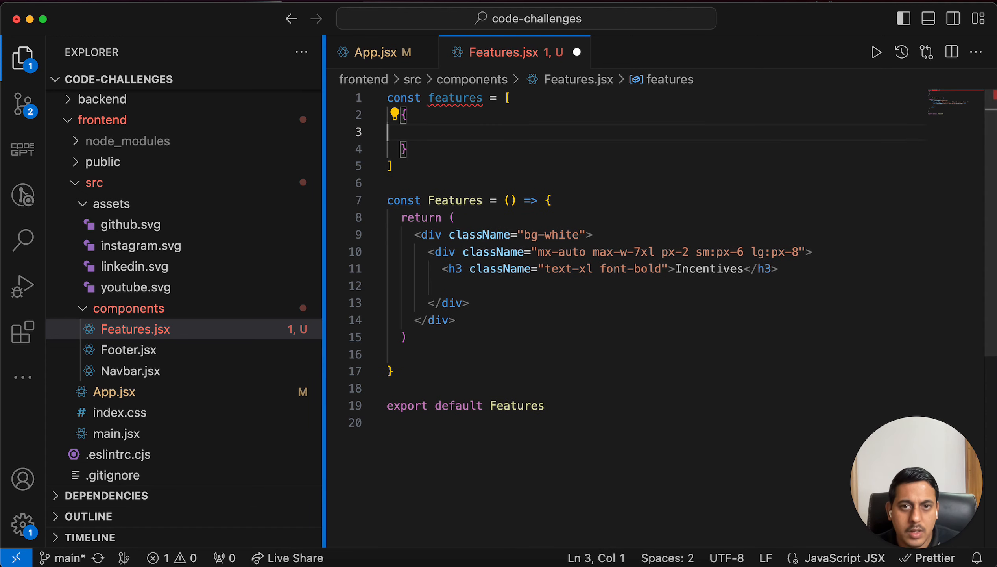
Give the first item title 'Monthly Code Challenges' plus description and image keys.
left_click(478, 127)
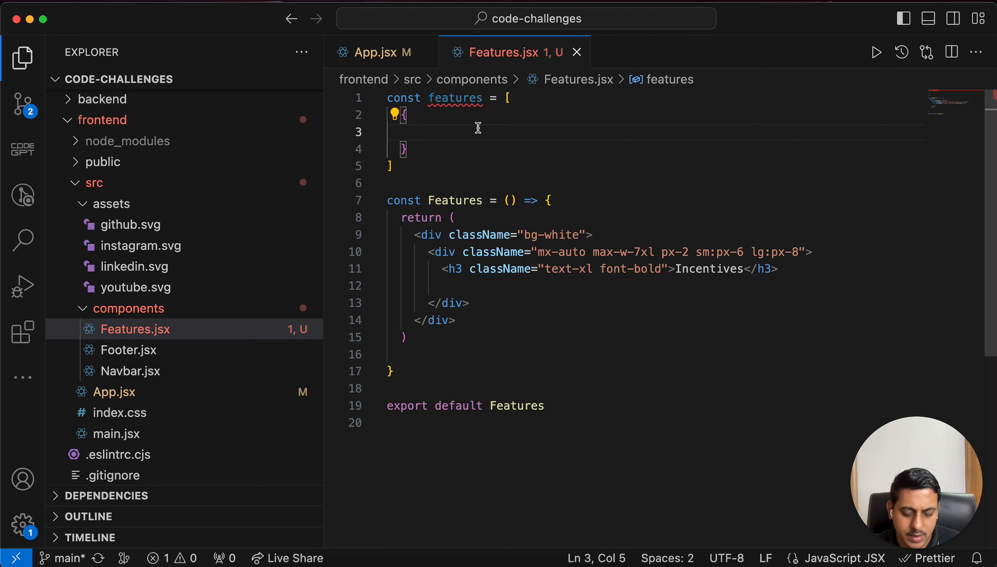
type("title:")
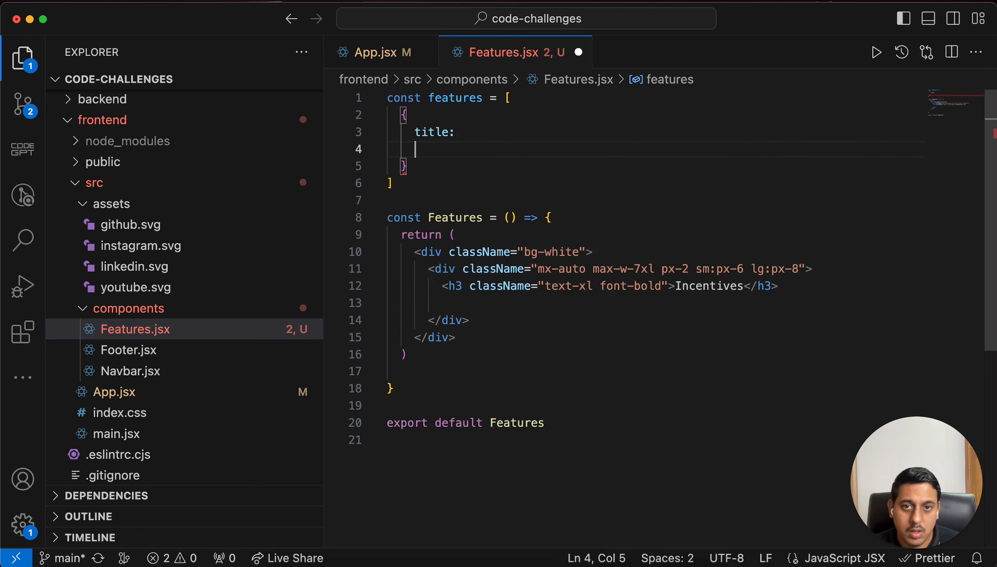
type("descritio")
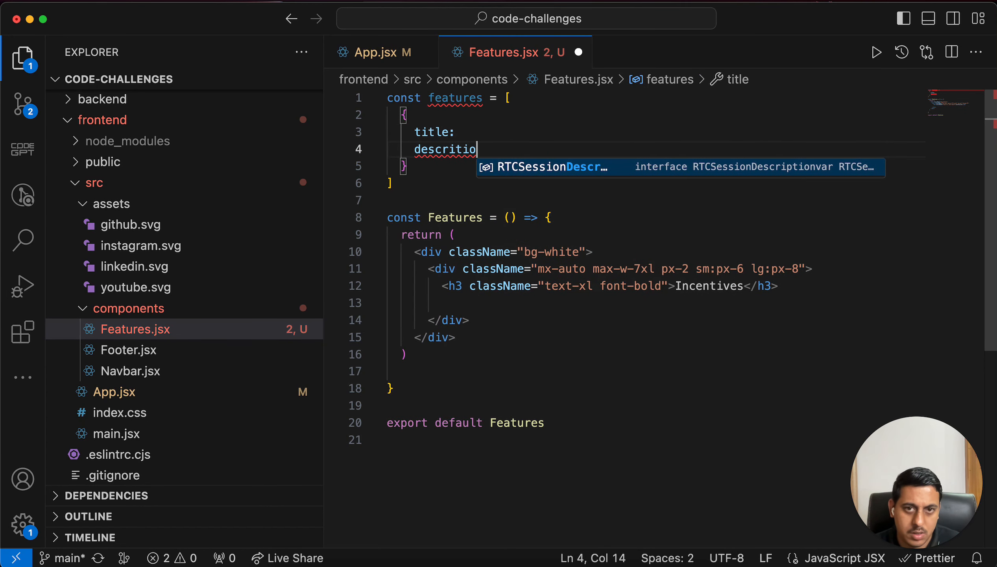
type("n:")
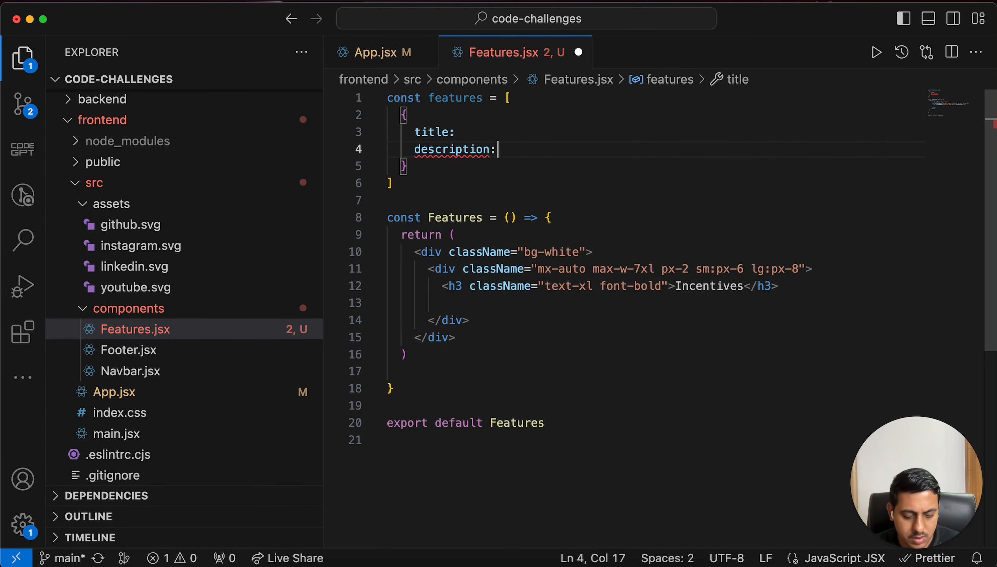
type("image:")
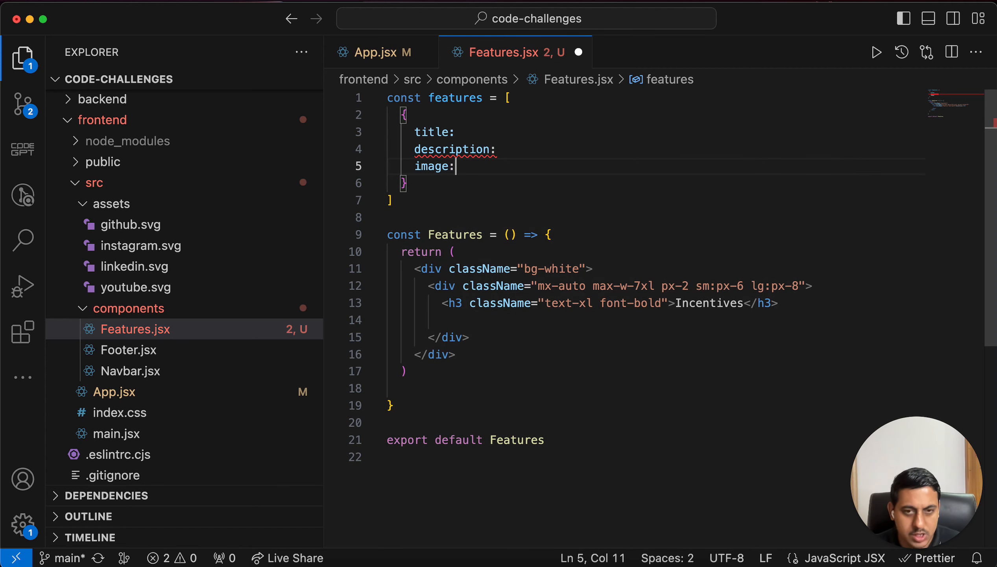
left_click(453, 132)
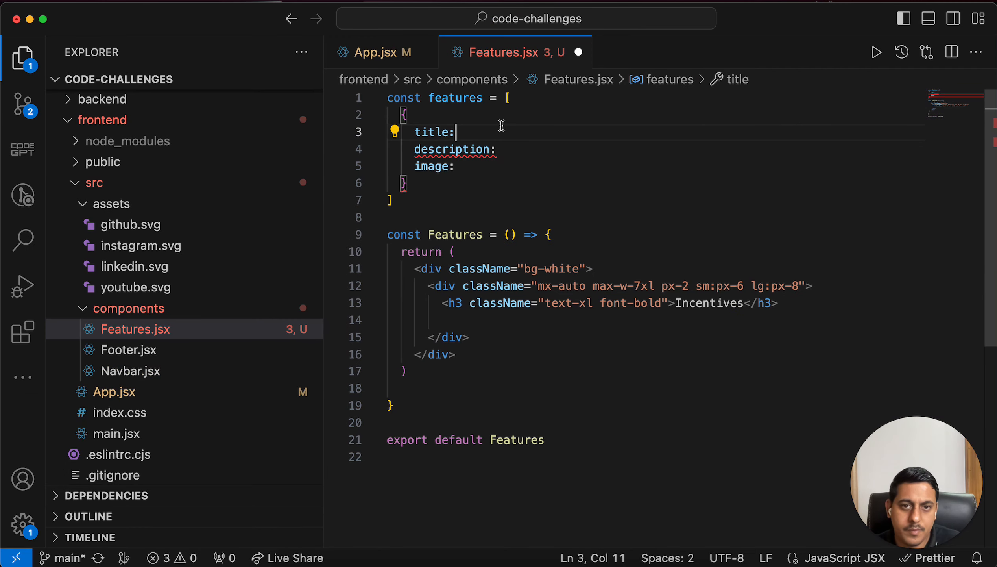
type("'Monthly Code Challenges',")
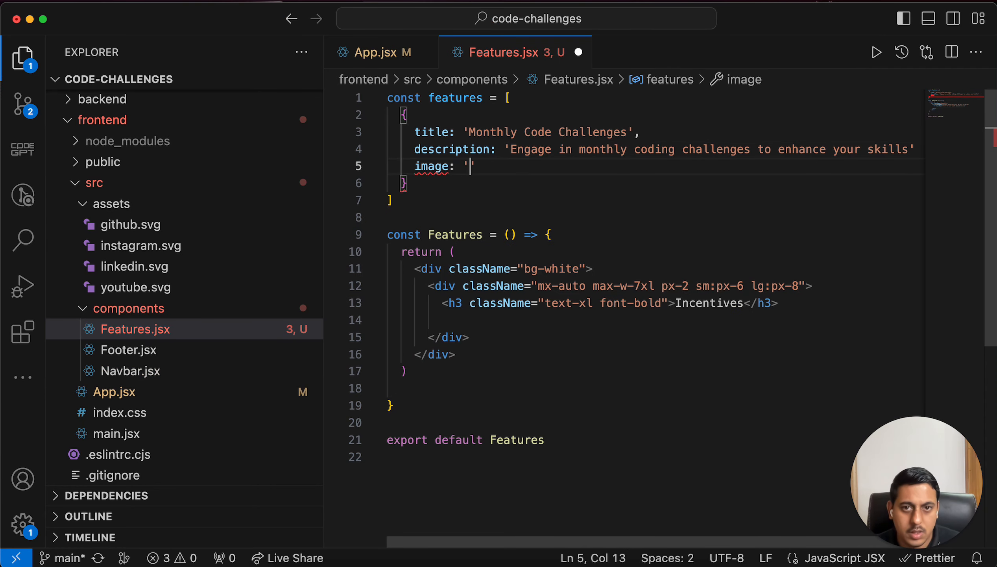
key("Backspace")
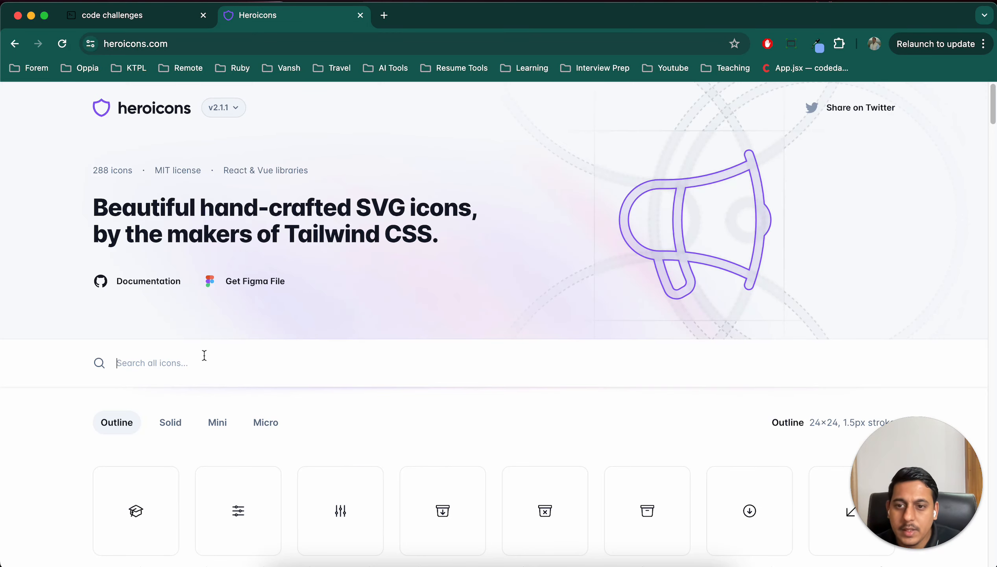
Search Heroicons for 'code' and paste the code icon SVG after image:.
type("video")
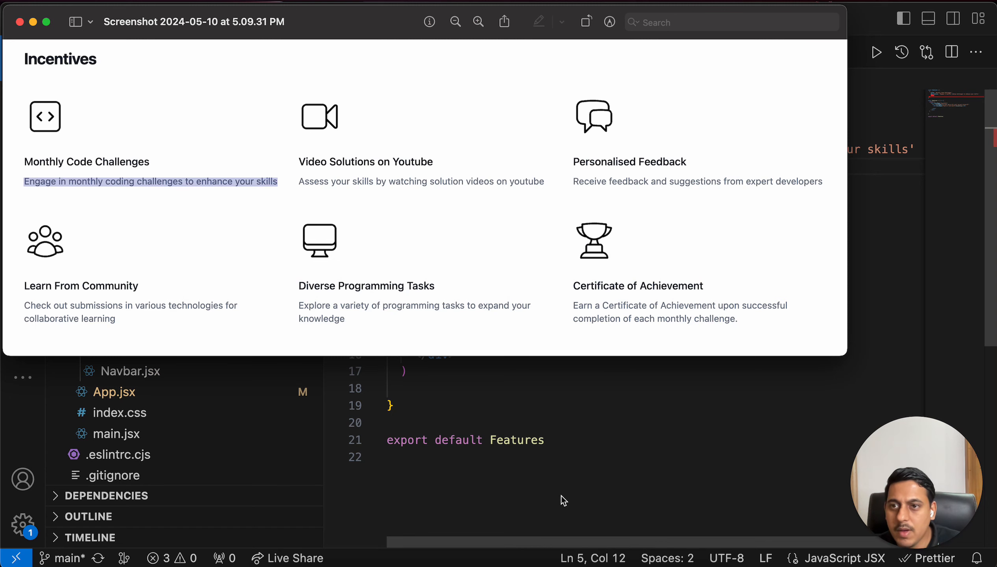
left_click(293, 15)
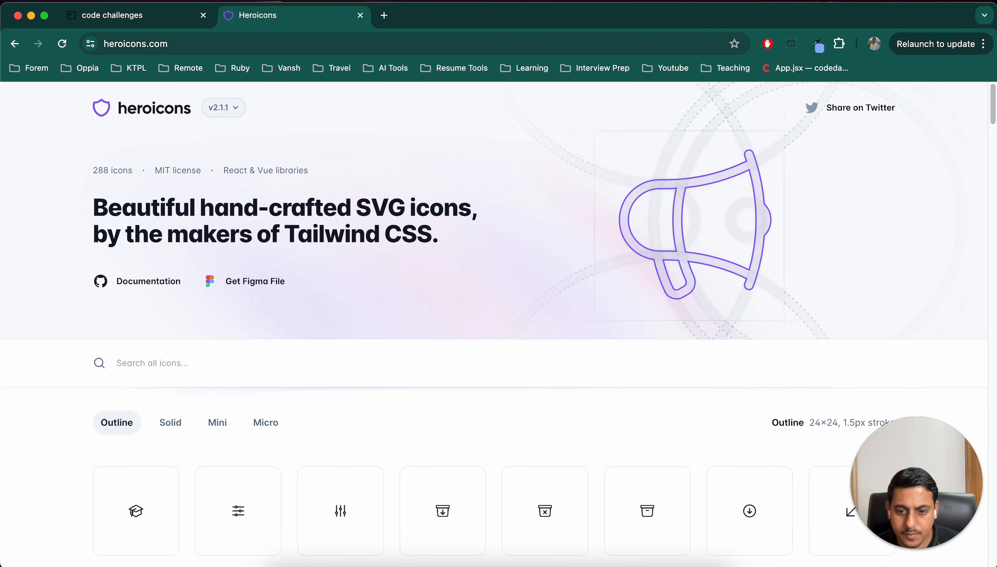
type("code")
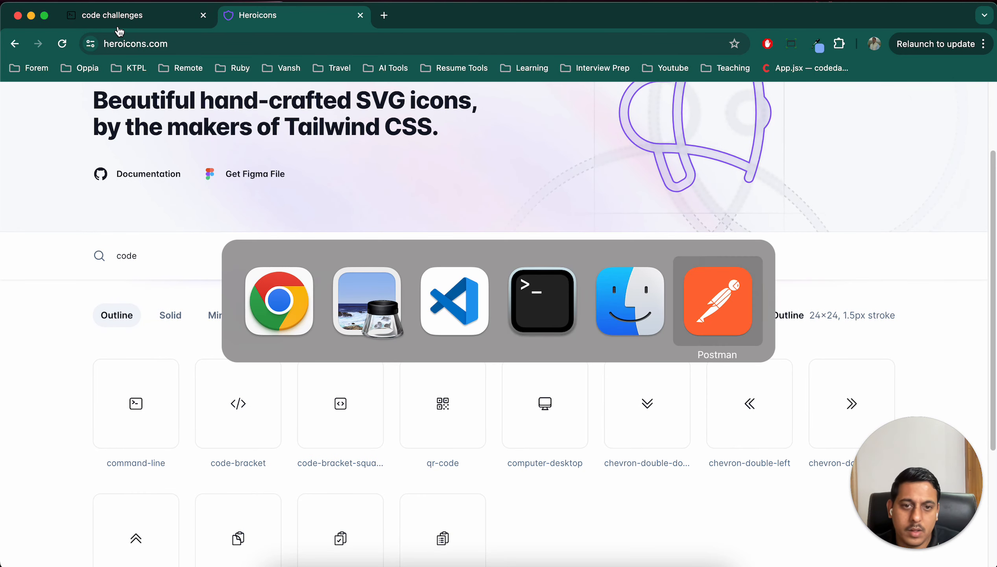
left_click(454, 301)
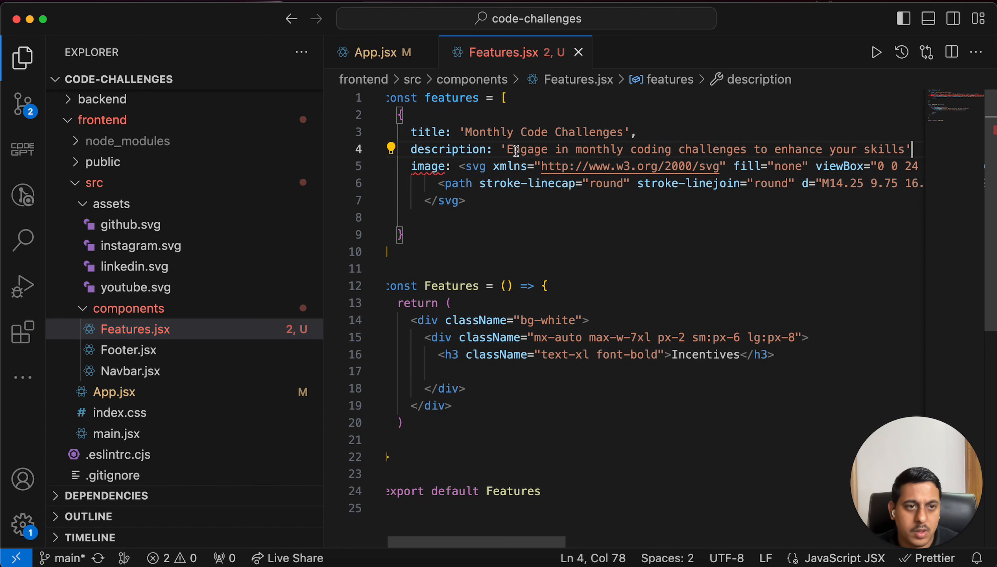
Add the missing comma, hide the sidebar, format, and type {} below the h3.
left_click(23, 57)
type(",")
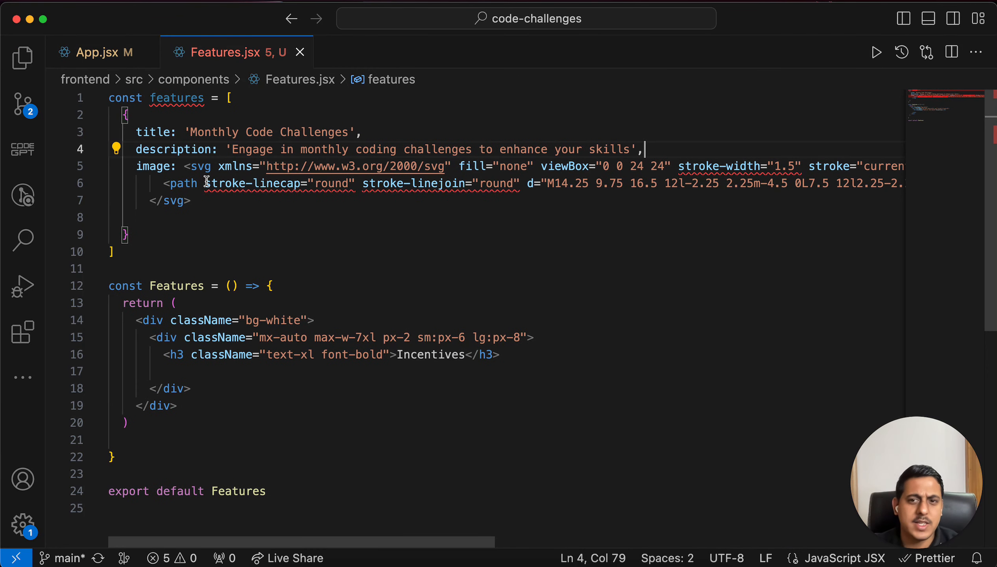
mouse_move(399, 203)
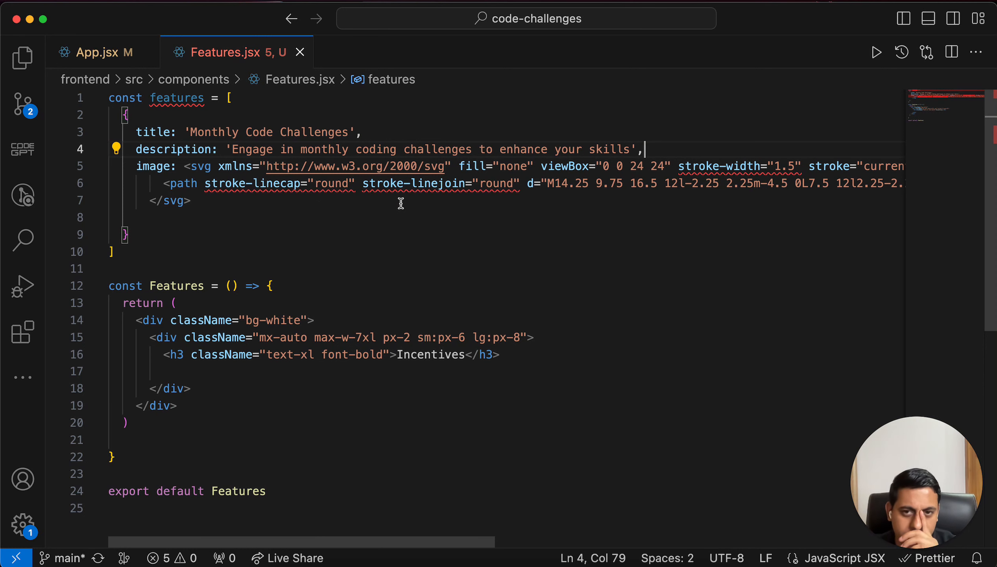
left_click(159, 183)
type("{")
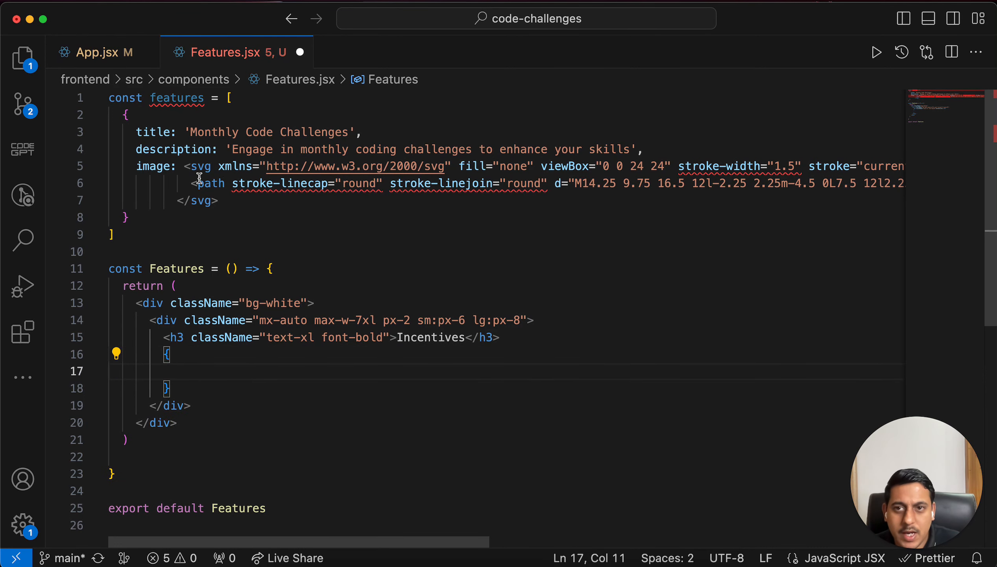
Map features to return a <p> containing {feature.title}.
type("features")
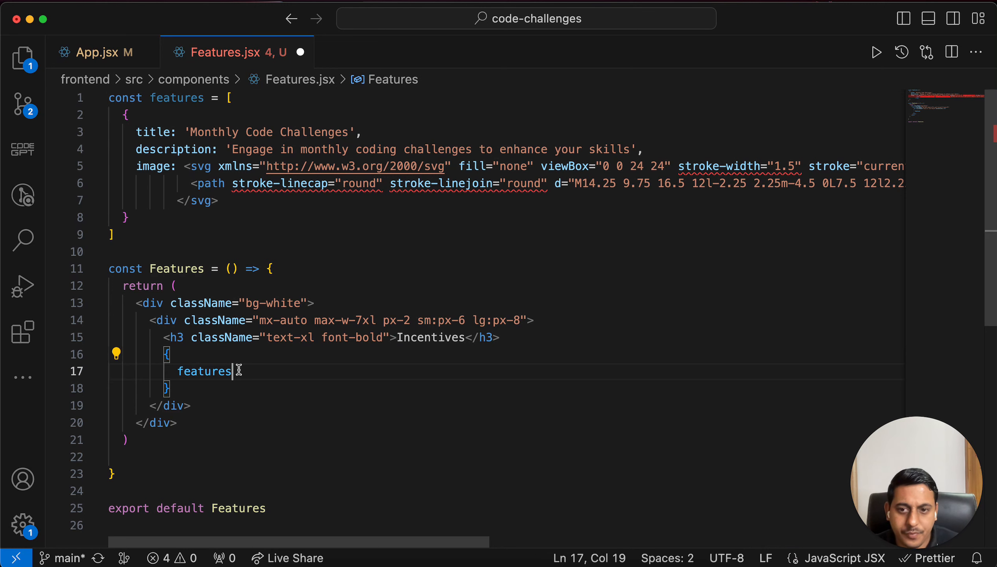
type(".map(")
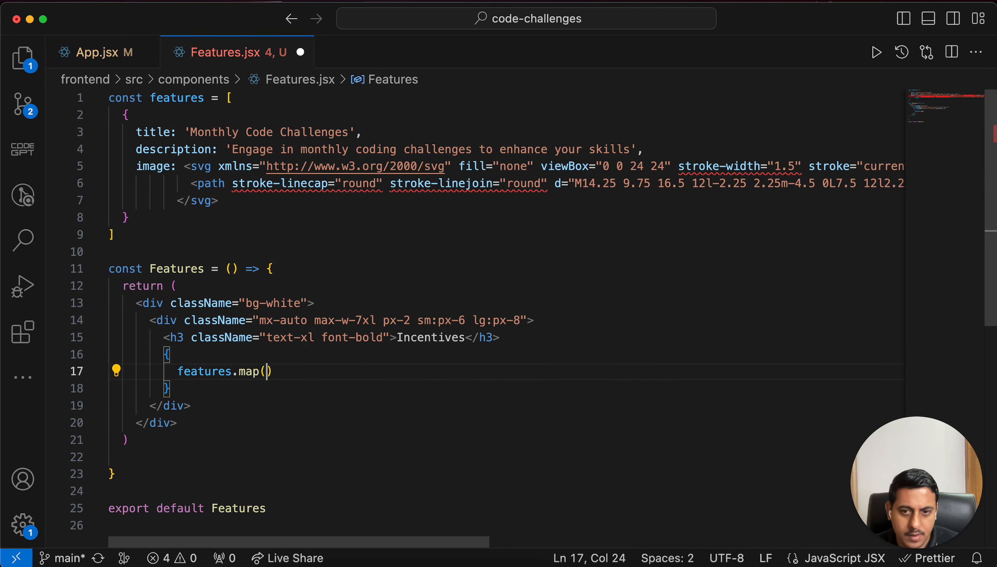
type("(")
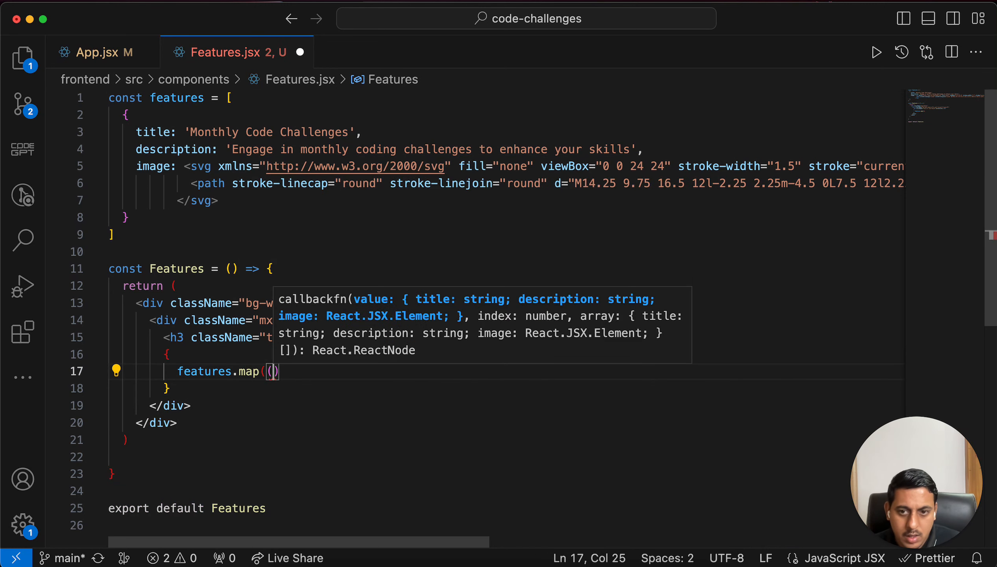
type("feature")
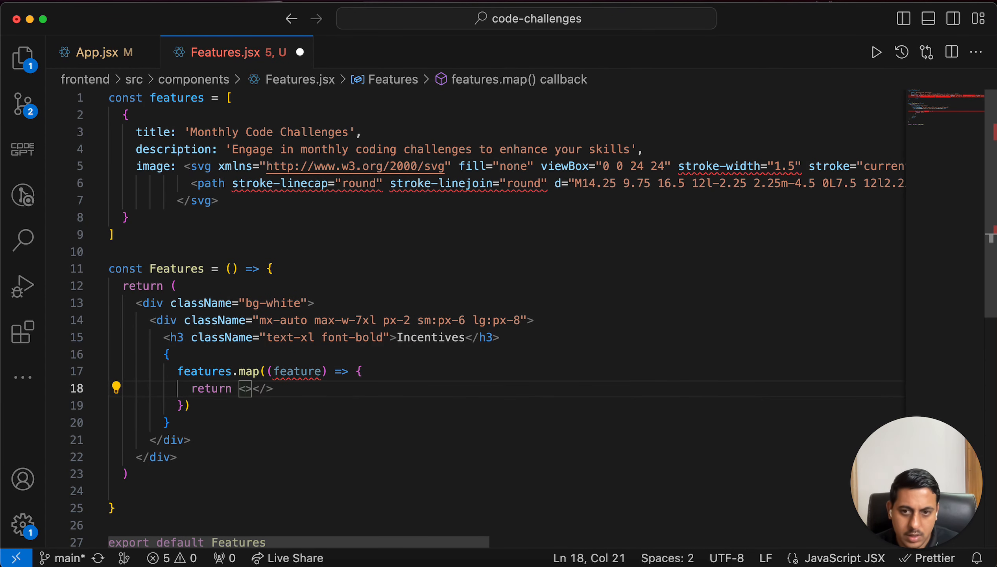
type("p")
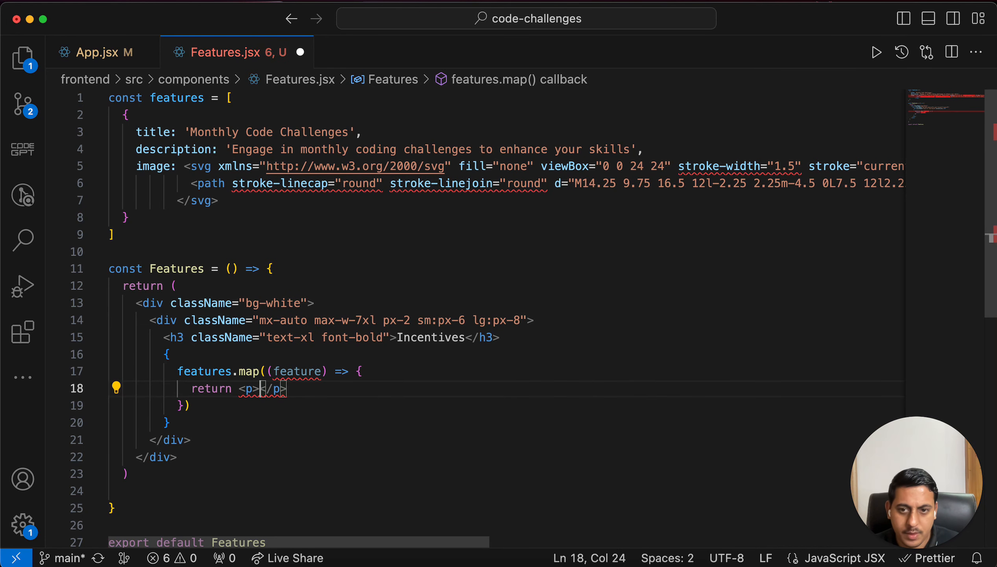
type("{}")
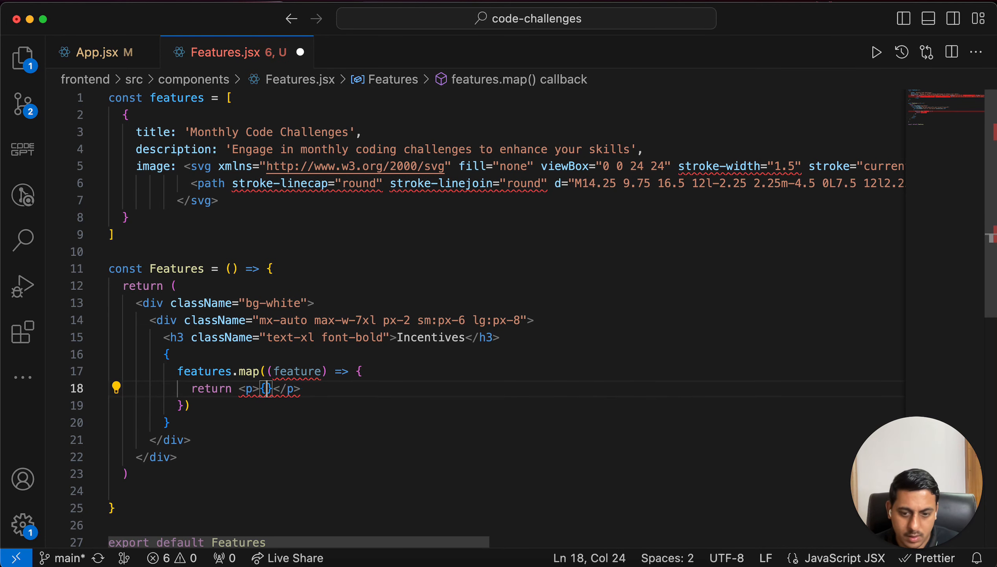
type("feature.title")
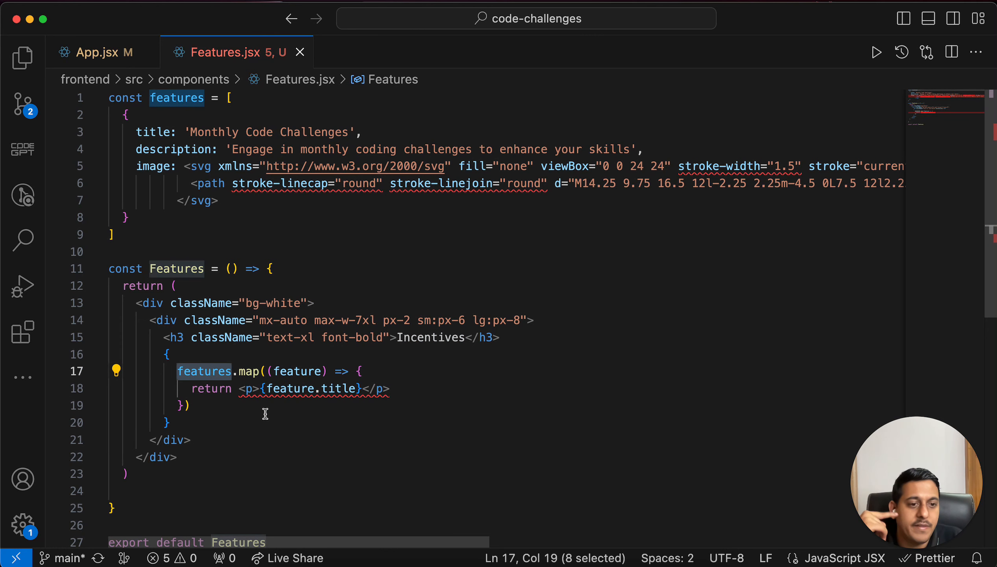
mouse_move(254, 400)
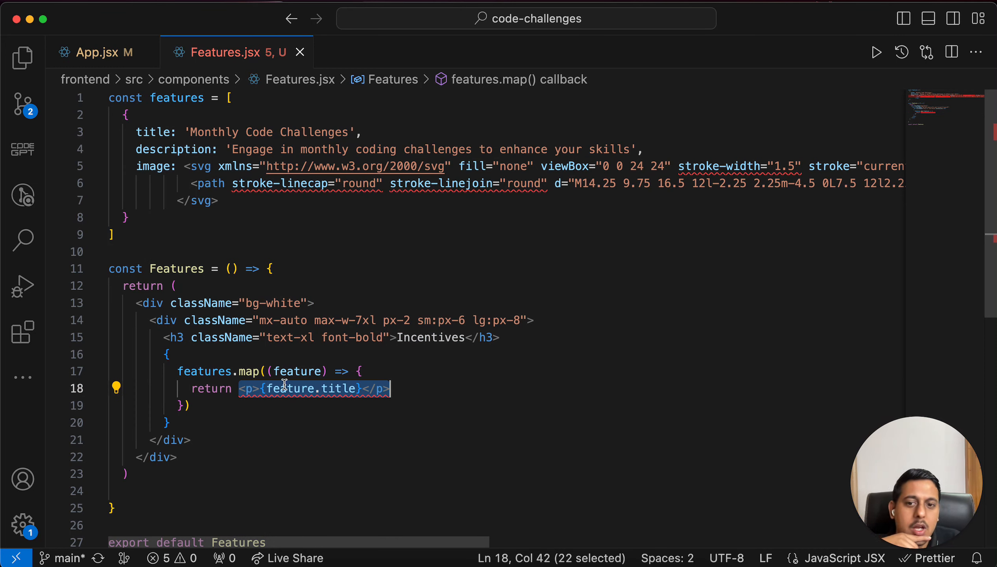
mouse_move(250, 389)
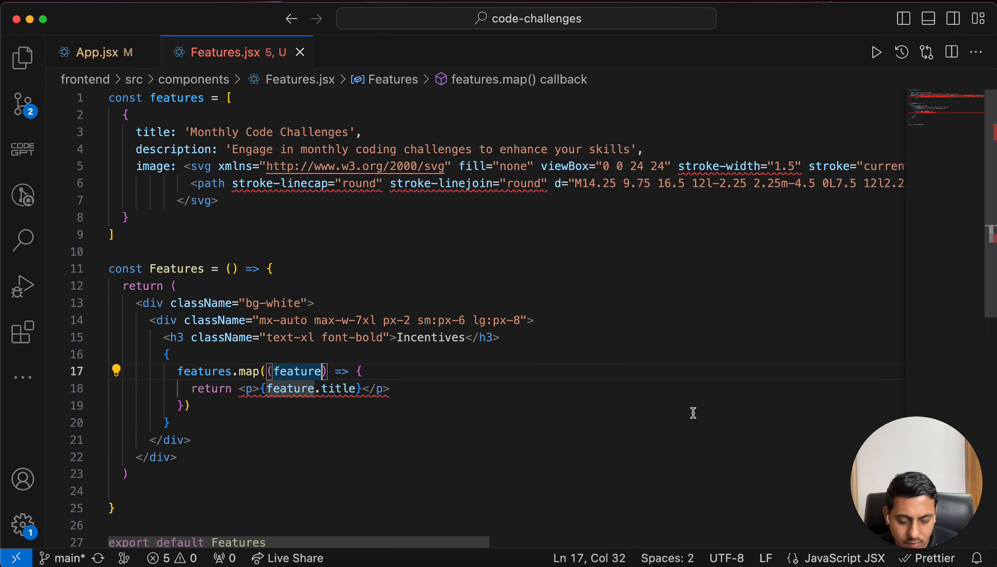
Add an index parameter to the map callback and key={index} on the paragraph.
type(", index")
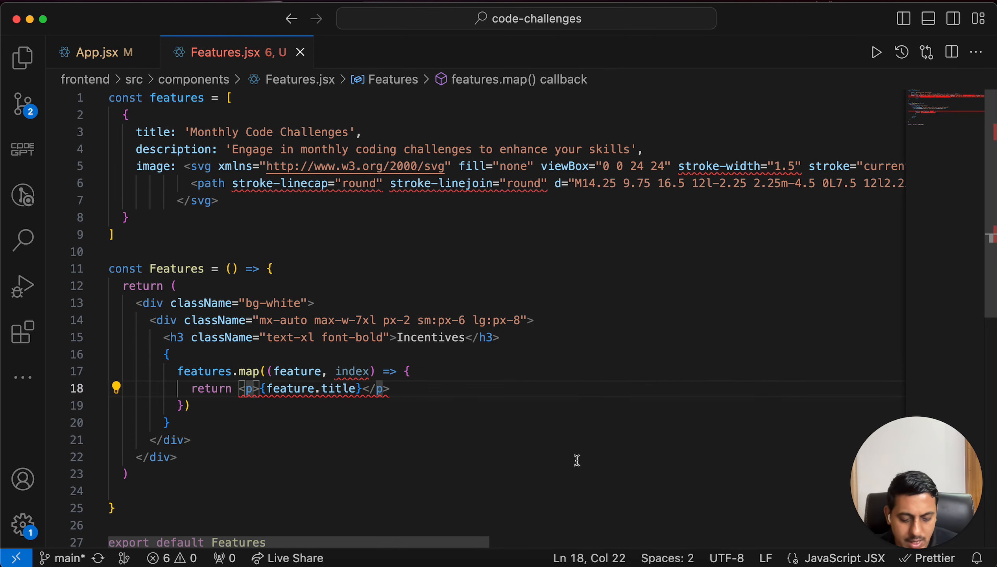
type("key")
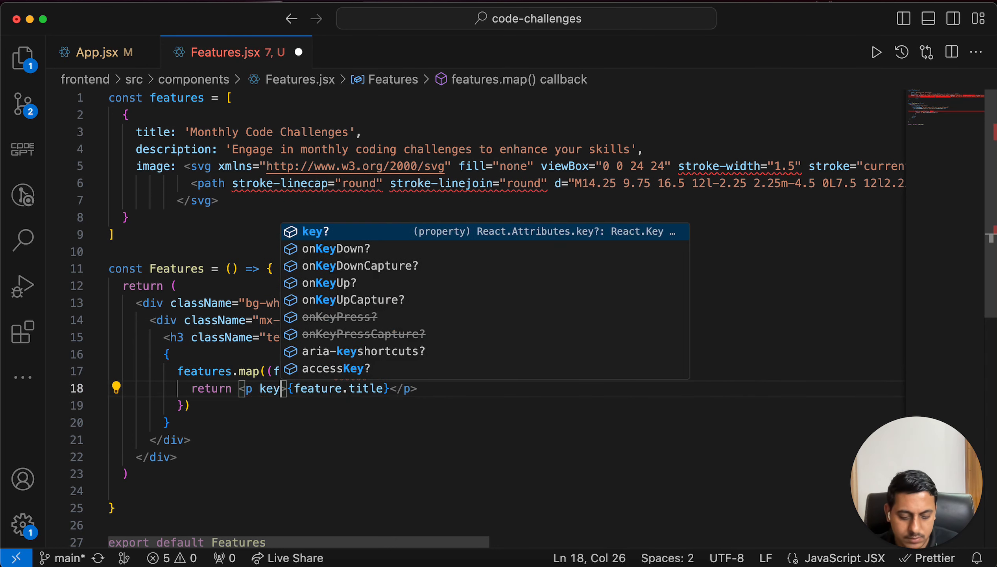
type("={index")
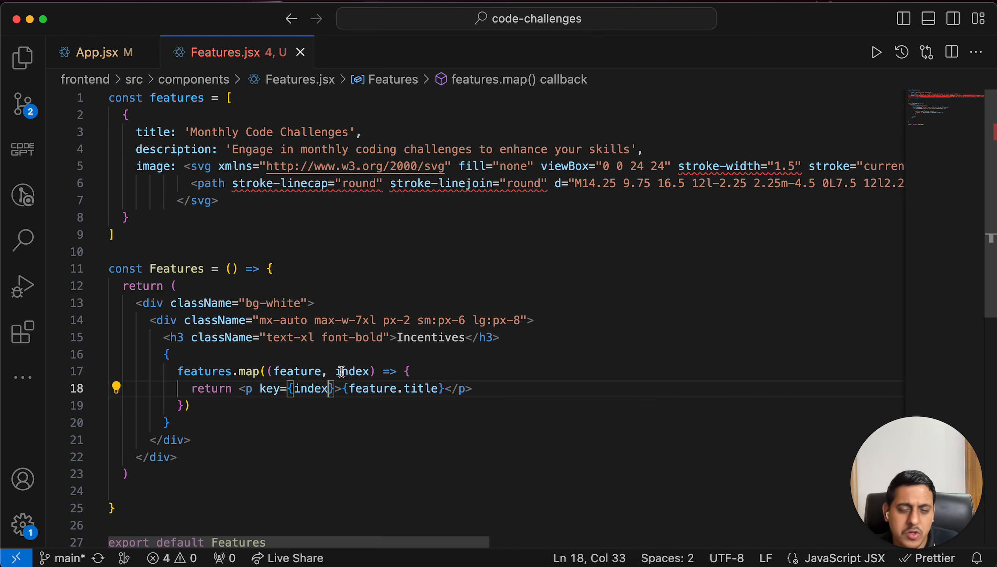
left_click(390, 389)
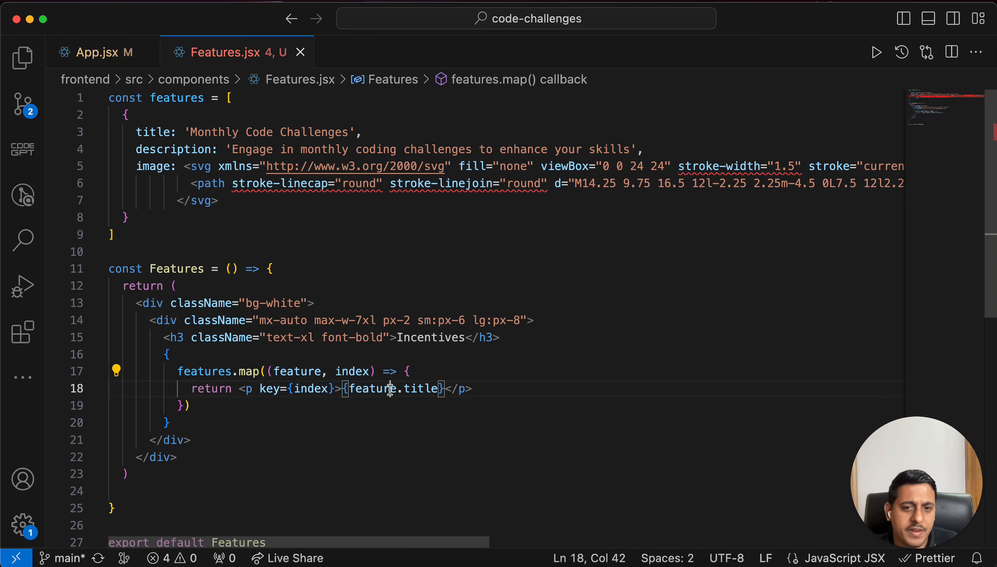
double_click(420, 388)
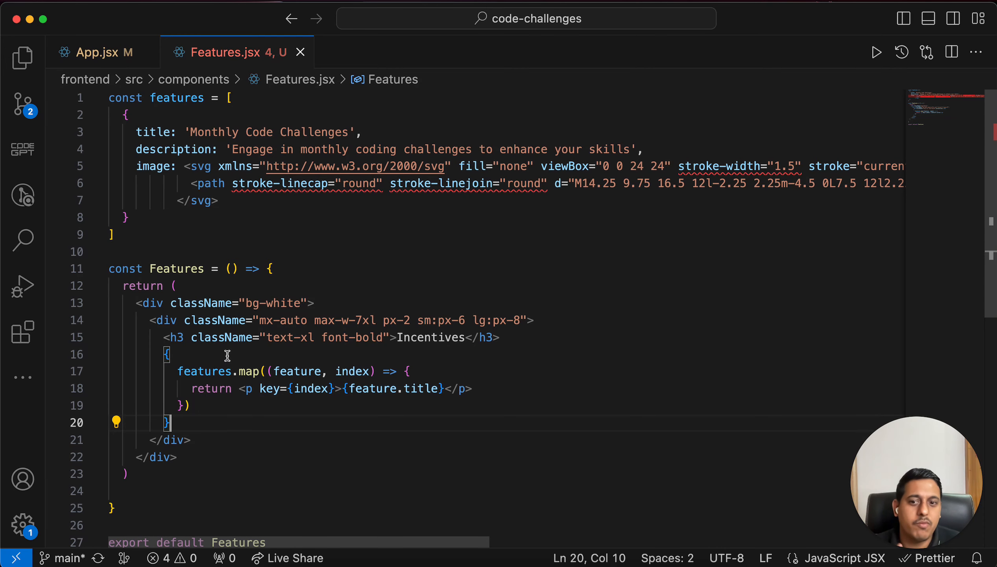
mouse_move(254, 392)
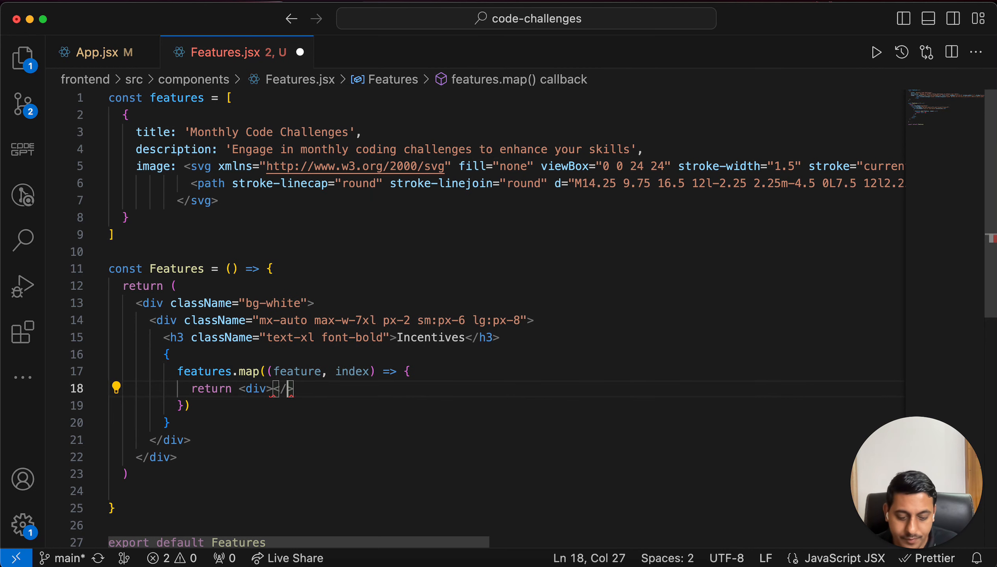
Turn the returned element into a div wrapped in parentheses on its own lines.
type("div")
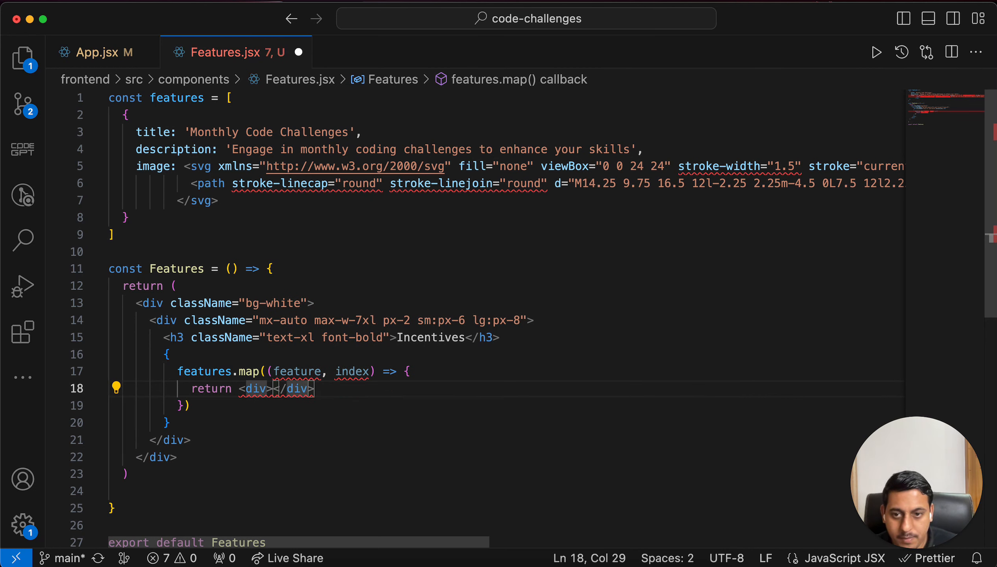
left_click(244, 388)
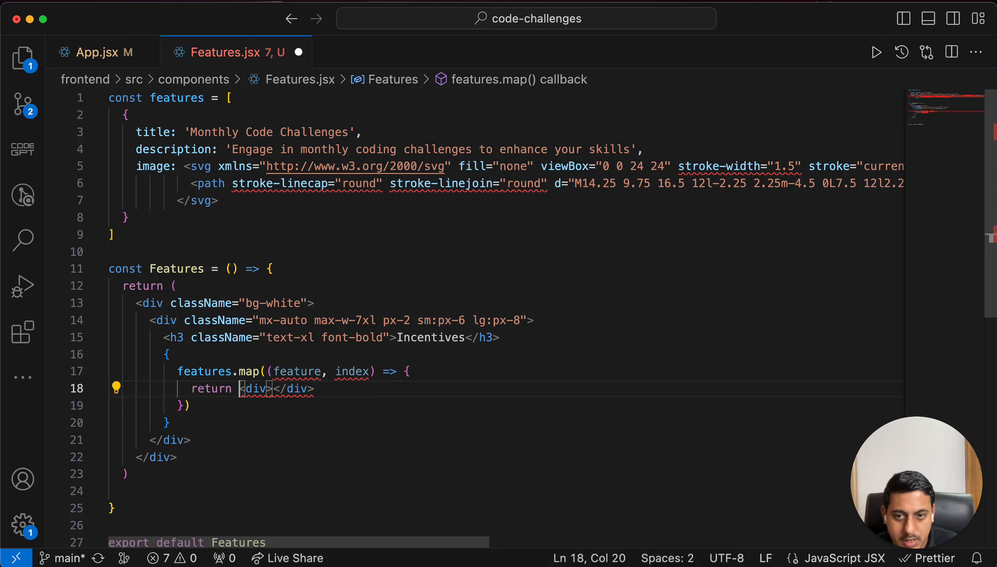
type("(")
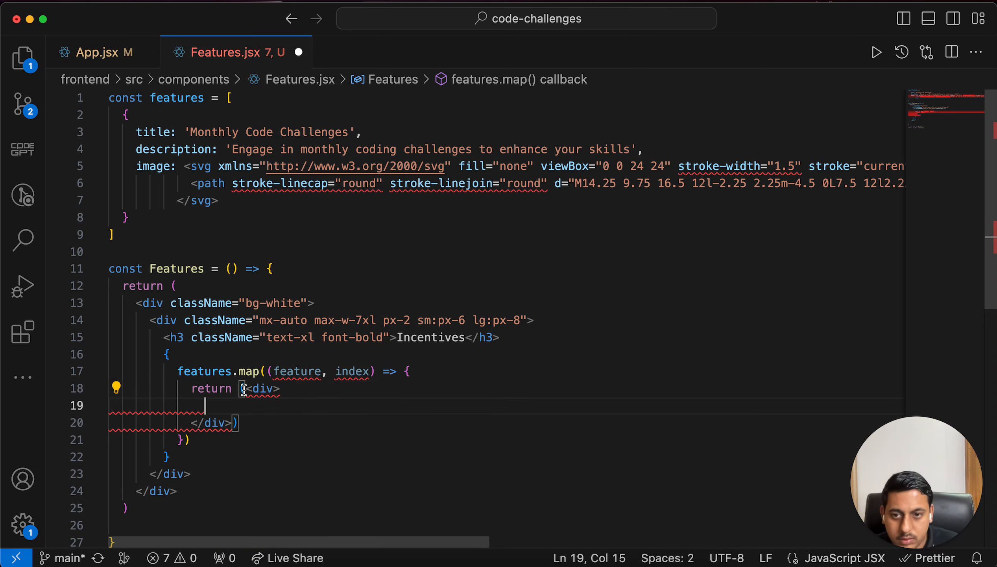
key("enter")
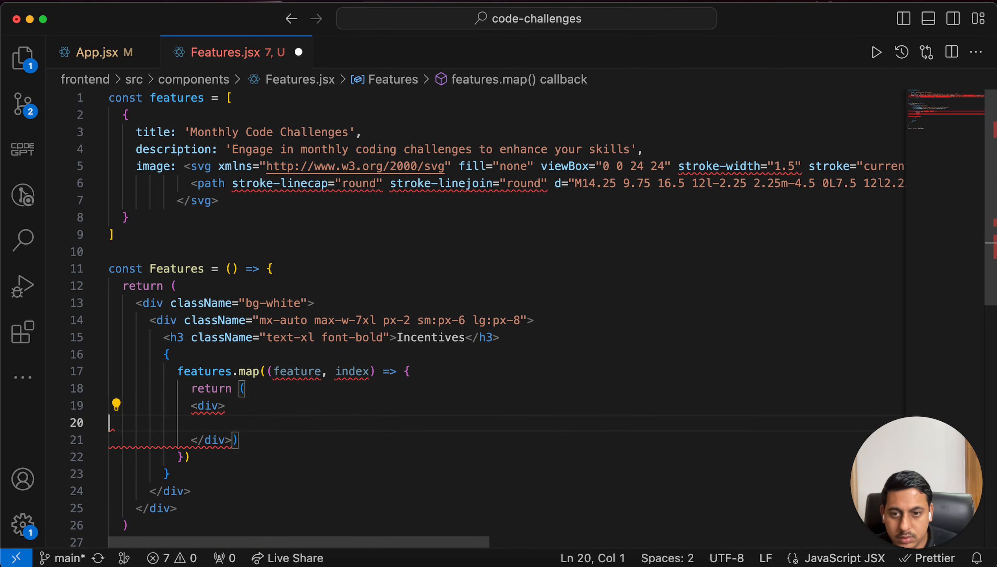
key("enter")
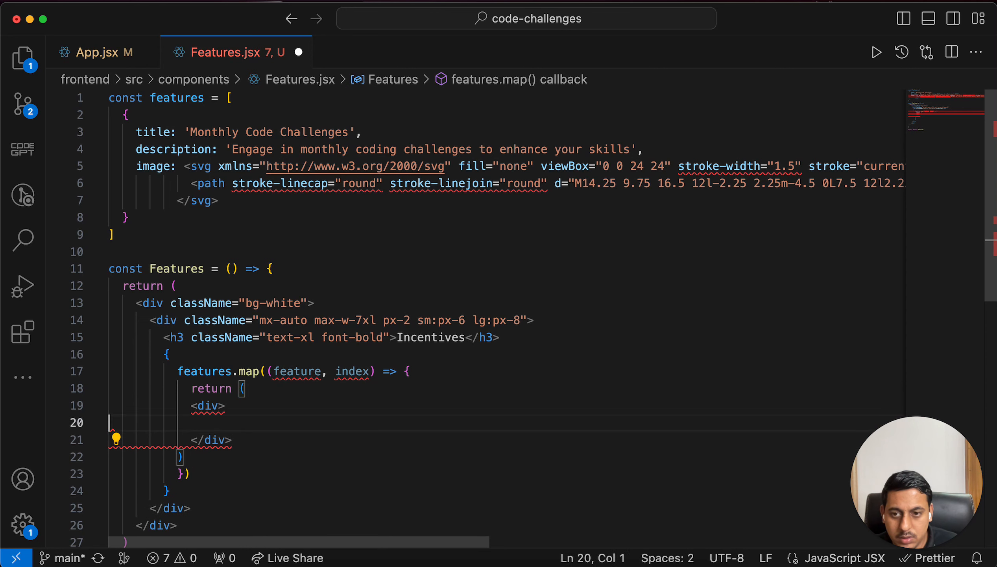
Add a keyed title paragraph {feature.title} and a duplicated paragraph for the description.
type("<p key={index}>{feature.title}</p>")
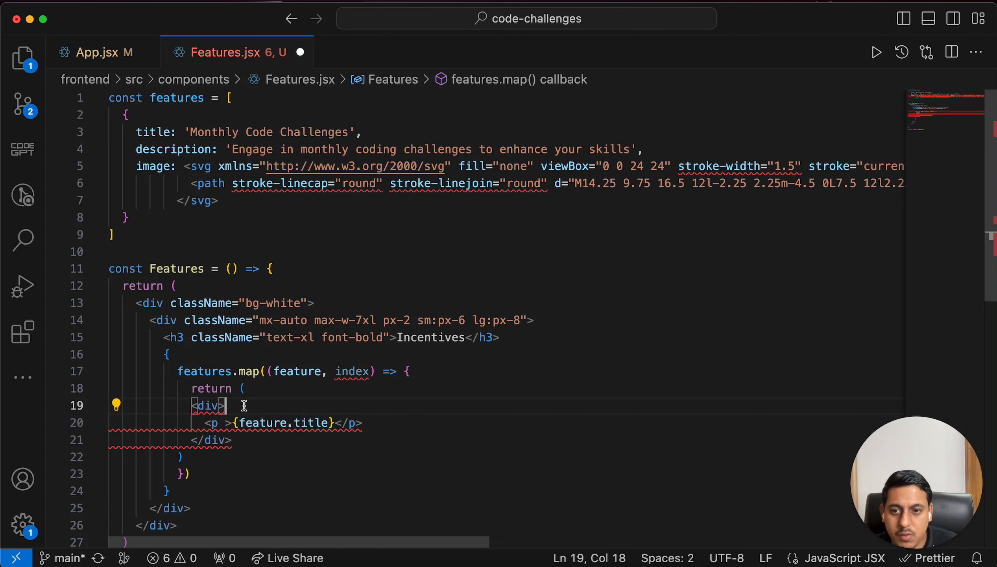
type("key={index}")
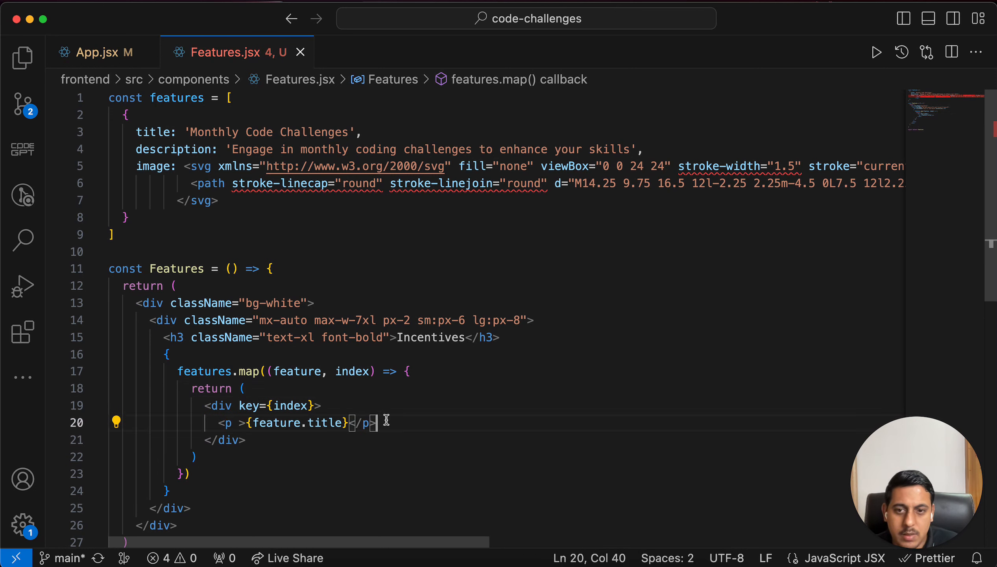
key("Enter")
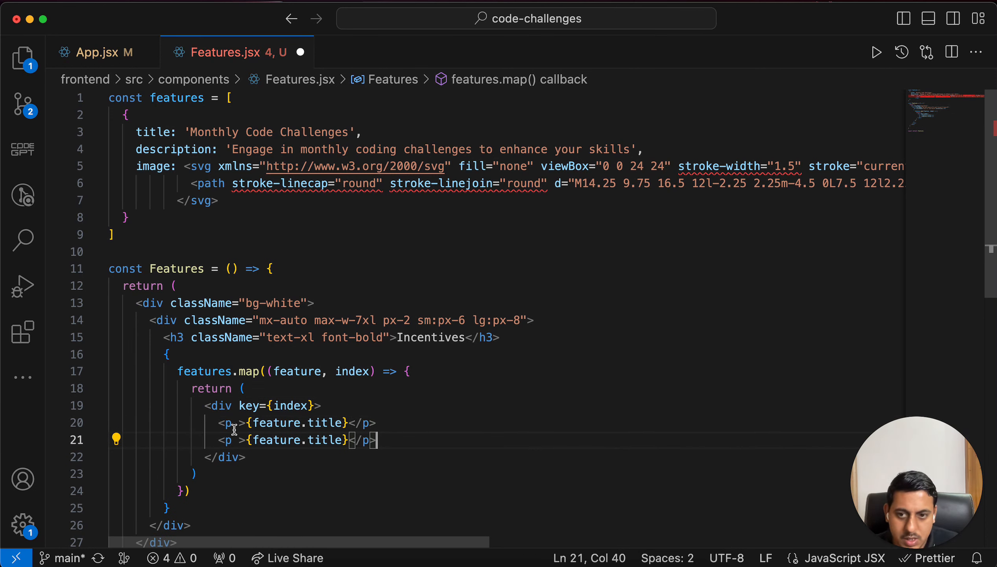
left_click(240, 422)
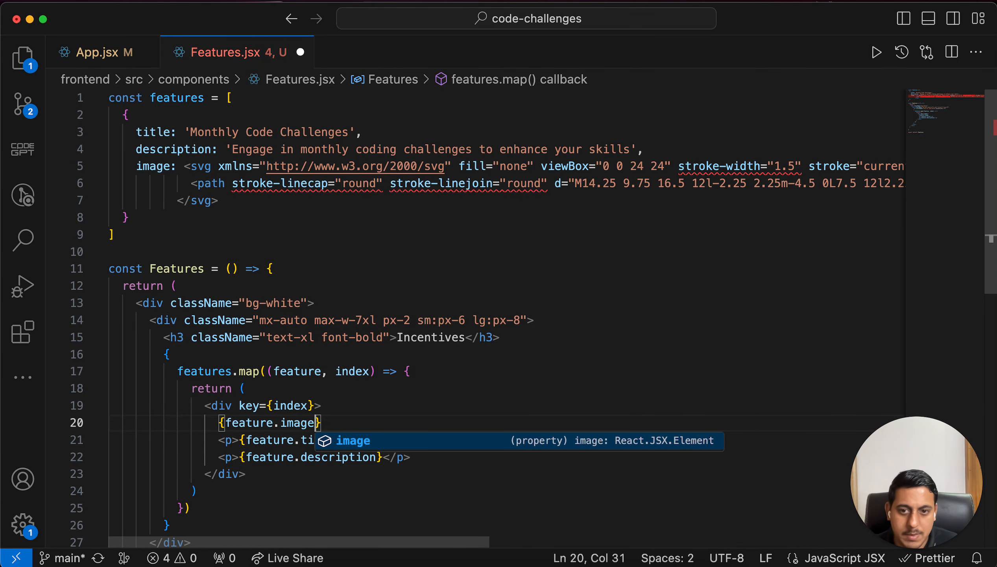
Inspect the rendered 'Monthly Code Challenges' title markup in Chrome DevTools.
left_click(128, 16)
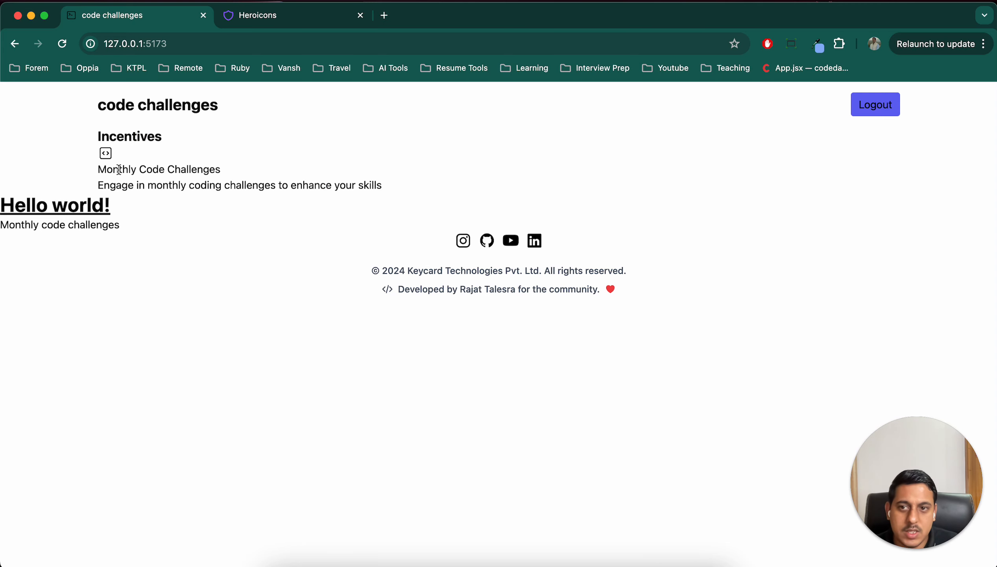
key("F12")
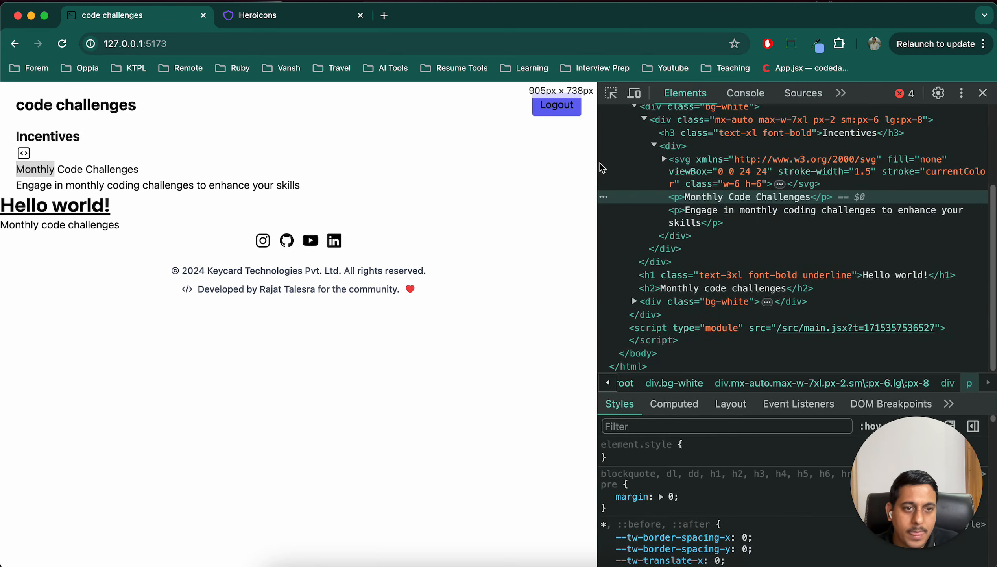
left_click(681, 171)
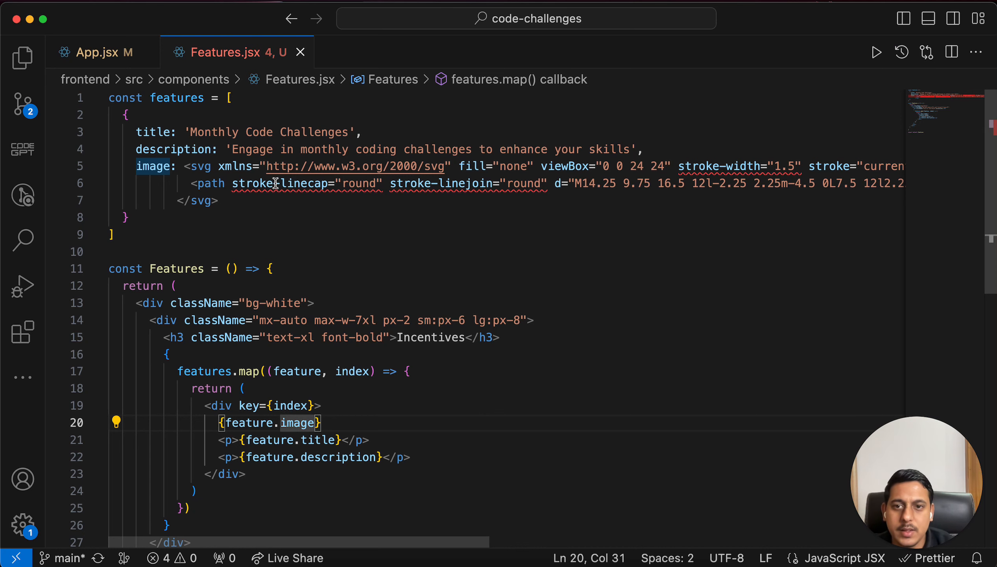
mouse_move(181, 268)
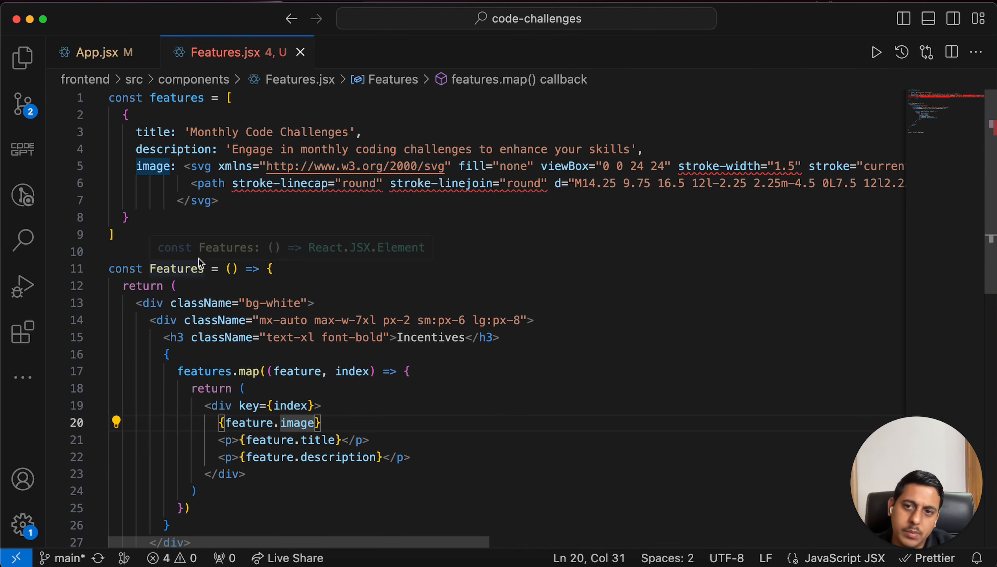
Select the whole first feature object in the features array to duplicate it.
left_click_drag(124, 113, 141, 200)
type("strokeL")
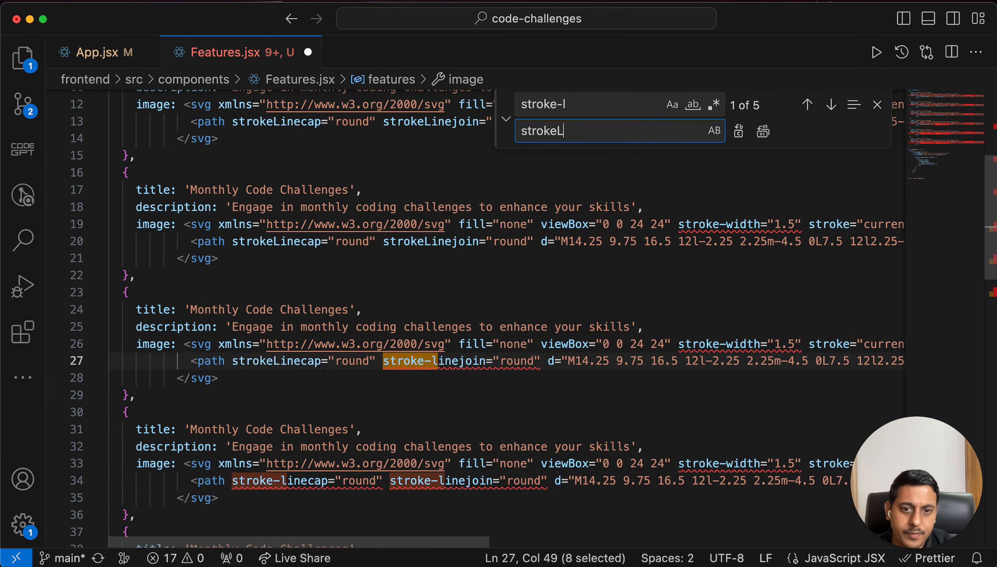
Replace stroke-l, stroke-width and class= with strokeL, strokeWidth and className= throughout.
left_click(876, 104)
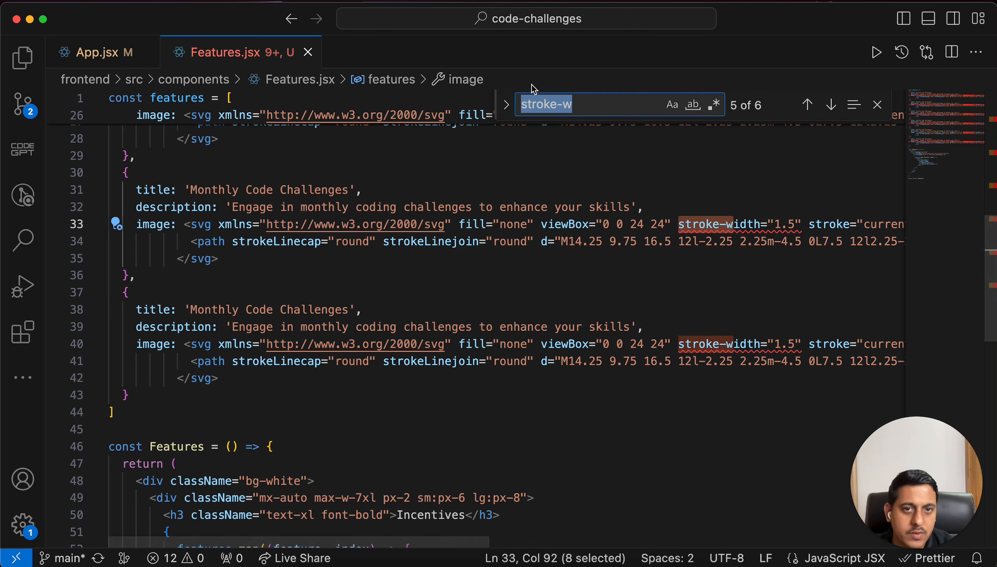
left_click(506, 104)
type("strokeW")
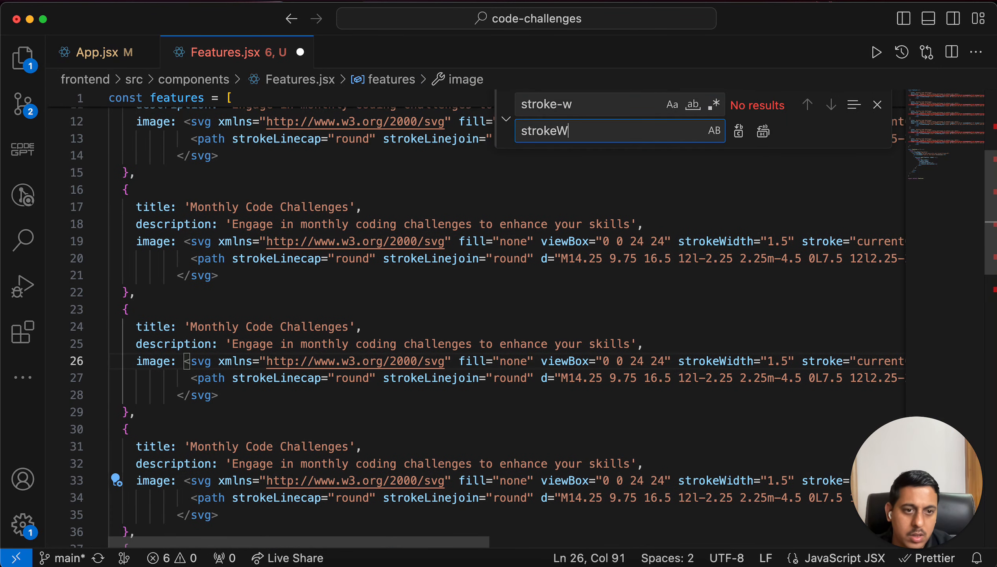
left_click(877, 105)
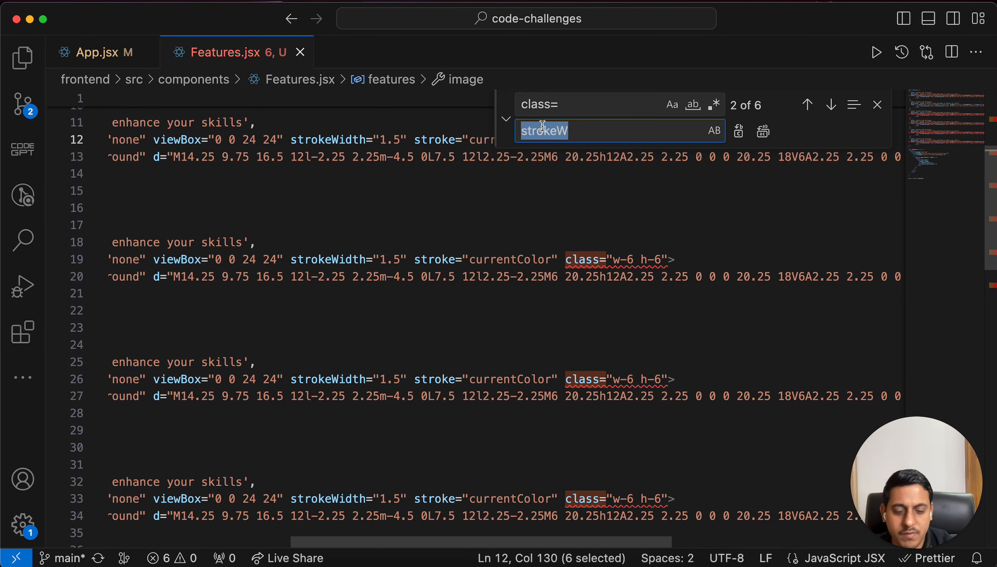
type("className=")
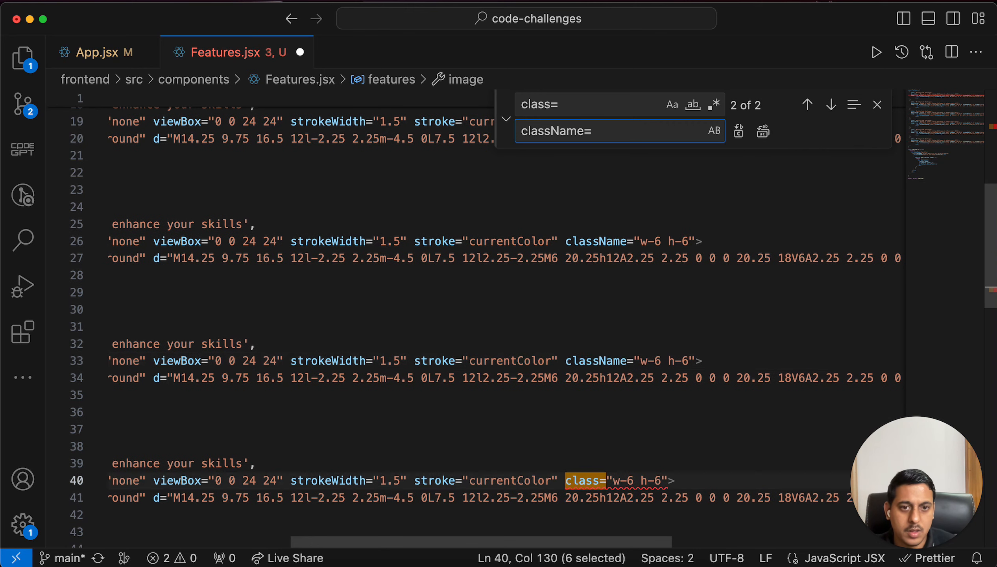
left_click(876, 104)
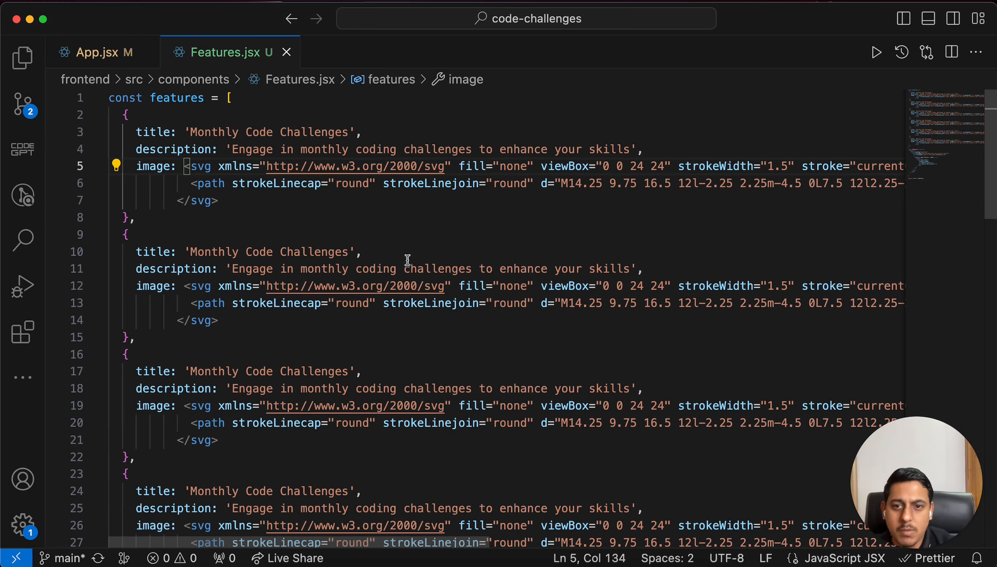
Add an opening <div> above the features.map block and a closing </div> after it.
scroll("down", 3)
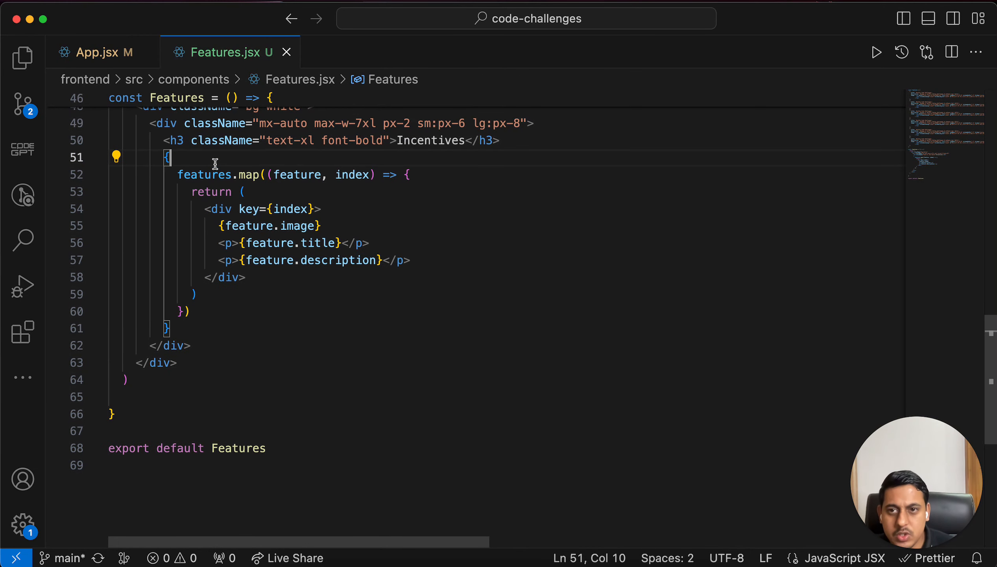
type("<")
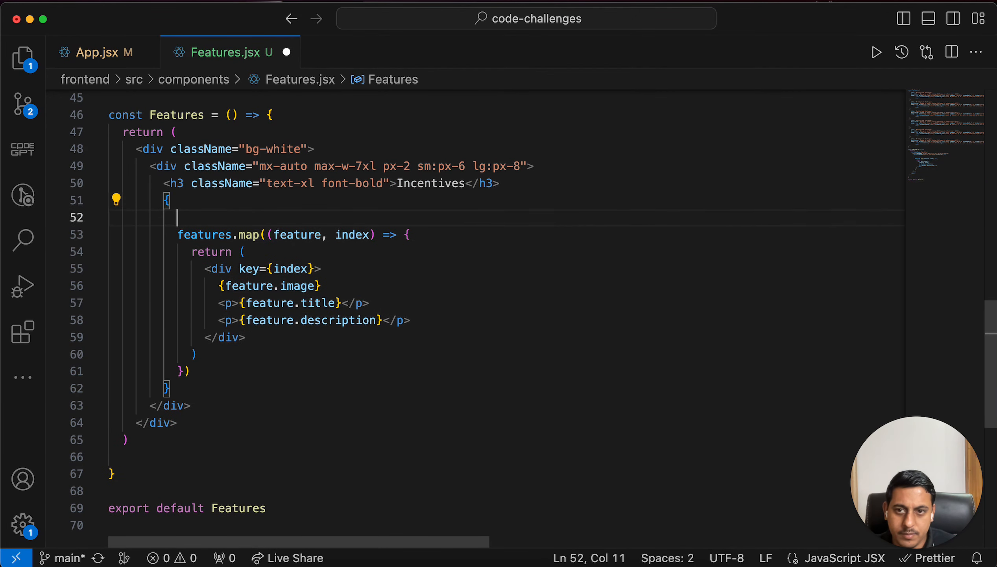
type("<div>")
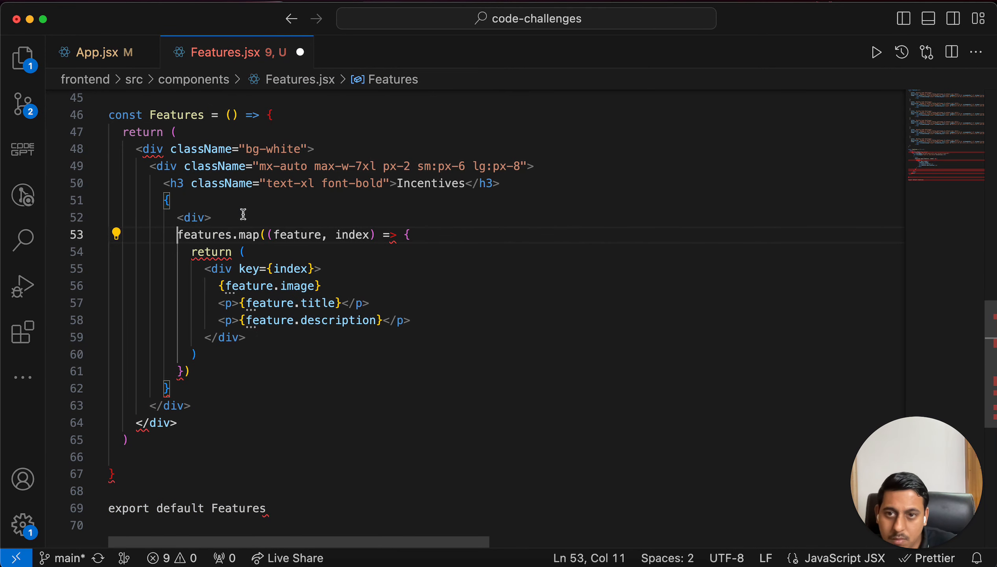
left_click(212, 217)
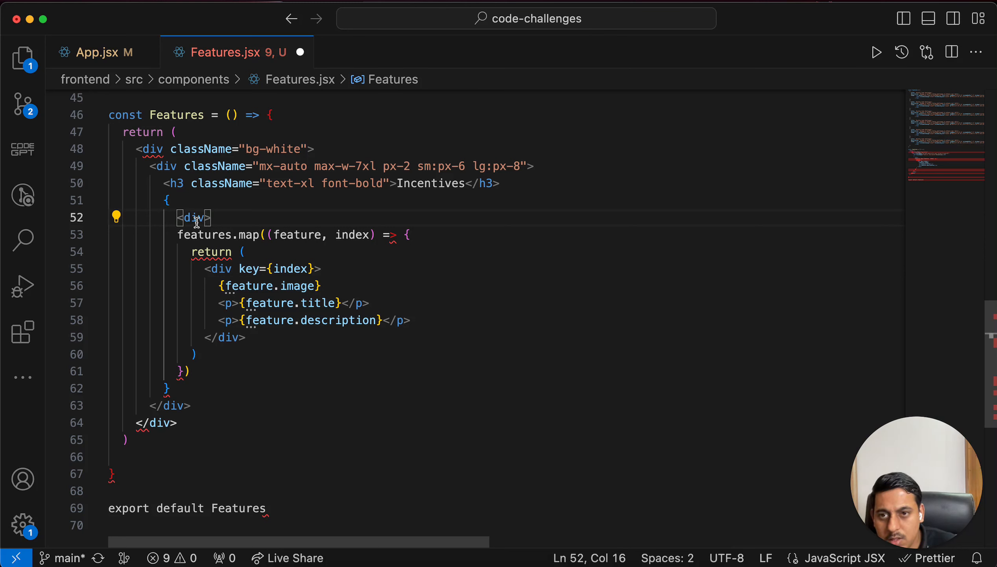
left_click(192, 234)
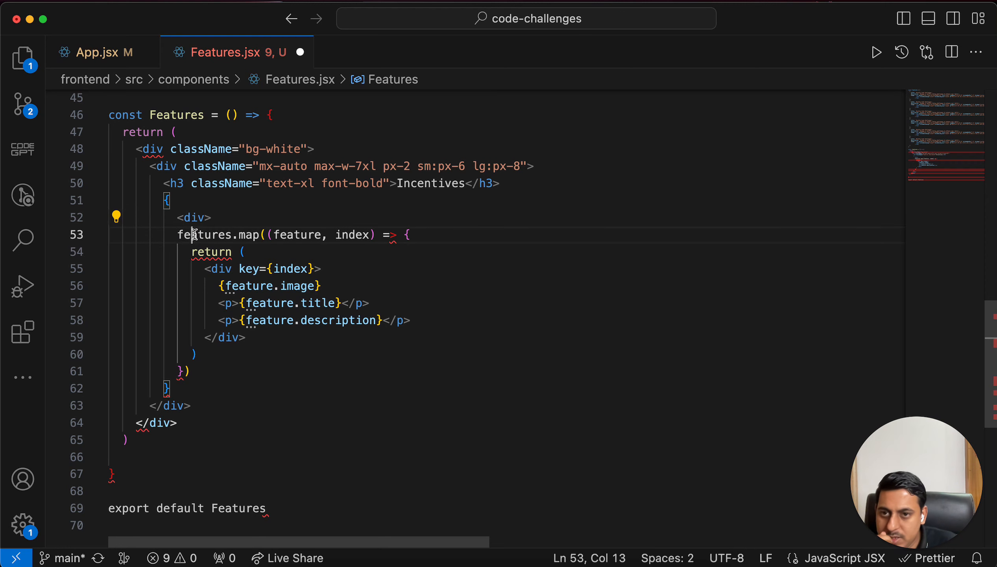
type("<")
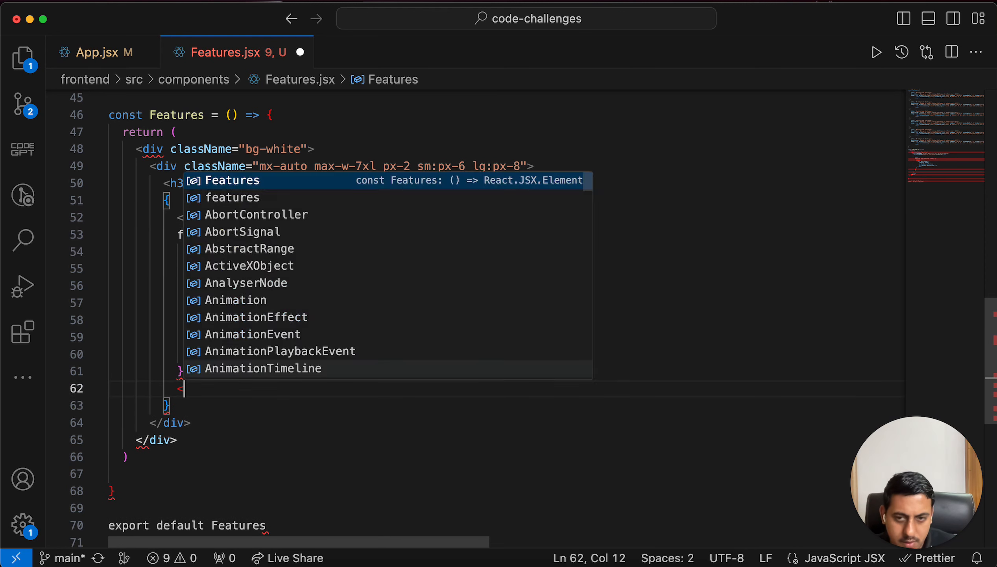
key("Escape")
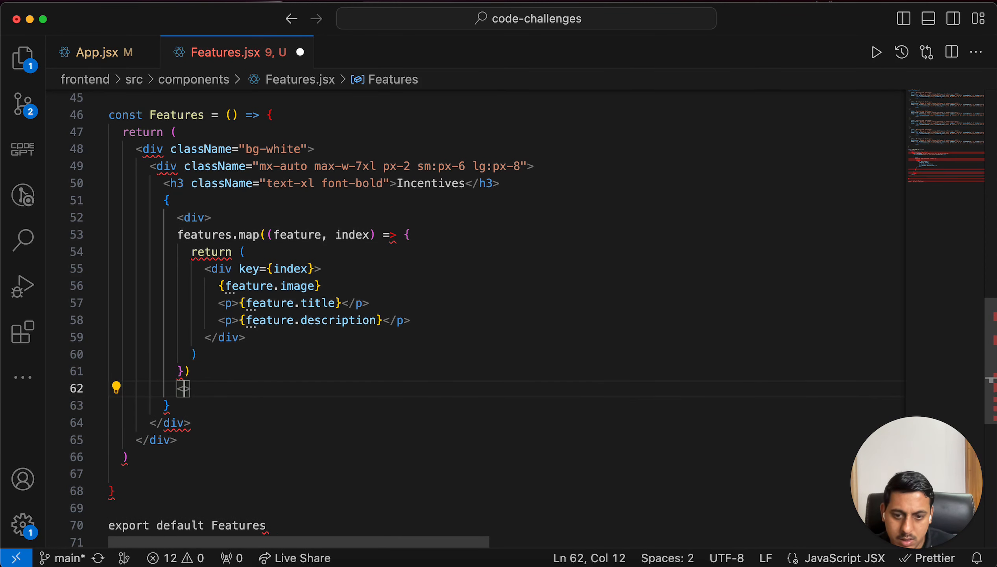
type("</div>")
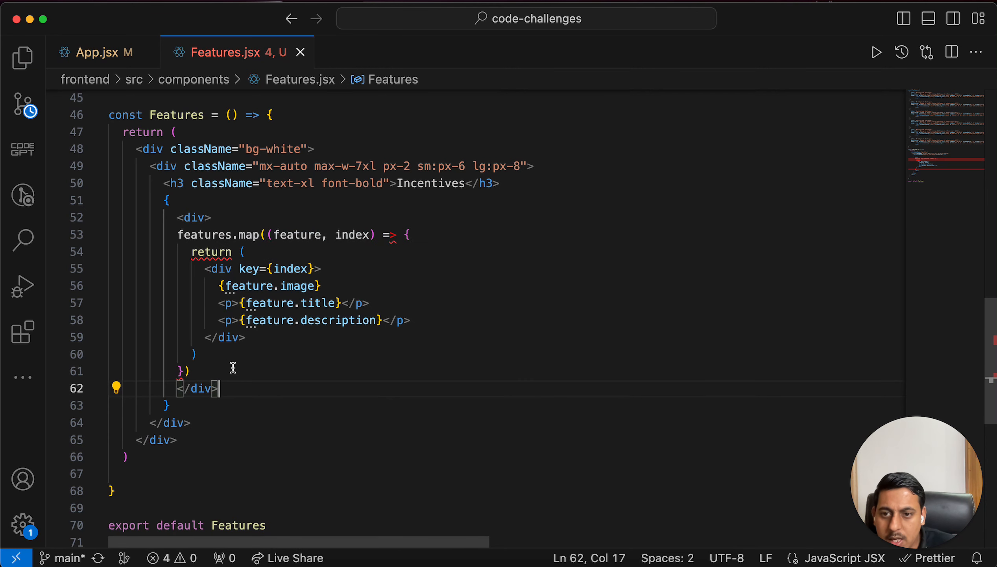
key("Backspace")
type("<d></>")
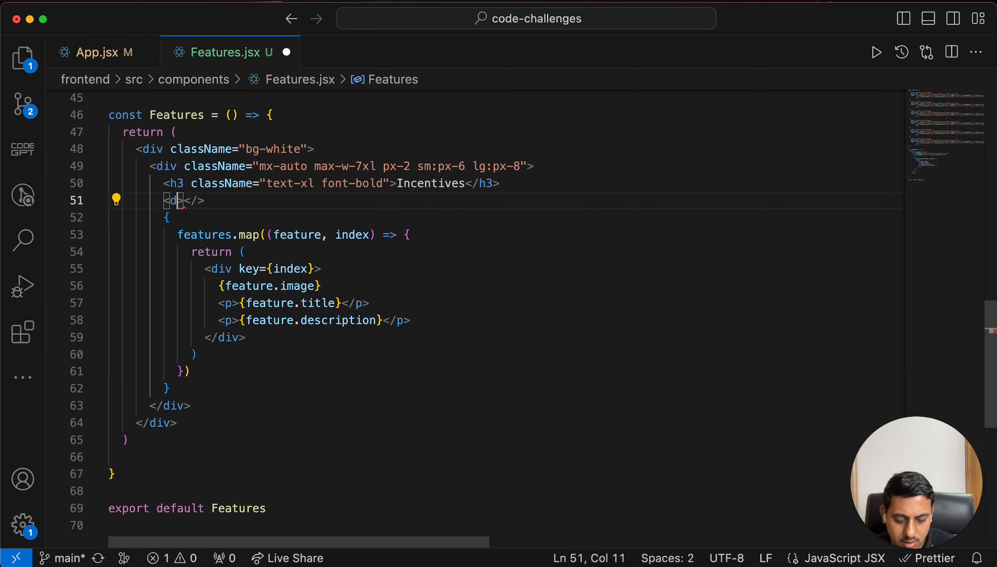
type("iv>")
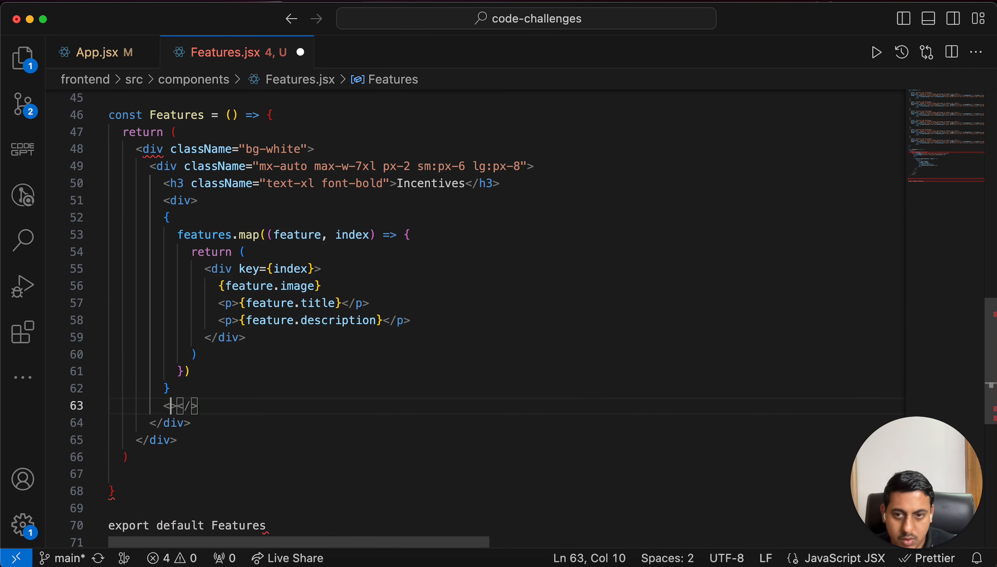
type("/")
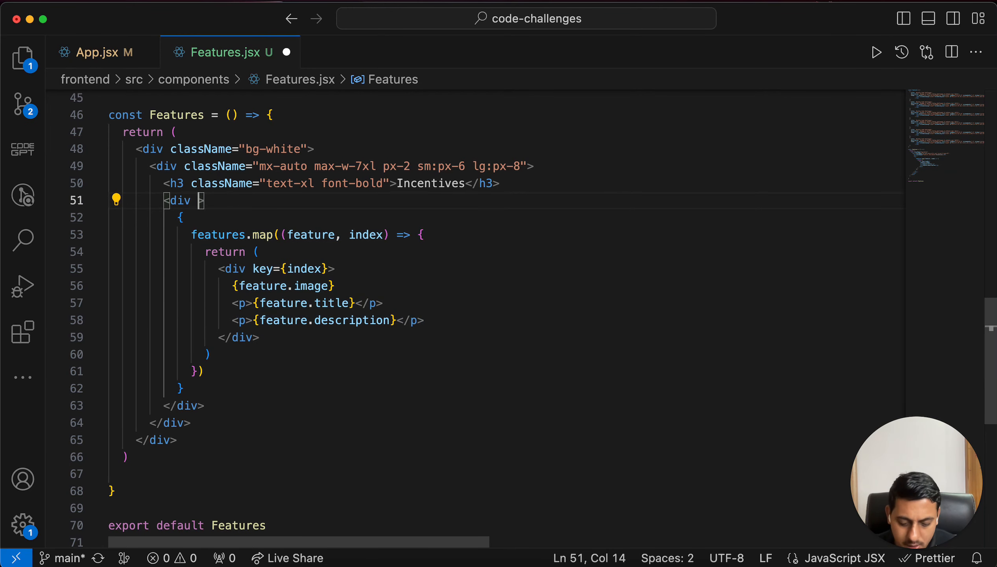
Give the wrapper className 'grid grid-cols-1 sm:grid-cols-2 lg:grid-cols-3' and add py-12 padding.
type("className=\"\"")
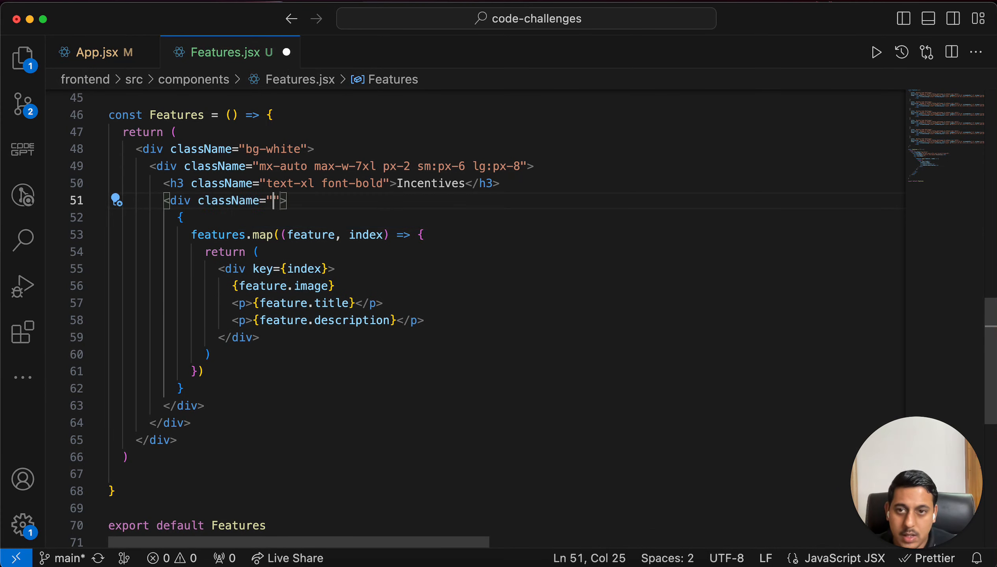
type("grid gr")
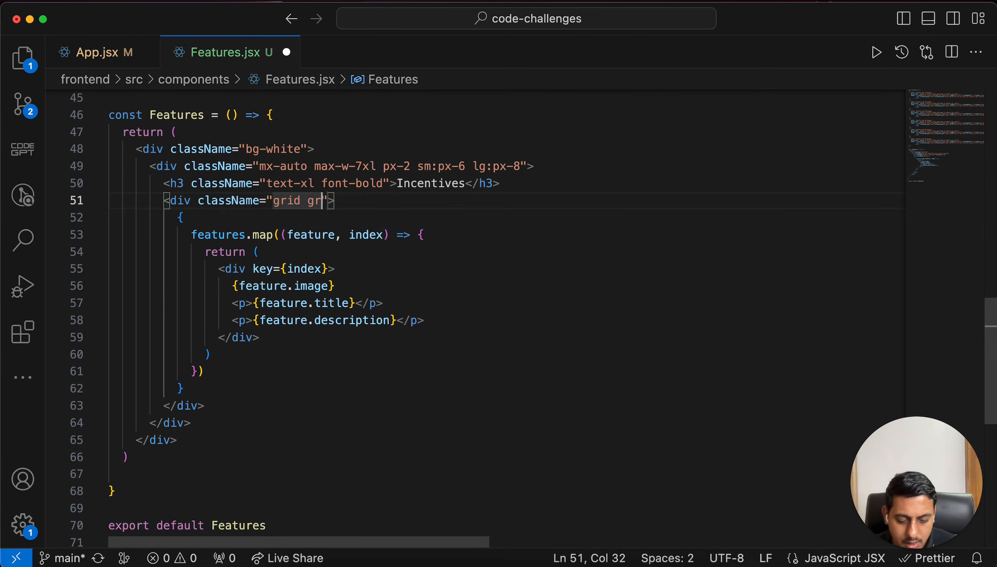
type("id")
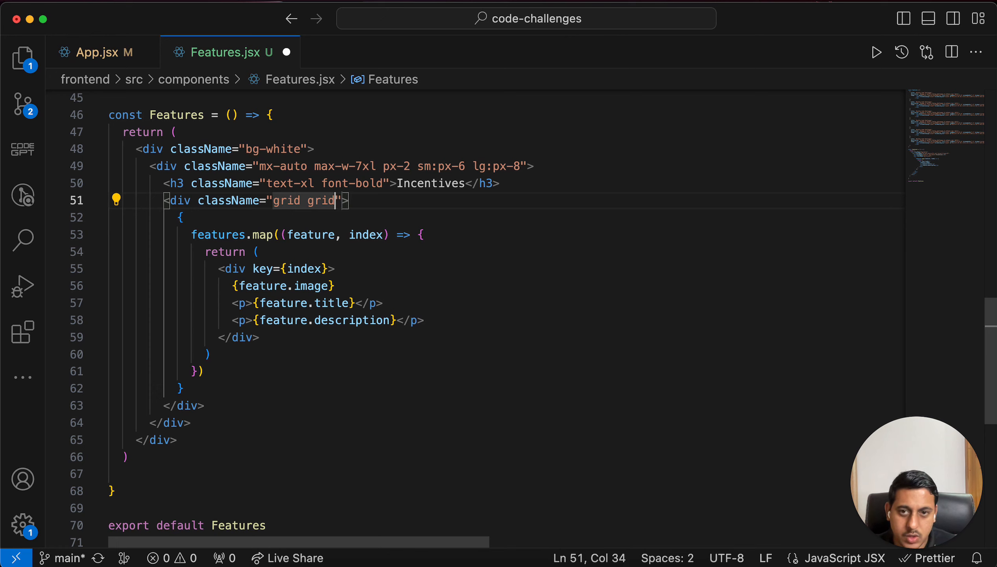
type("-cols-1")
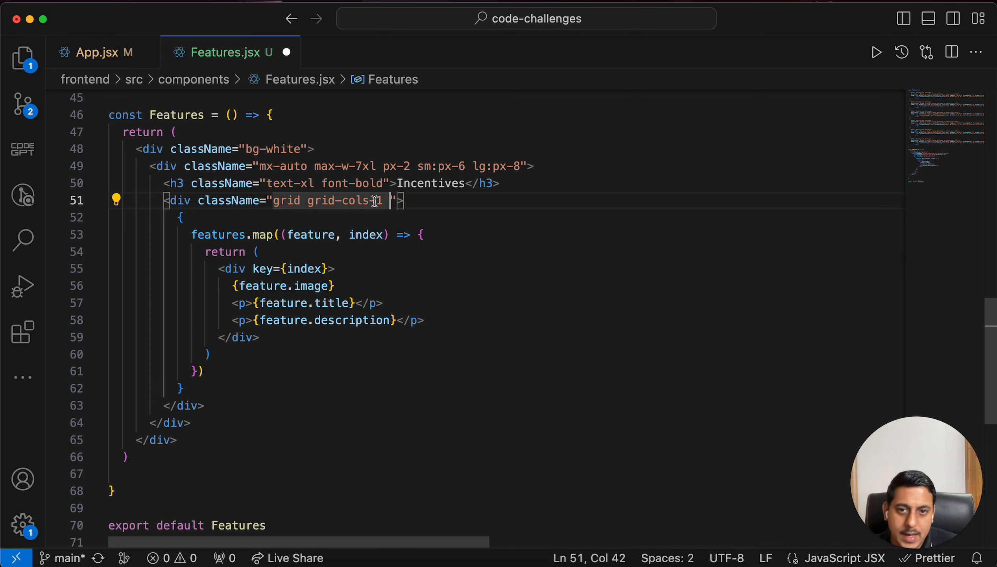
type("lg:")
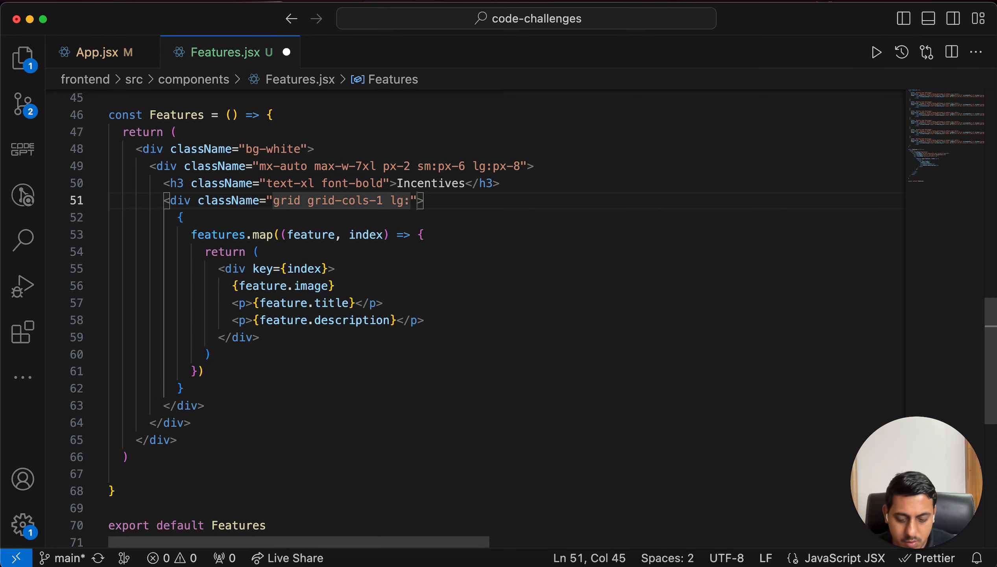
type("grid-cols-3")
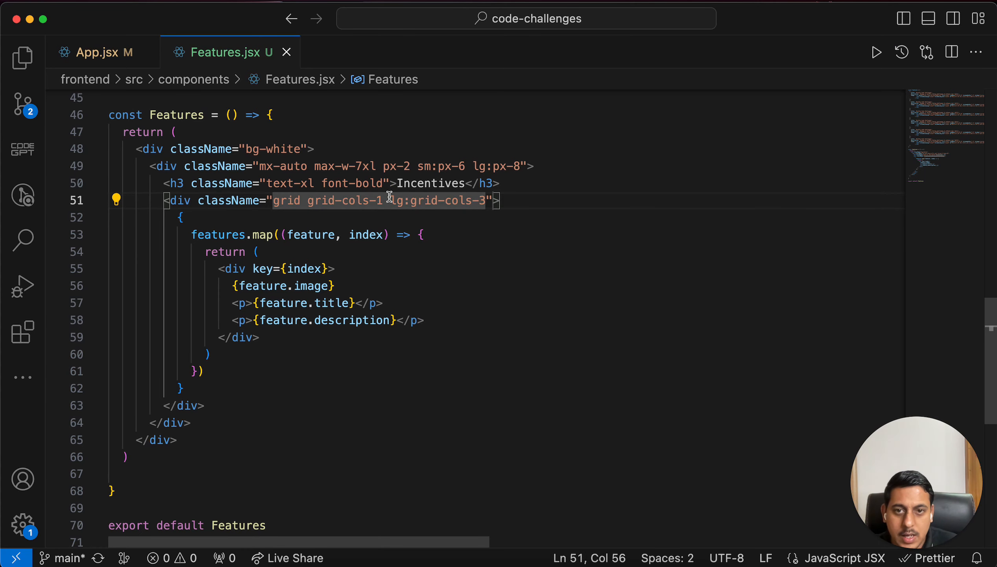
type("sm:grid-cols-2")
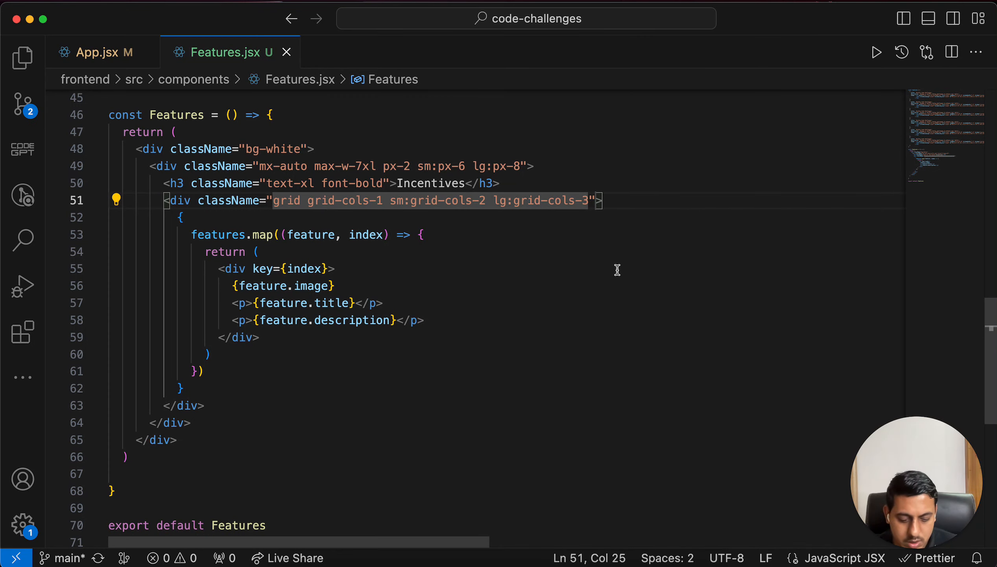
mouse_move(295, 149)
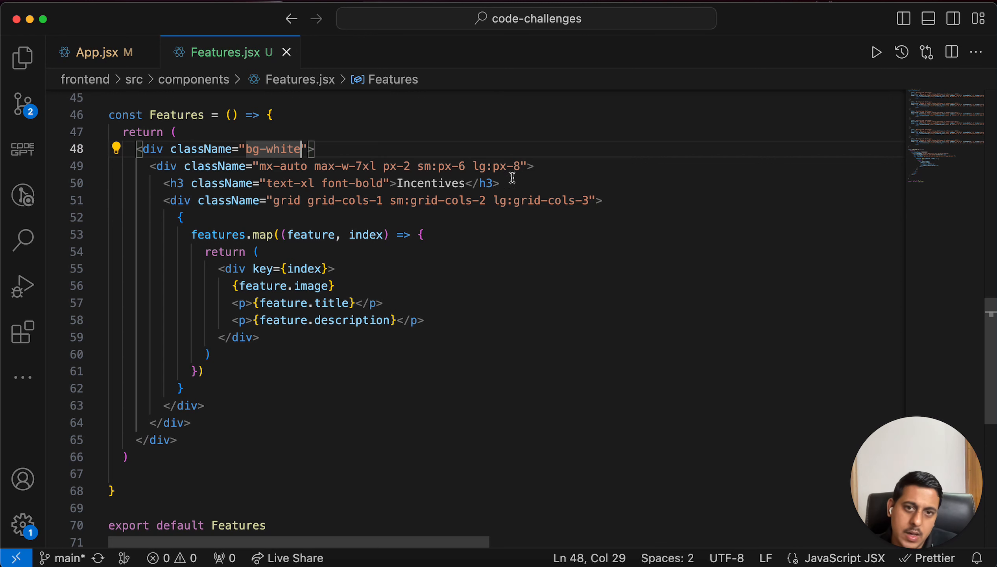
type("py-12")
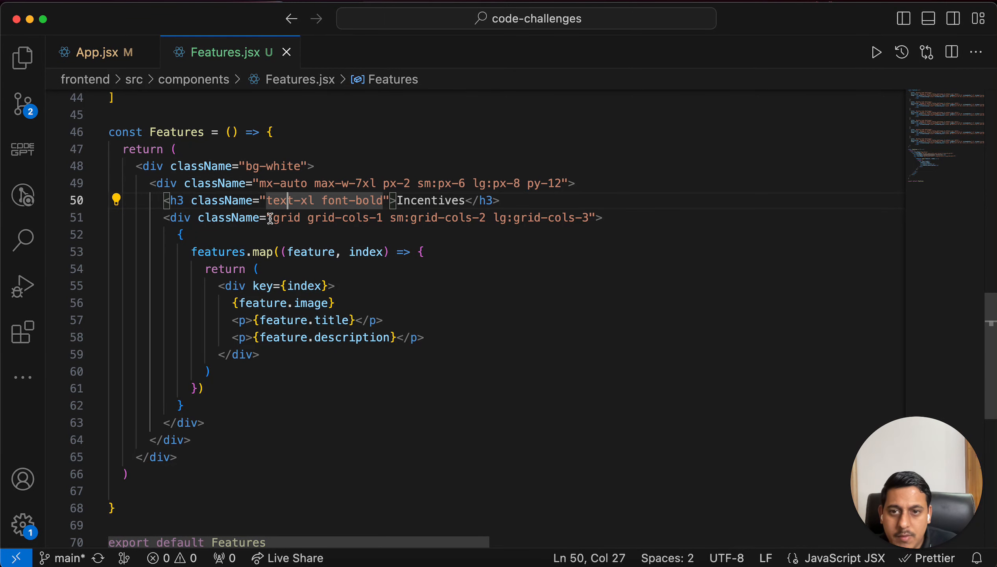
Add mt-10 and enlarge the first feature icon to w-20 h-20.
type("mt-10")
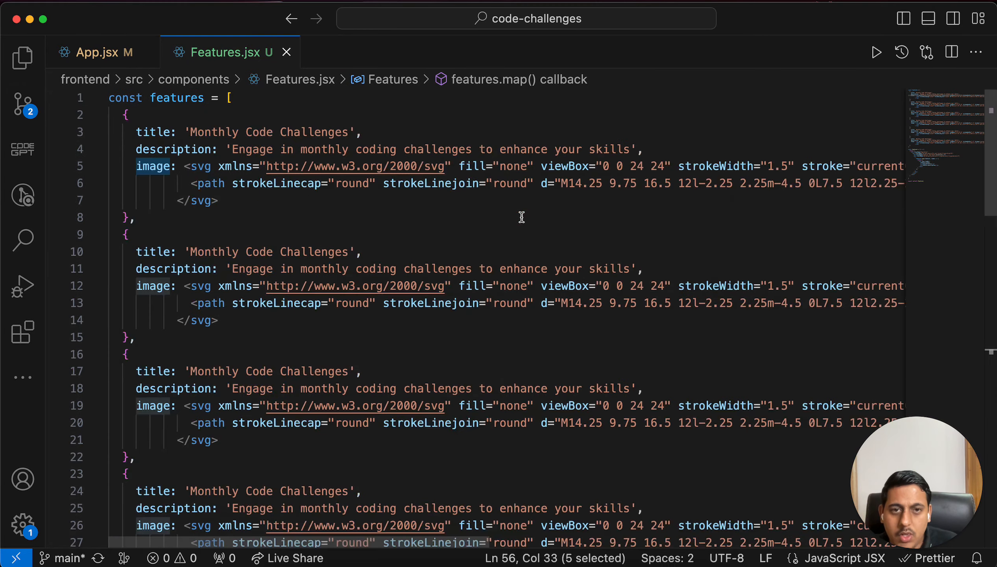
scroll("right", 3)
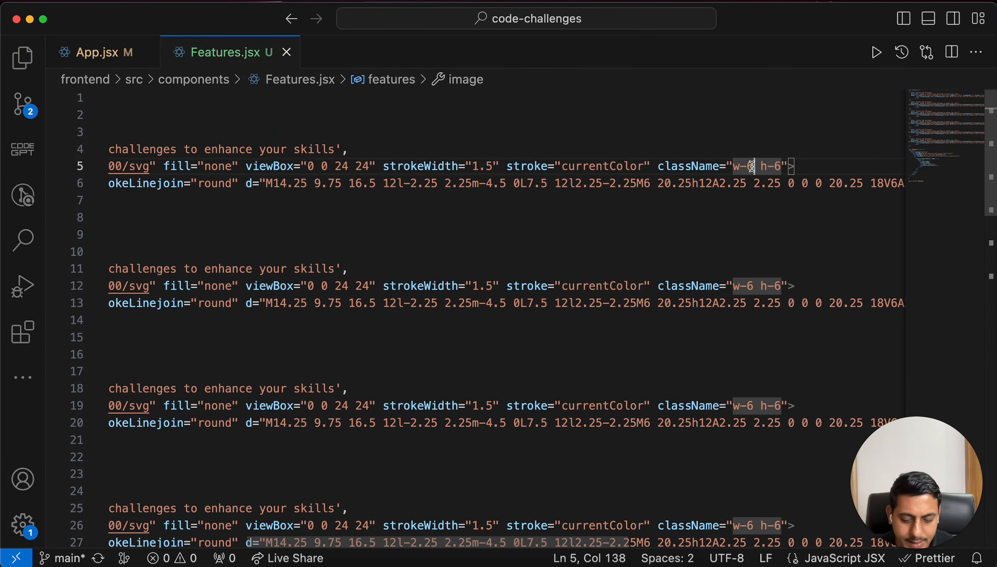
key("Backspace")
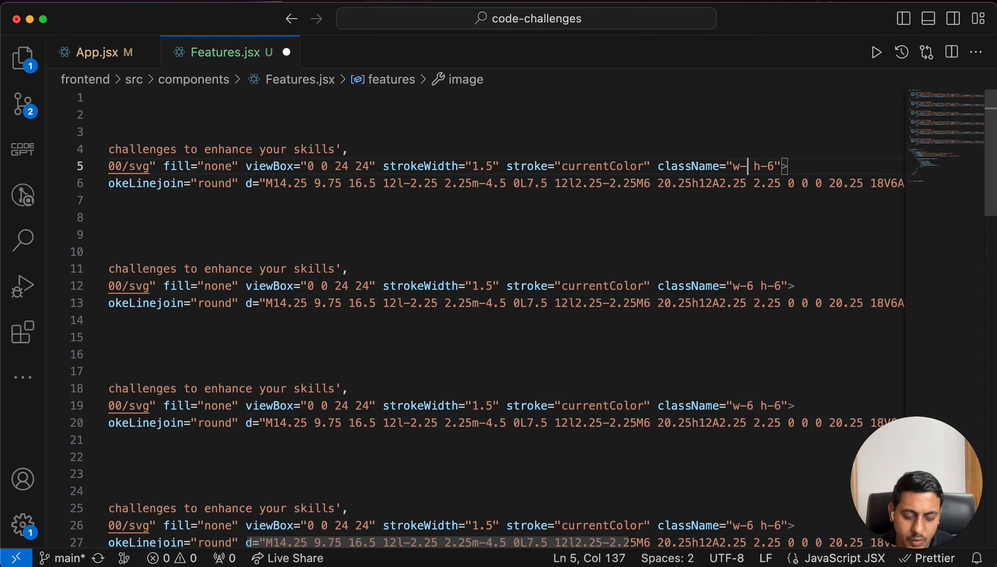
type("20 h-20")
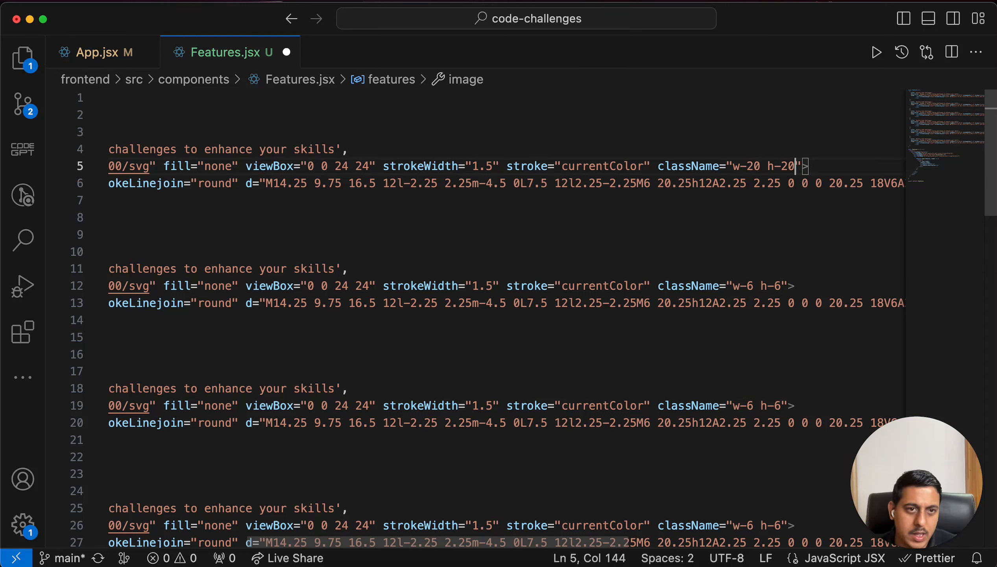
Compare the rendered page in Chrome with the reference design, then change the icon size to 16.
left_click(112, 16)
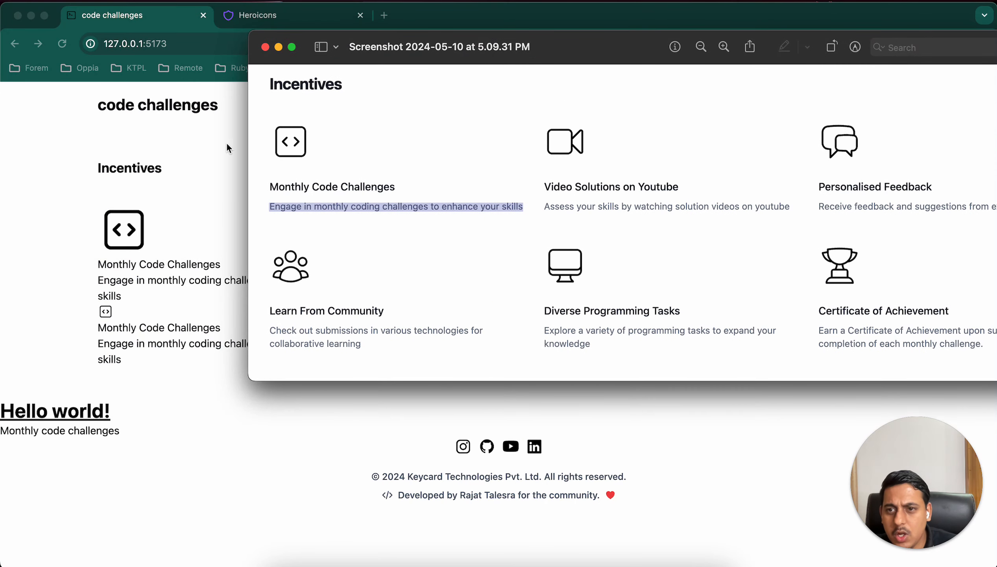
mouse_move(314, 155)
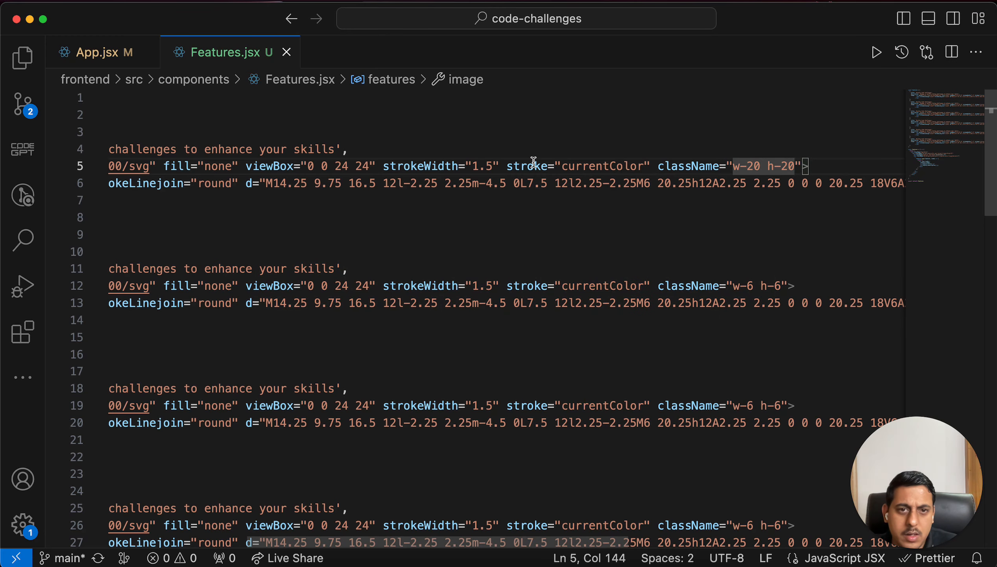
left_click(113, 16)
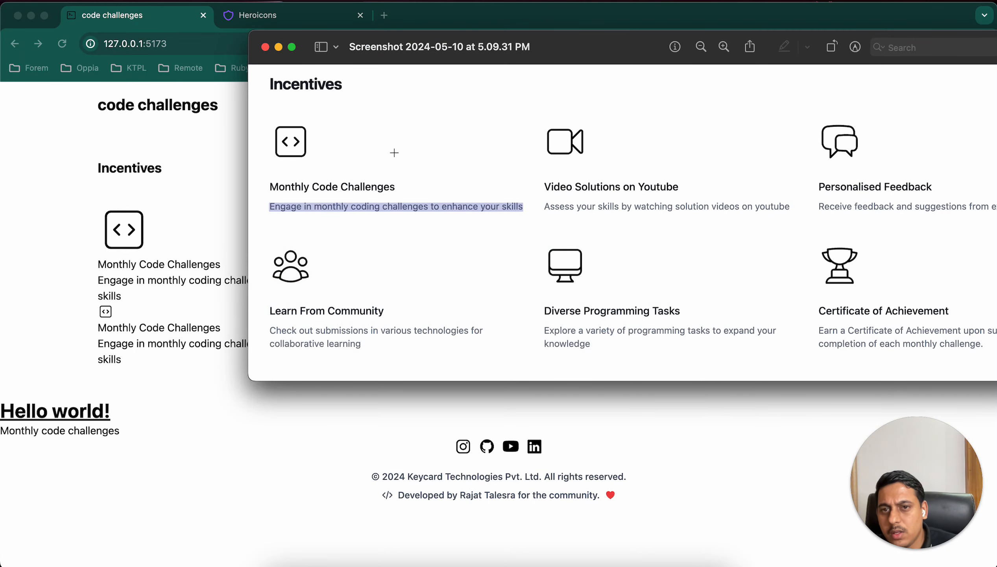
mouse_move(272, 61)
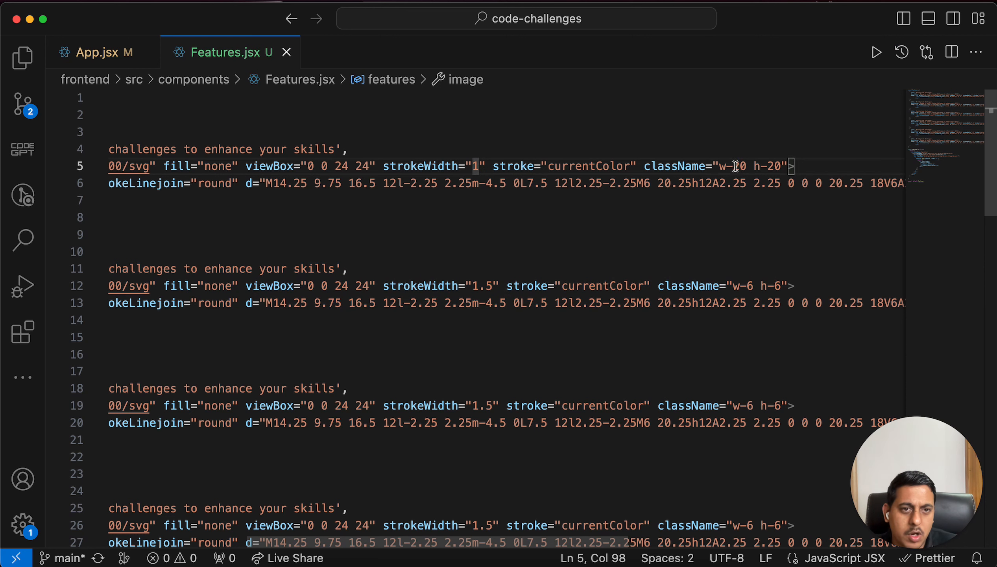
type("16")
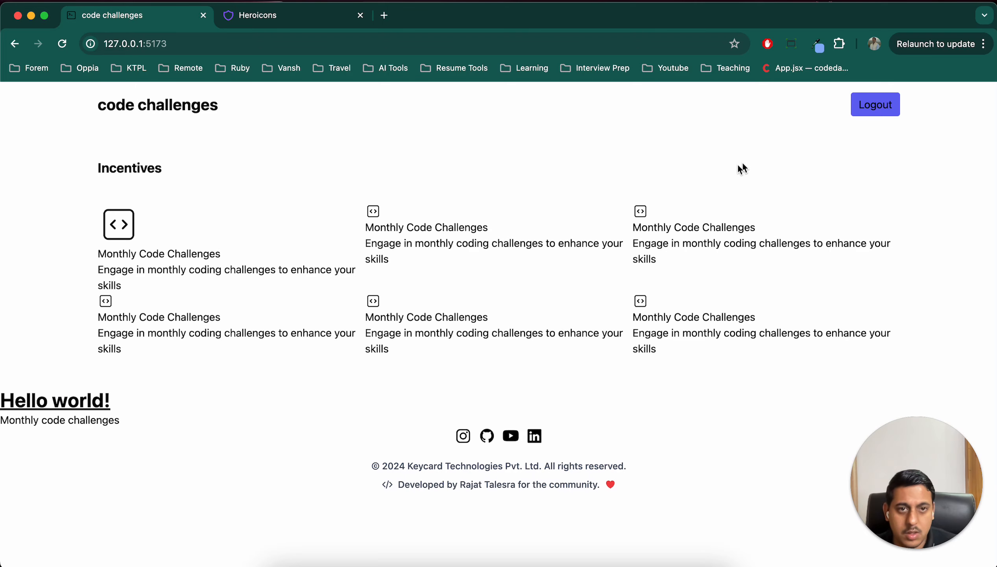
mouse_move(426, 174)
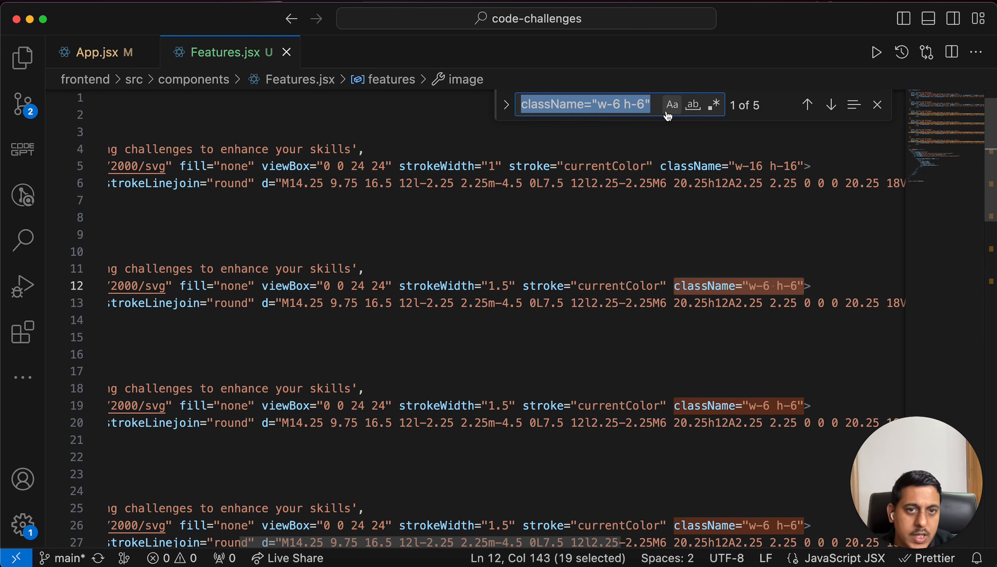
Resize every feature icon to w-16 h-16 via find-and-replace and preview in Chrome.
left_click(506, 119)
type("className=\"w-16 h-16\"")
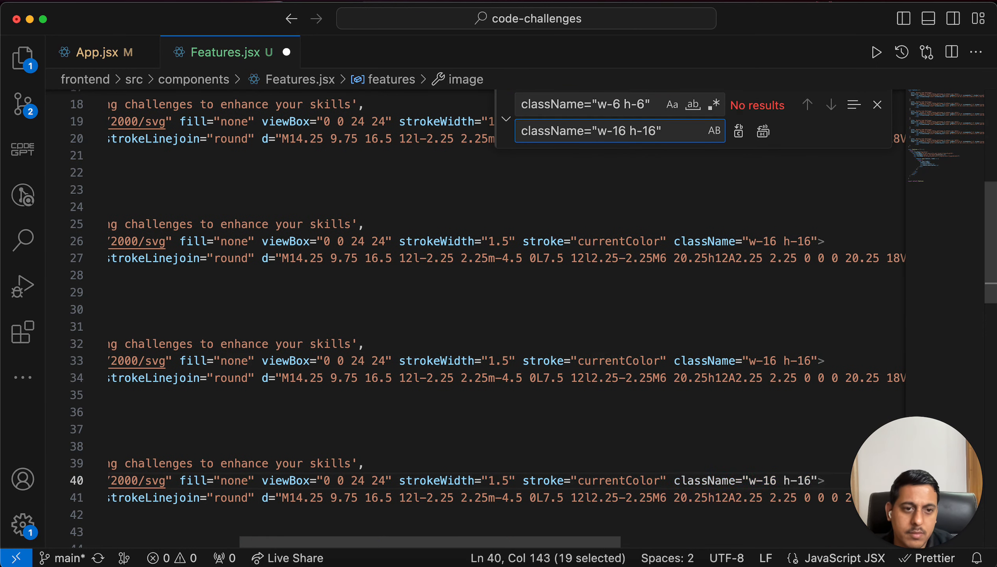
left_click(877, 104)
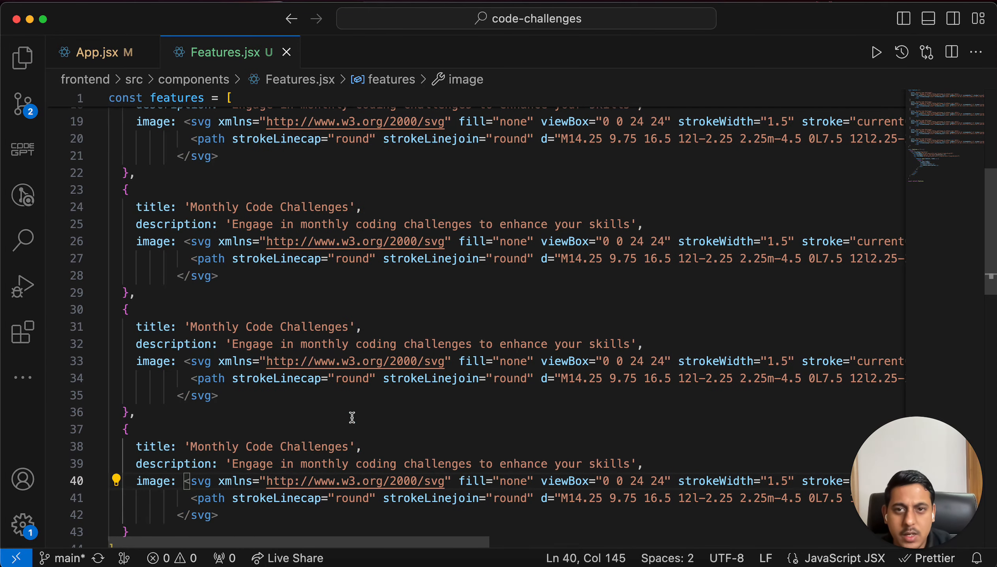
left_click(109, 15)
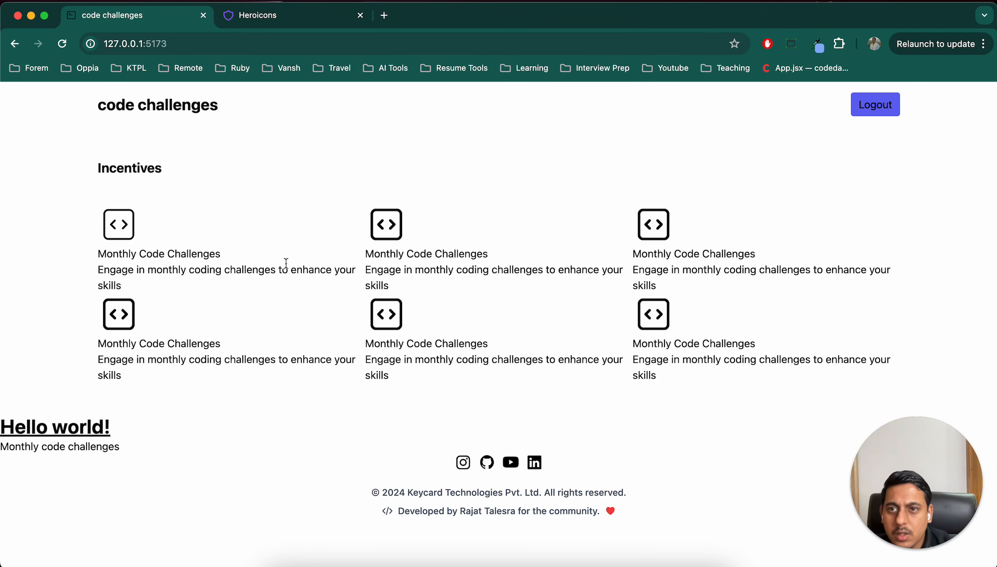
mouse_move(299, 29)
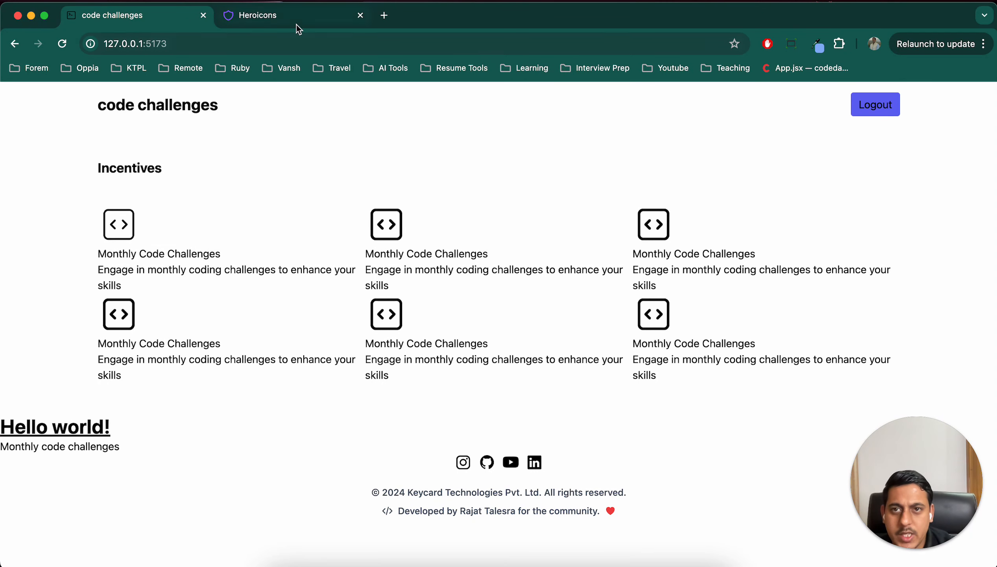
mouse_move(331, 264)
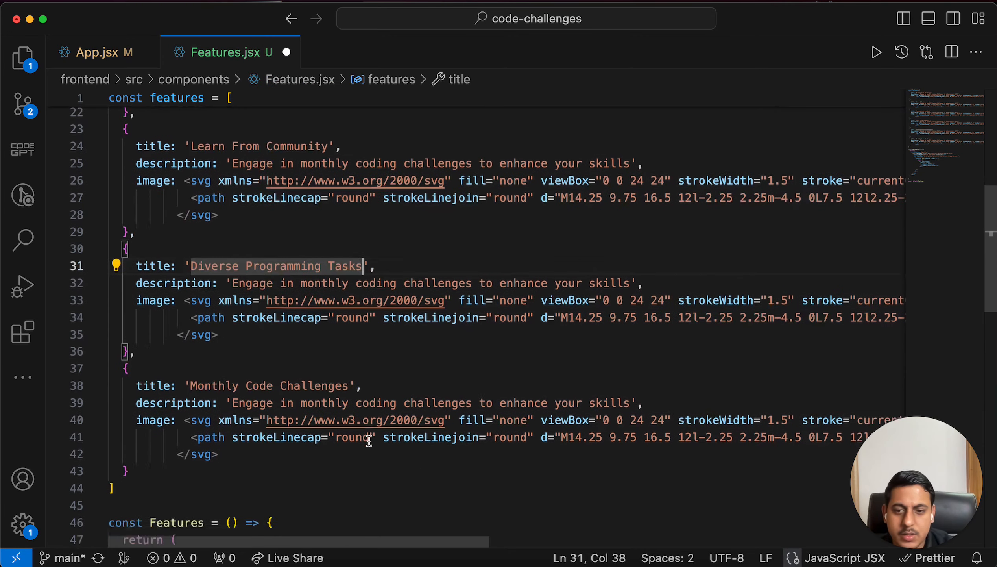
Retitle the last feature entry 'Certificate of Achievement'.
double_click(268, 376)
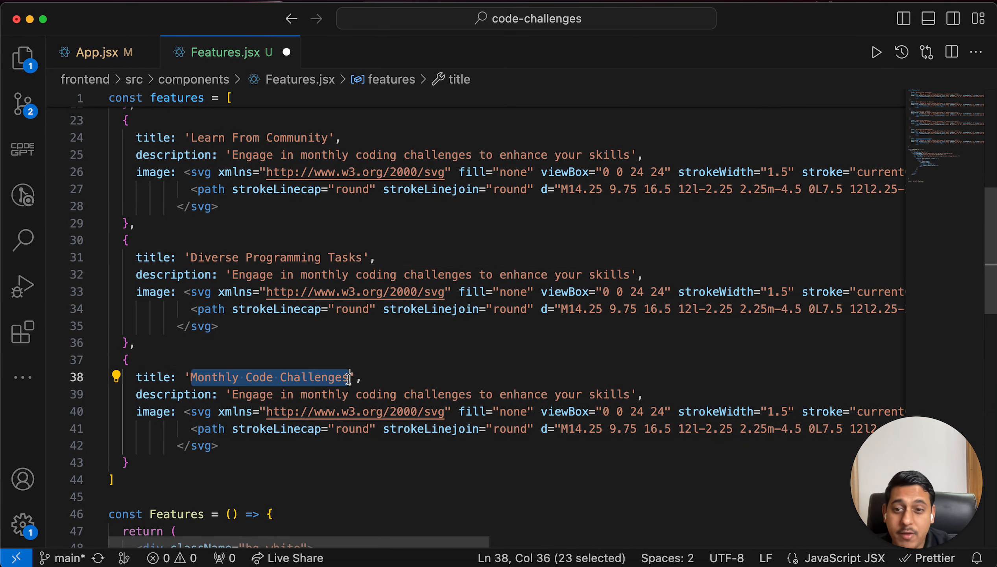
type("Certificate of Achievement")
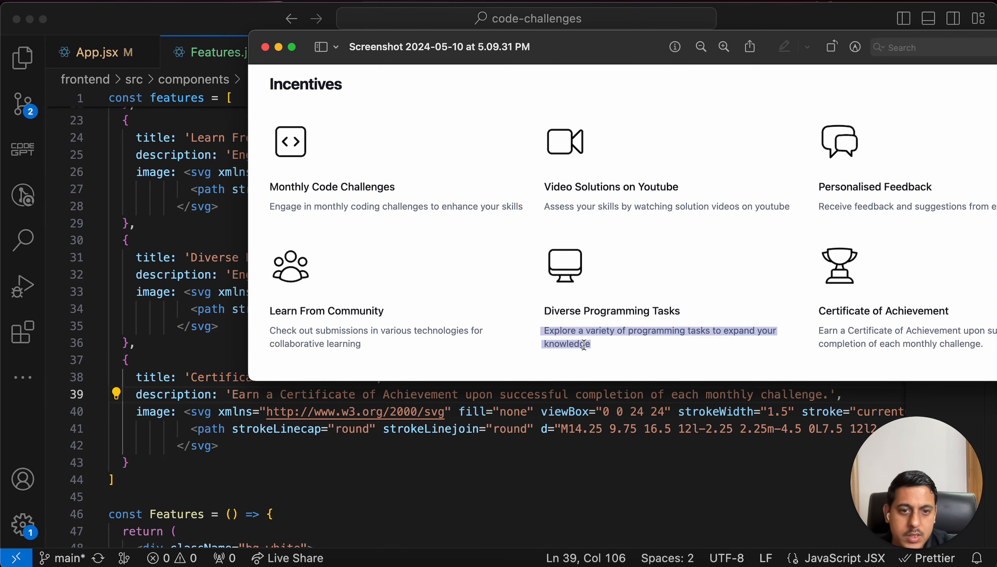
Take the Diverse Programming Tasks, Learn From Community and Personalised Feedback descriptions from the design.
left_click(262, 47)
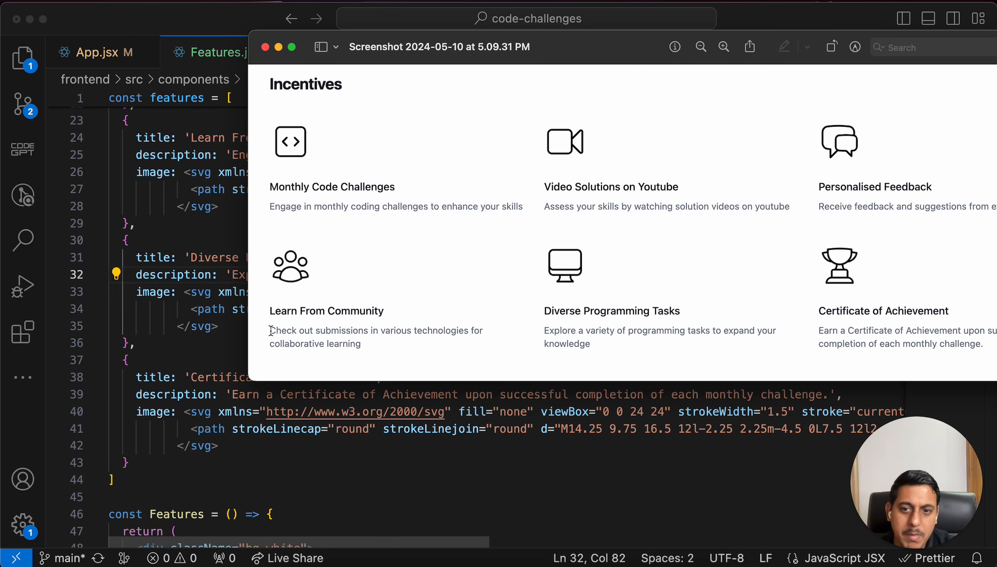
left_click(260, 46)
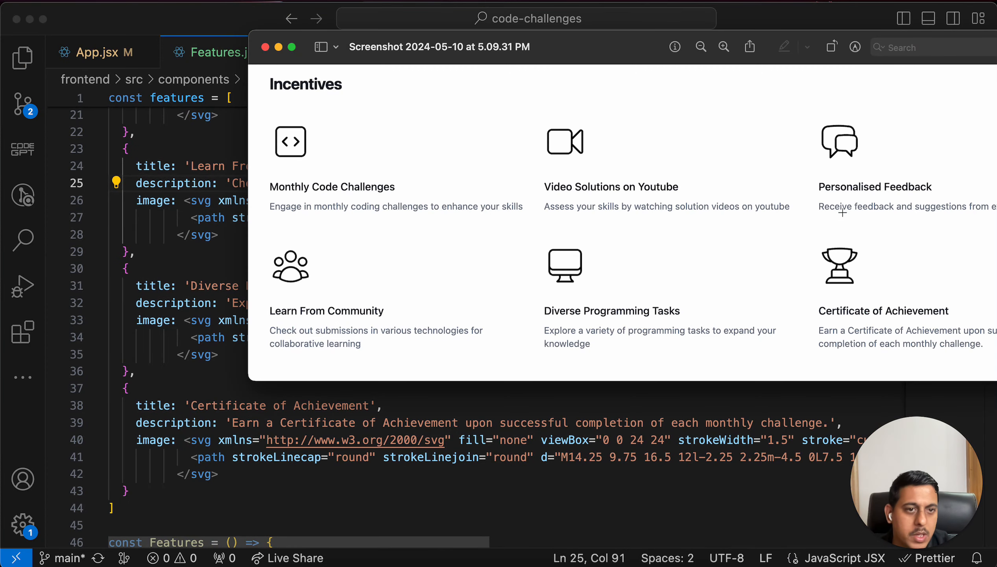
left_click(265, 46)
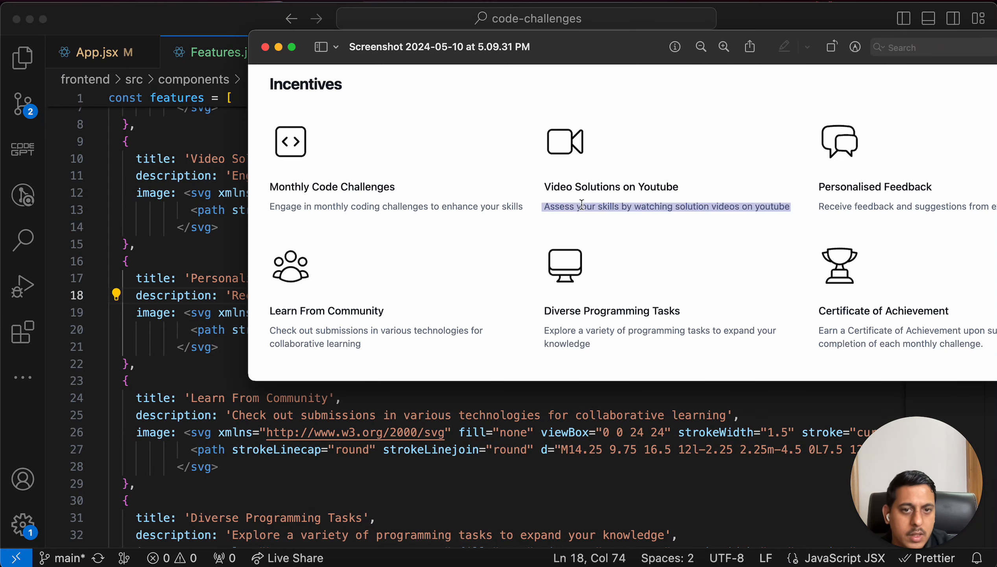
Paste the design descriptions into Video Solutions on Youtube and Personalised Feedback.
left_click(265, 46)
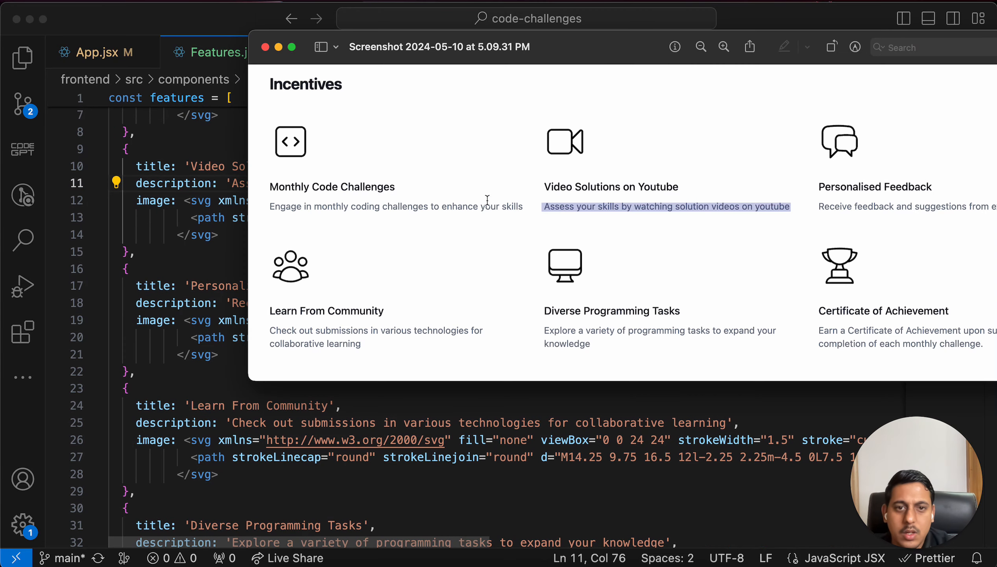
mouse_move(457, 233)
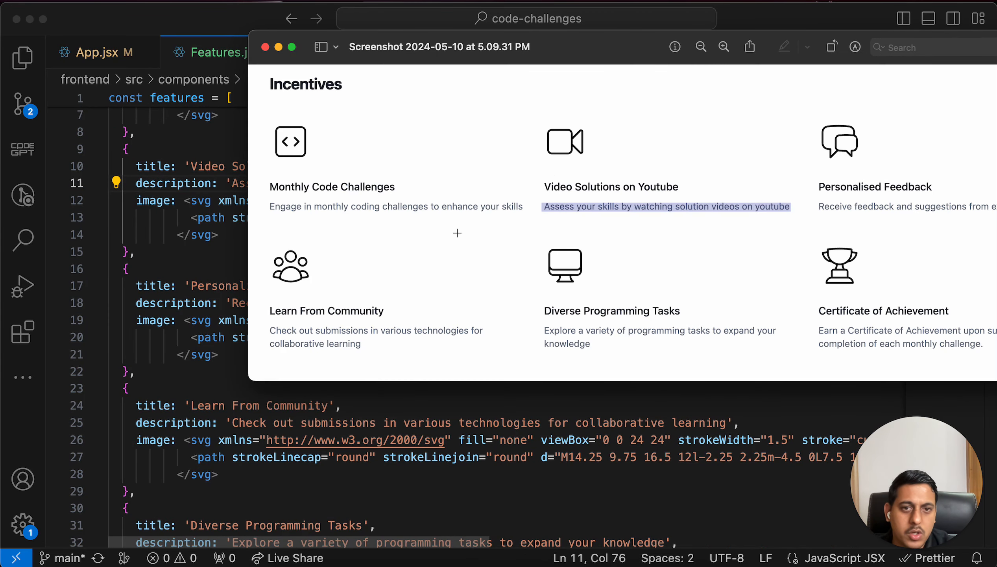
left_click(254, 15)
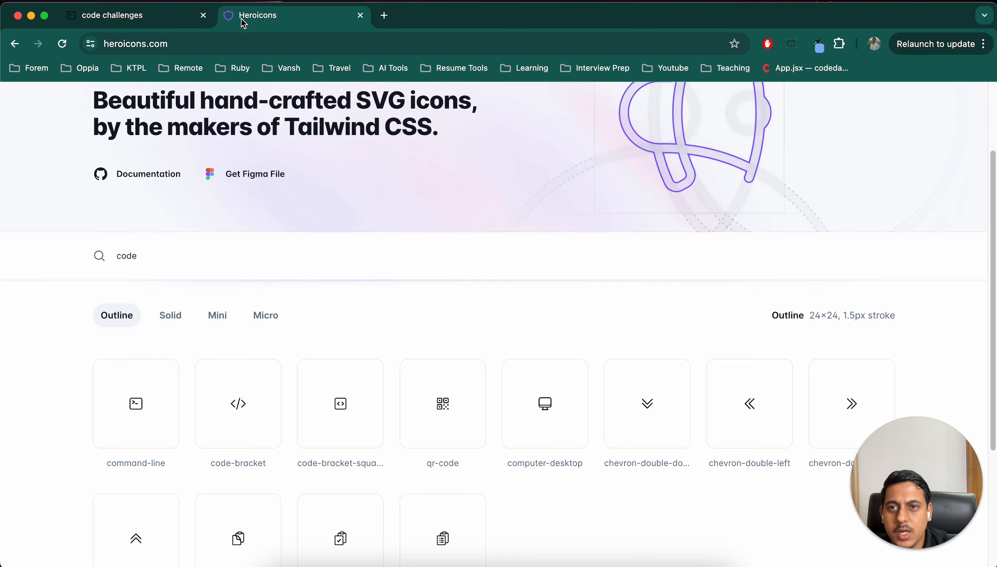
Search Heroicons for 'youtube' to get a video-camera icon, then search 'feedback'.
type("youtube")
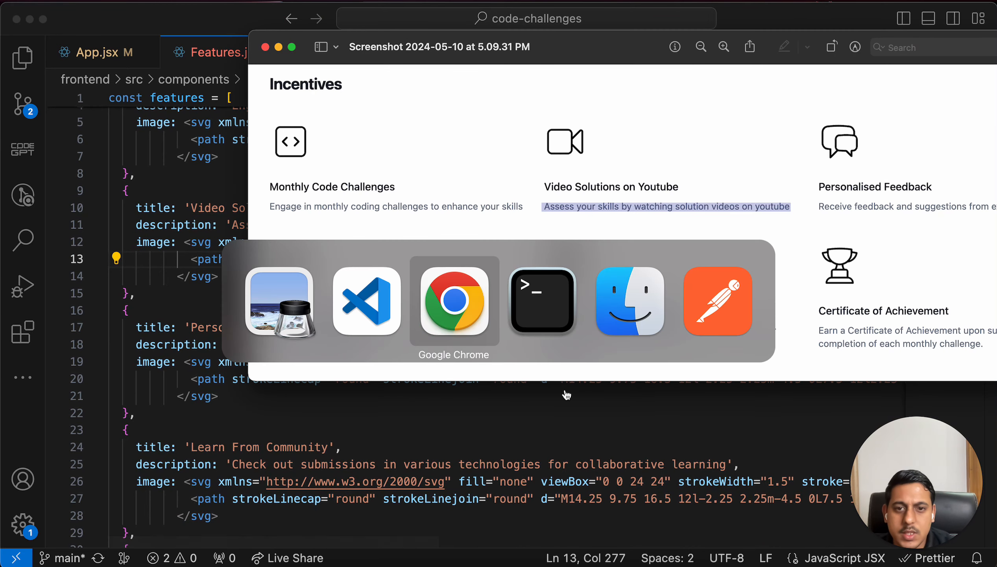
left_click(453, 301)
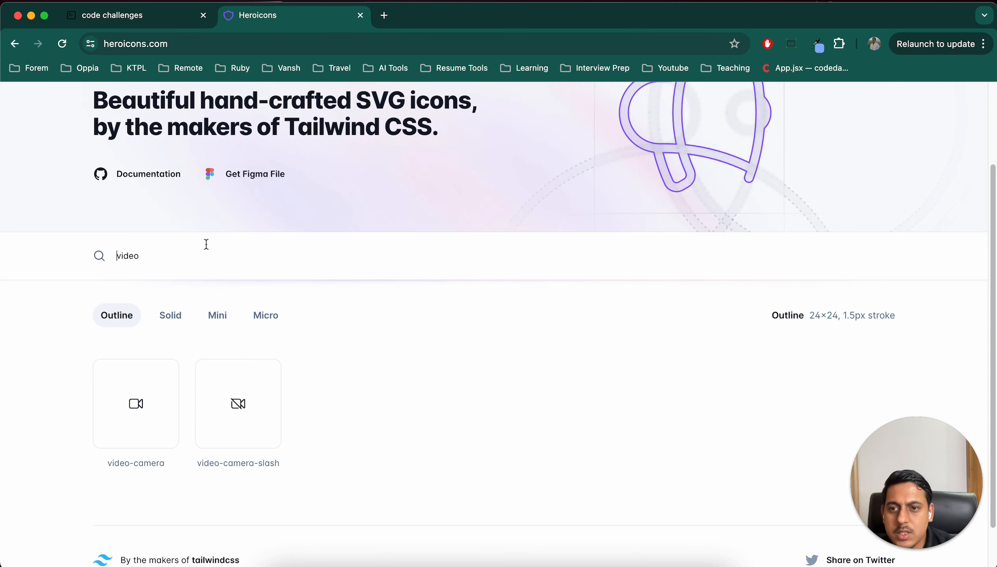
type("feedback")
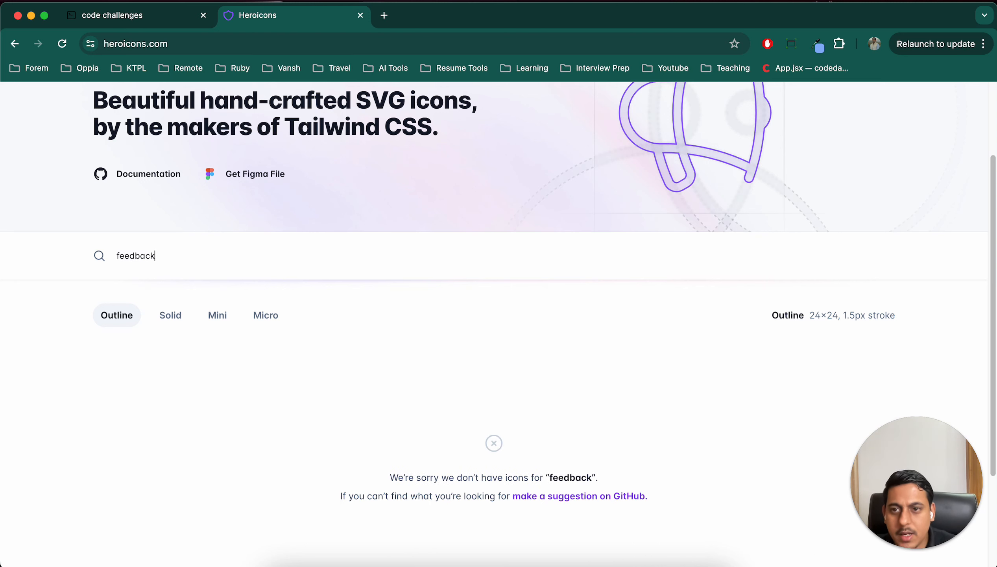
mouse_move(169, 315)
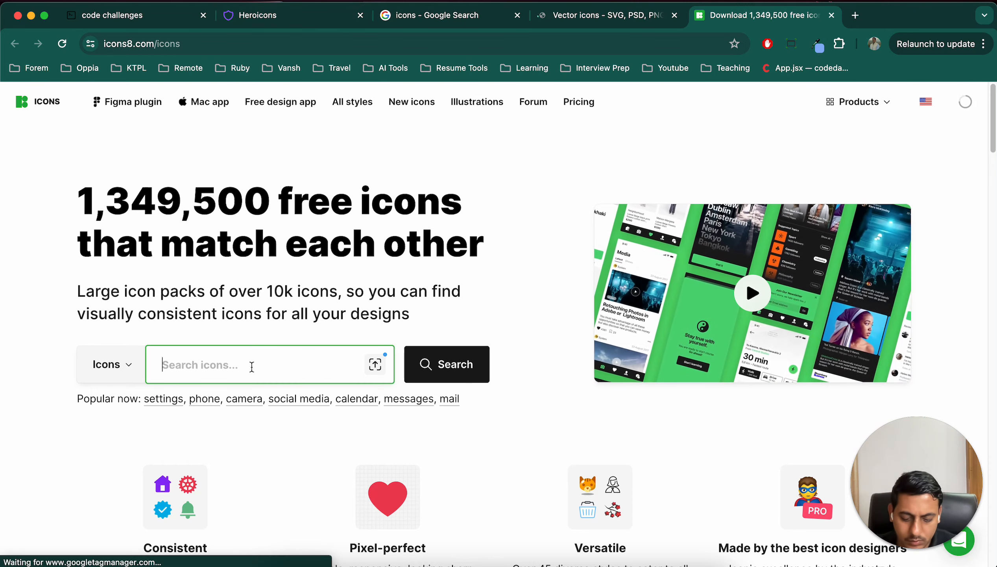
Search Heroicons for 'feedback', 'report', then 'message' to find a chat-bubble icon.
type("feedback")
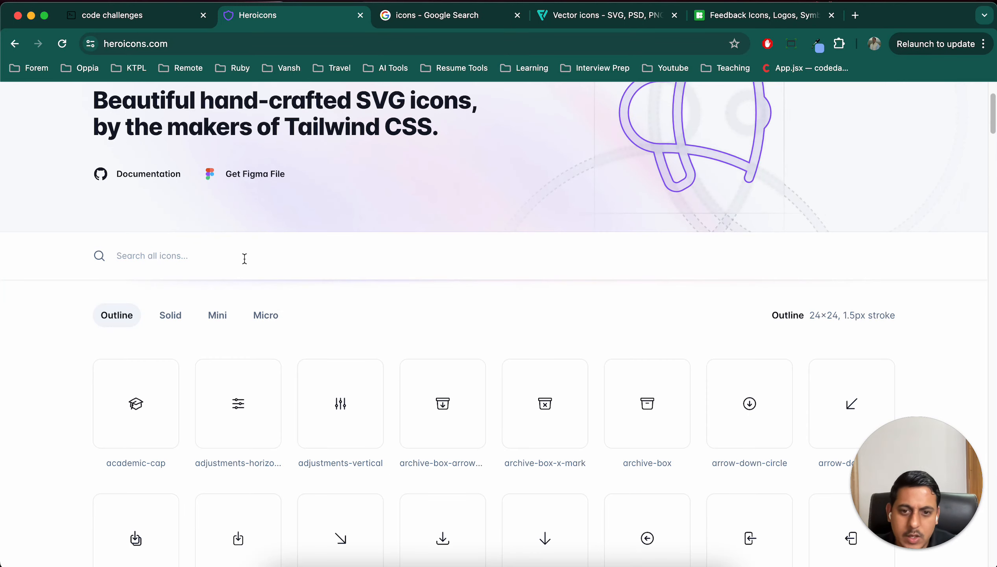
scroll("up", 3)
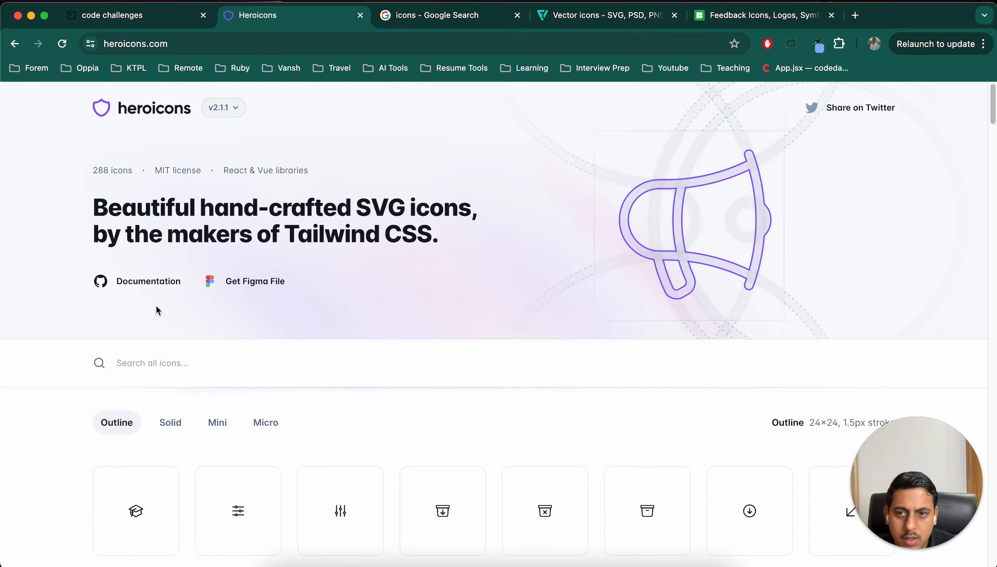
type("report")
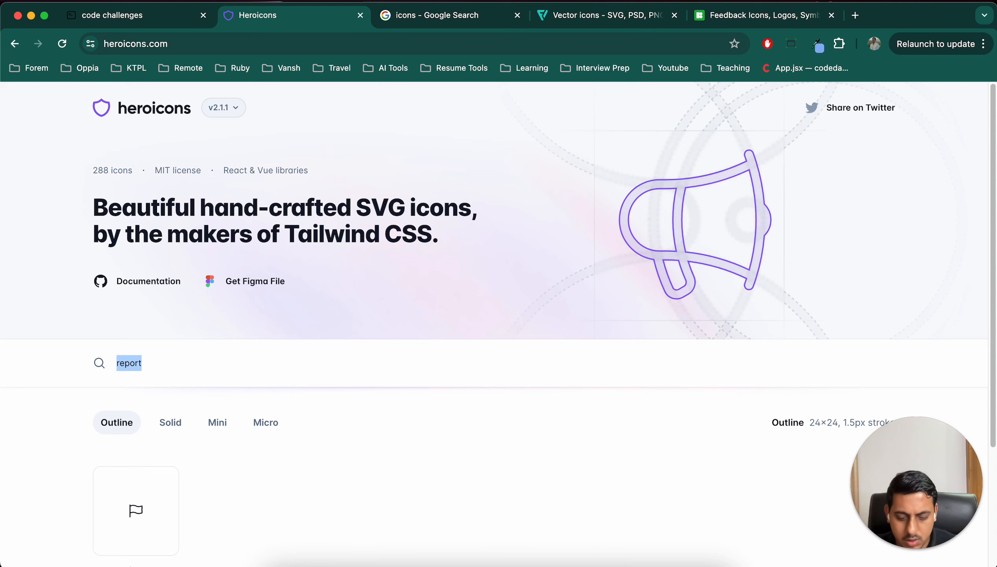
type("message")
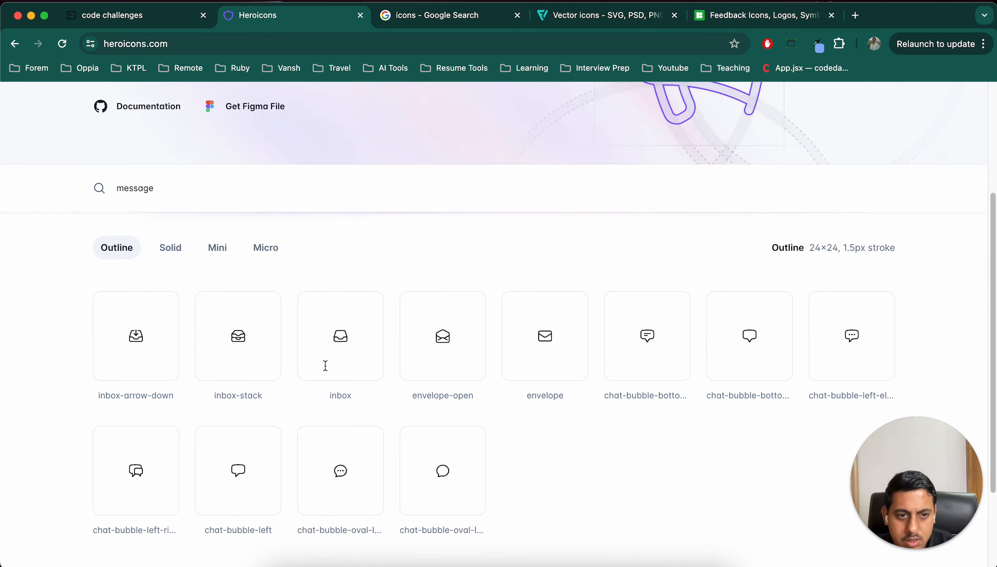
mouse_move(135, 470)
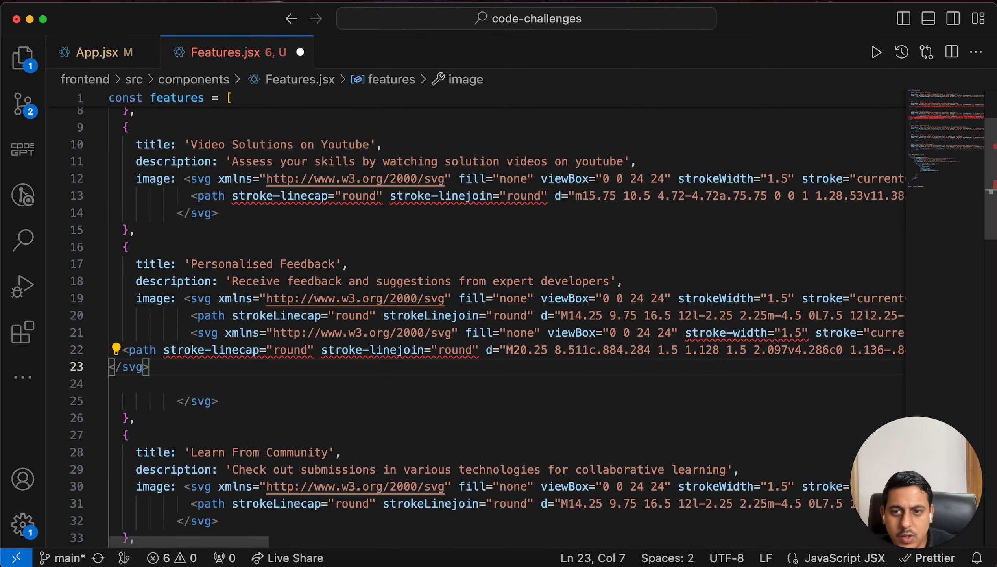
Tidy the pasted chat-bubble SVG under Personalised Feedback and check its long path.
key("Backspace")
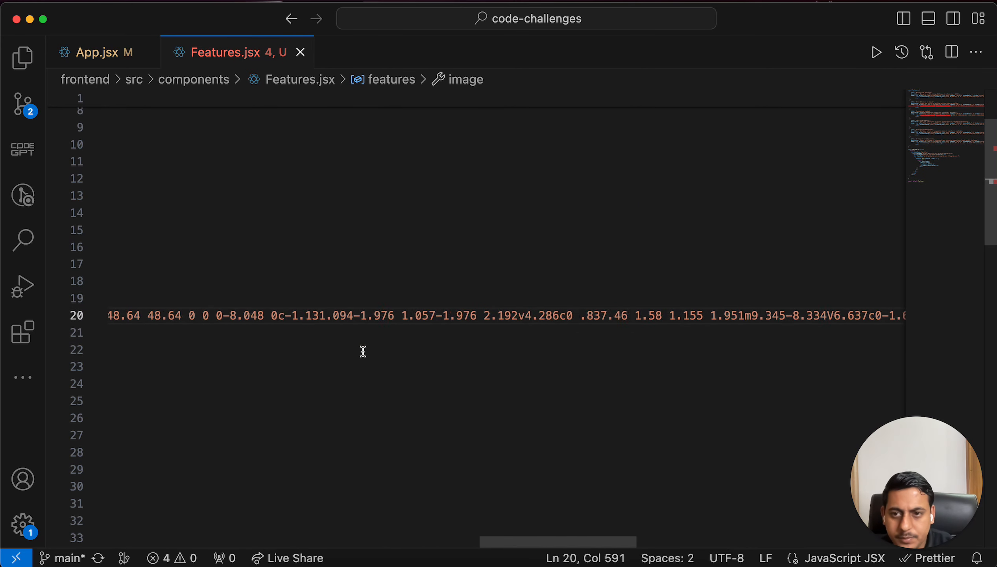
scroll("up", 3)
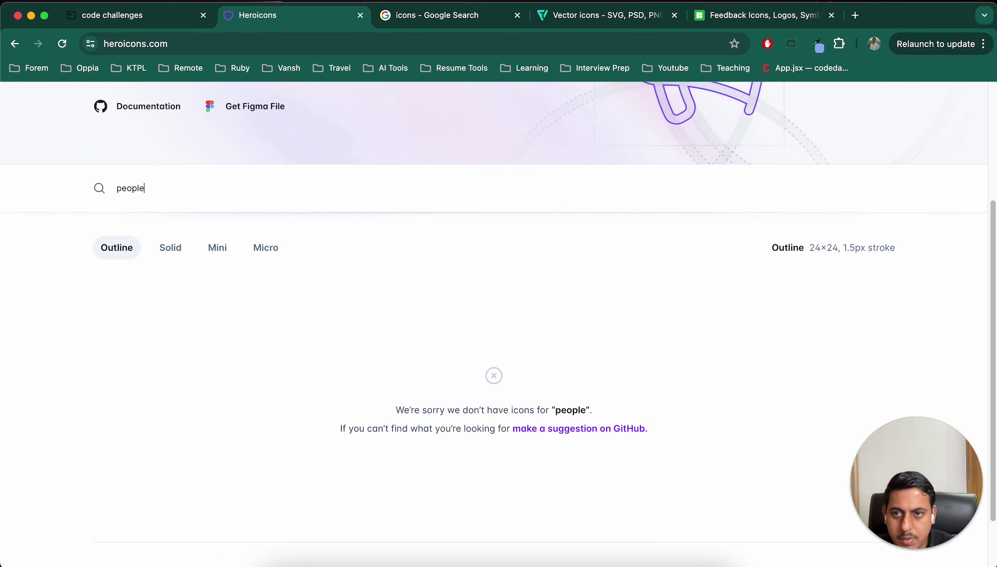
Search Heroicons for 'communi', then scroll the full icon list down to user-group.
type("communi")
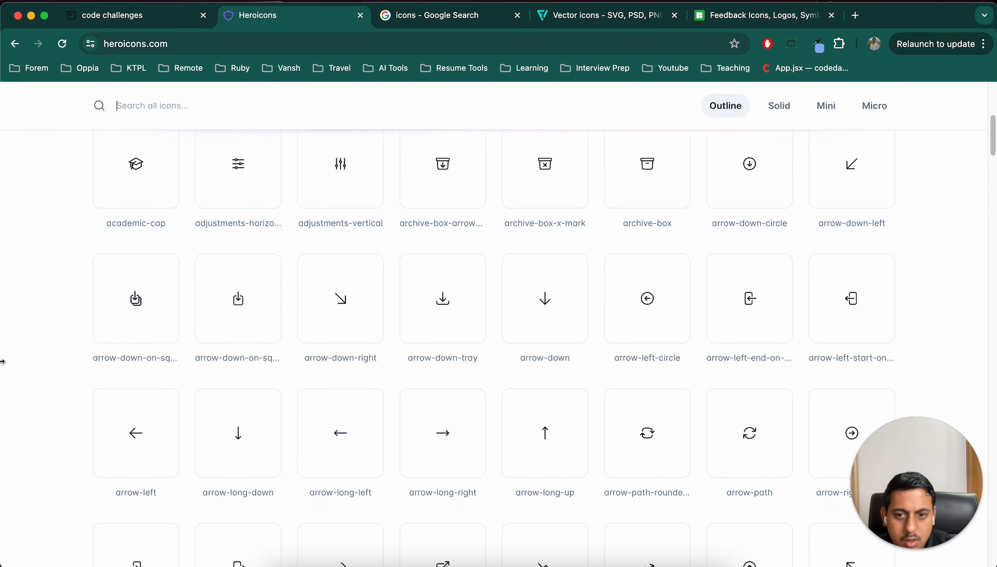
scroll("down", 3)
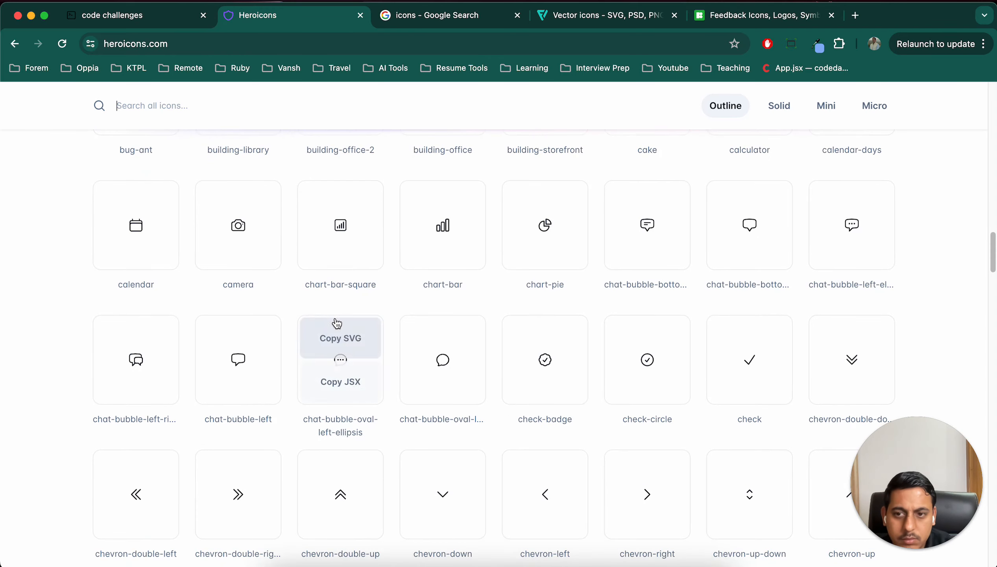
scroll("down", 3)
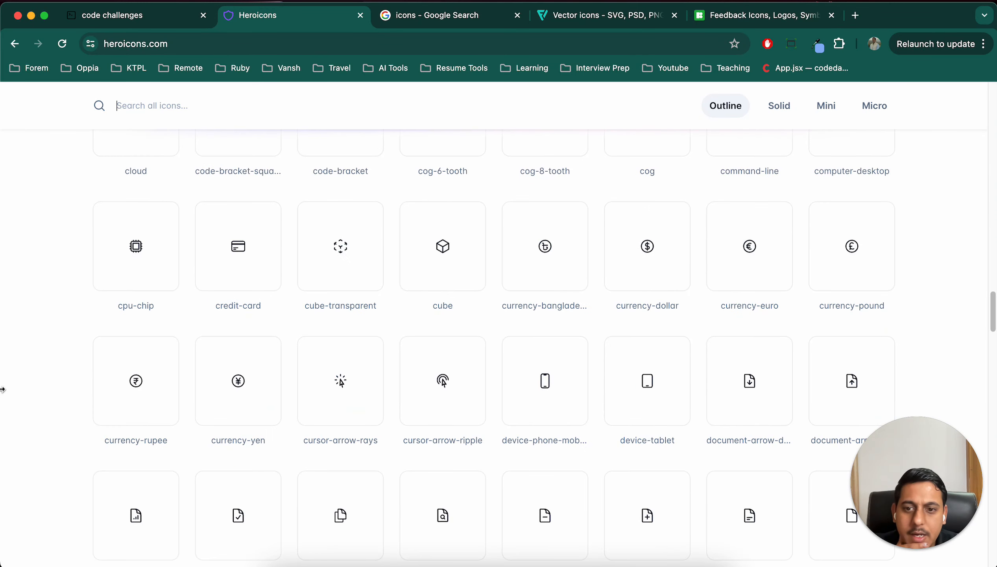
scroll("down", 3)
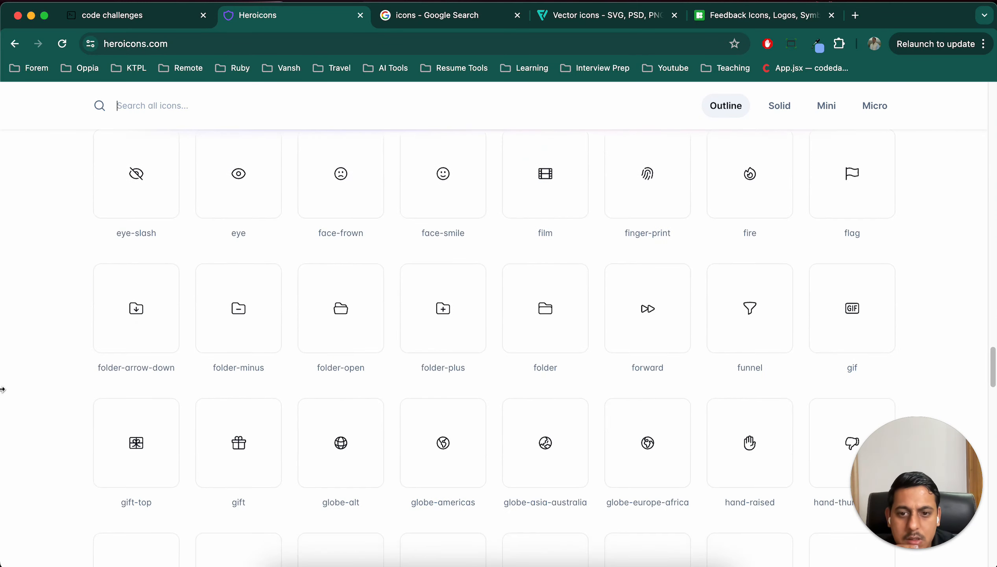
scroll("down", 3)
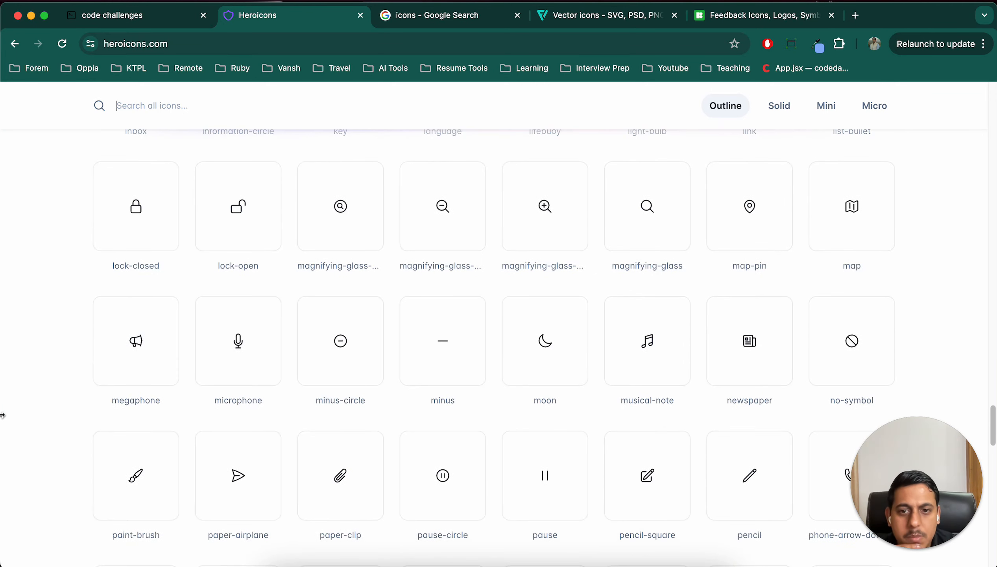
scroll("down", 3)
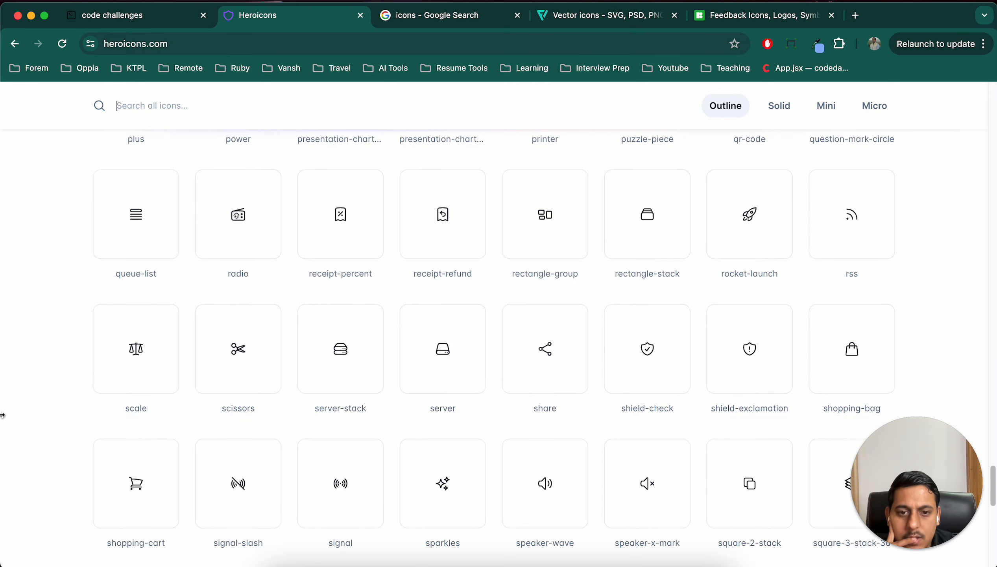
scroll("down", 3)
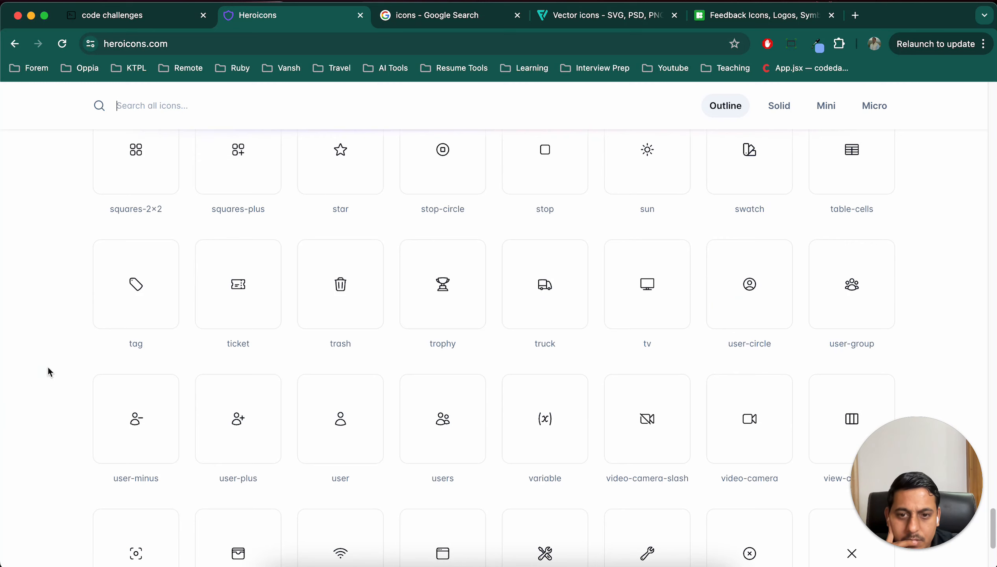
mouse_move(851, 299)
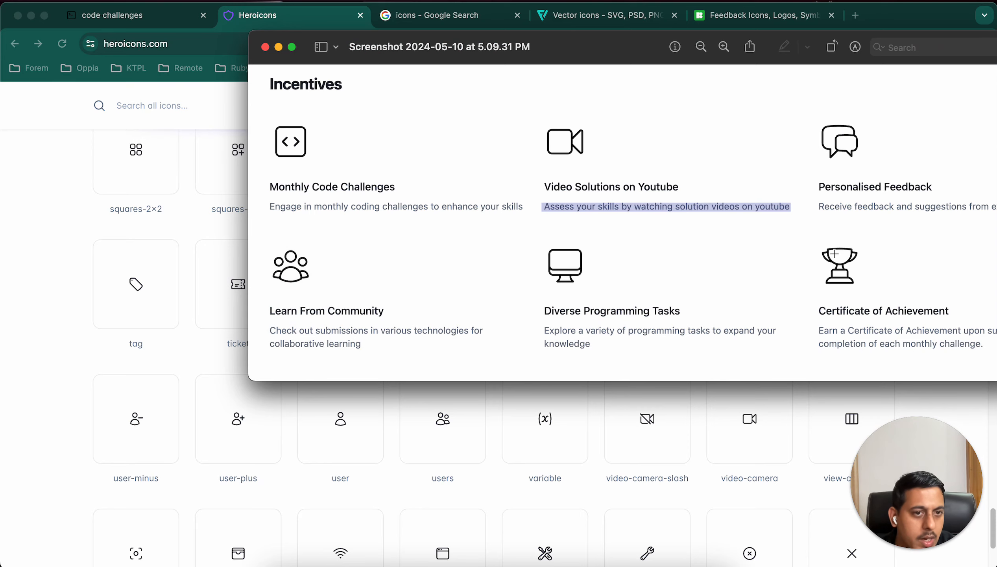
mouse_move(61, 412)
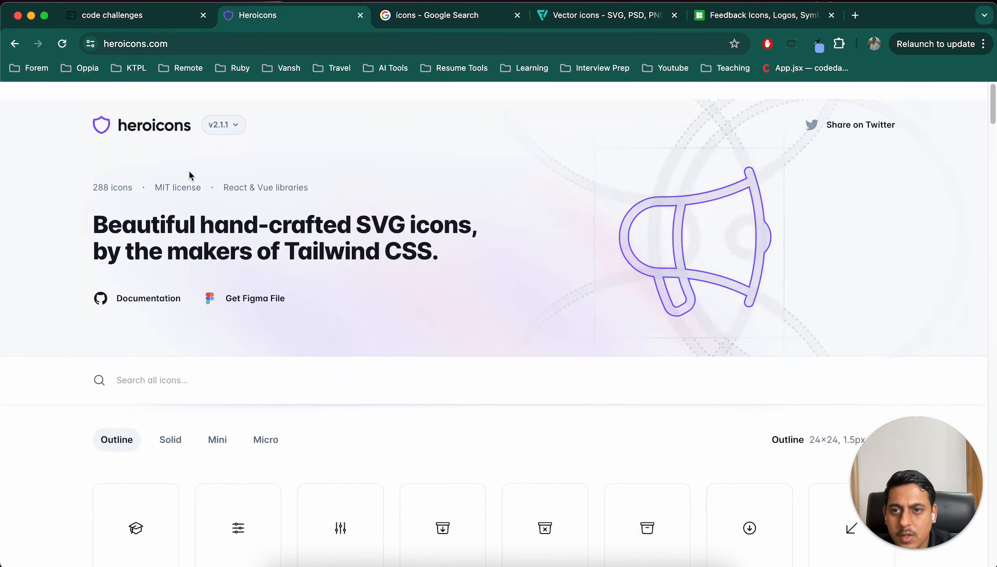
Search Heroicons for the computer-desktop icon to reveal its Copy SVG option.
type("cim")
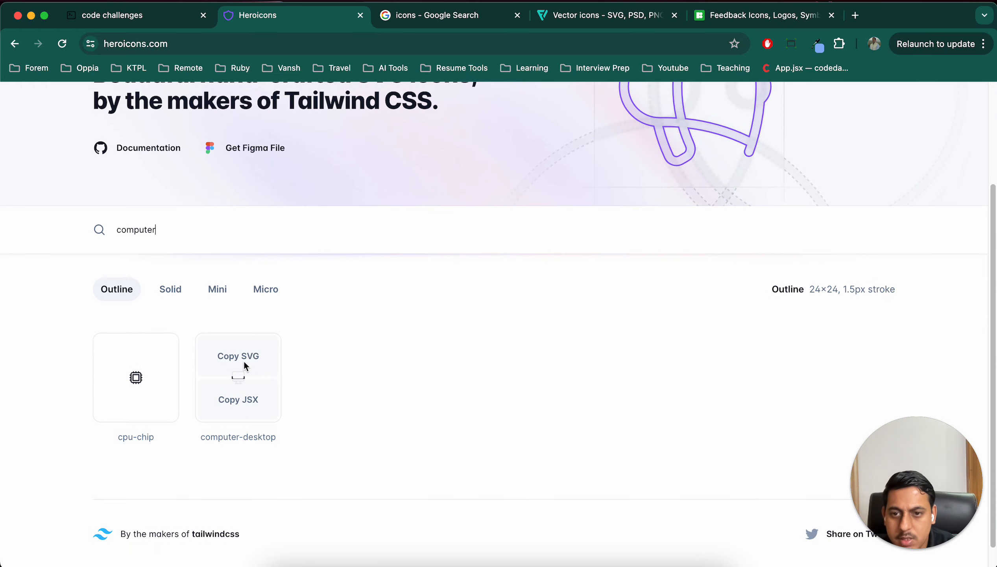
mouse_move(229, 357)
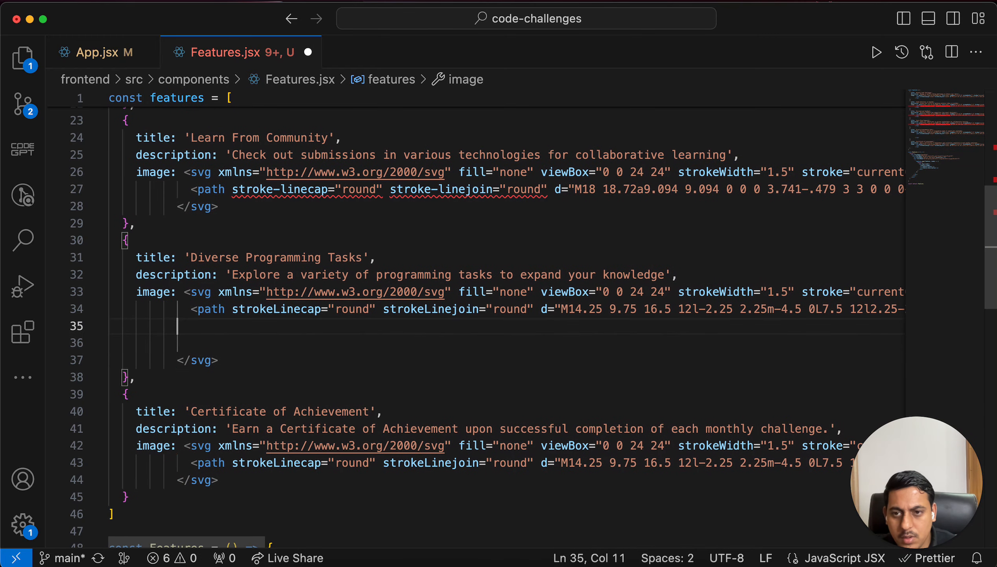
Replace the Diverse Programming Tasks image path with the computer-desktop SVG path.
scroll("down", 3)
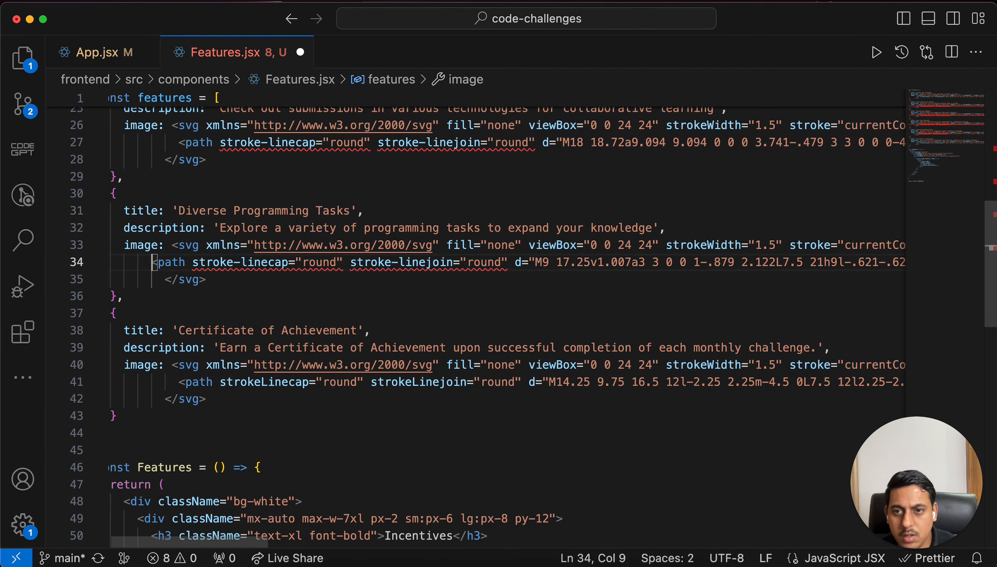
scroll("down", 3)
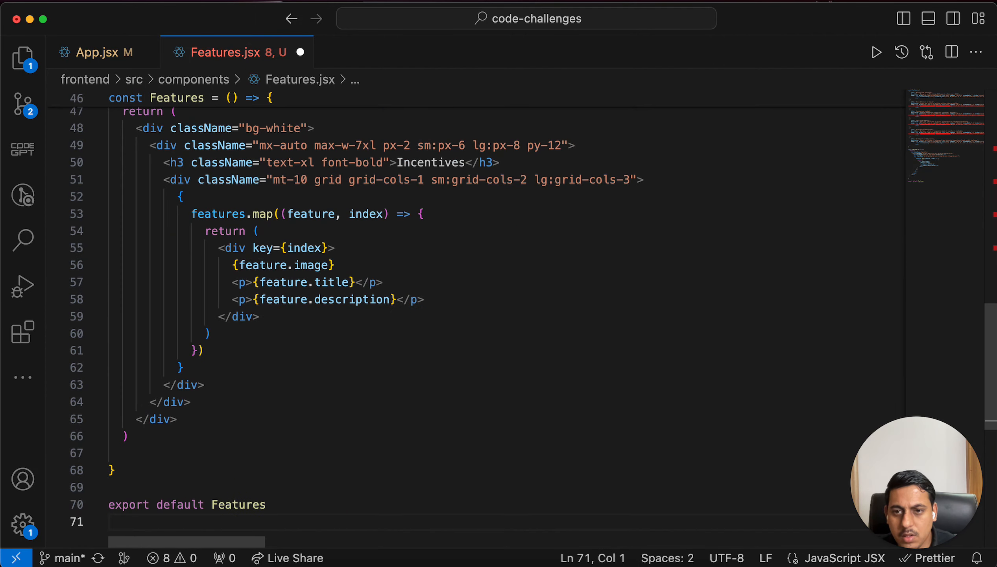
scroll("up", 3)
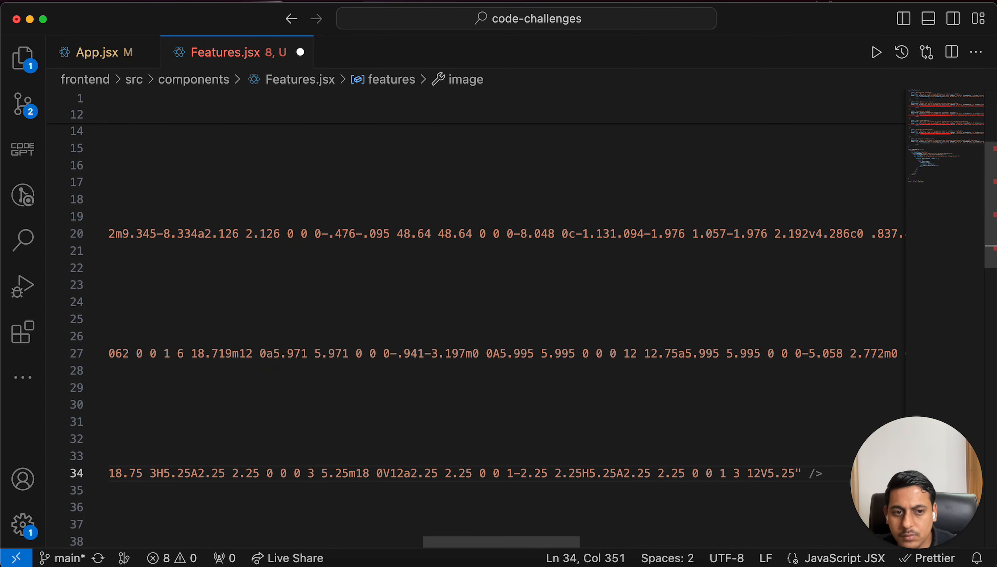
scroll("down", 3)
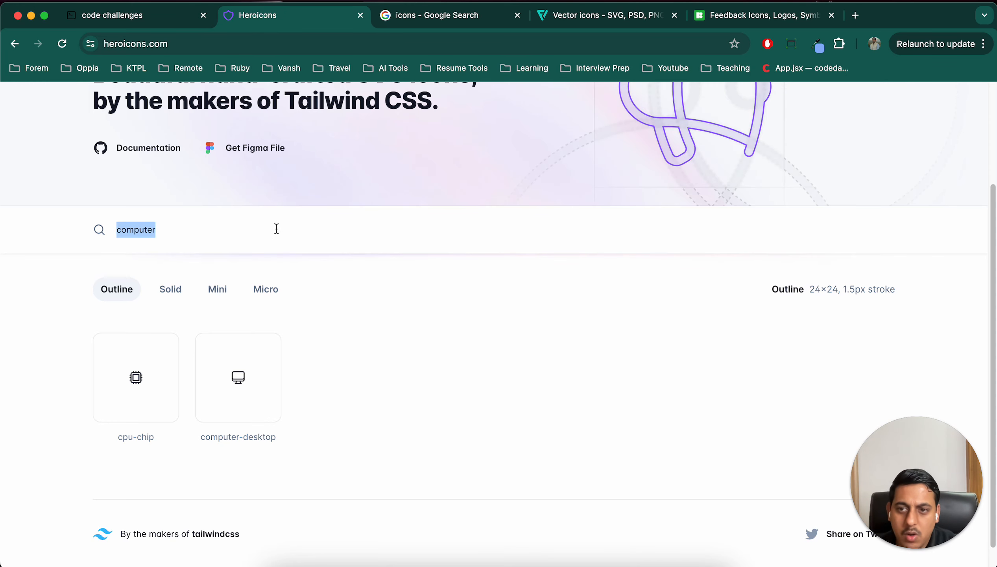
Search Heroicons for 'trop' and paste the trophy path into Certificate of Achievement's svg.
type("trop")
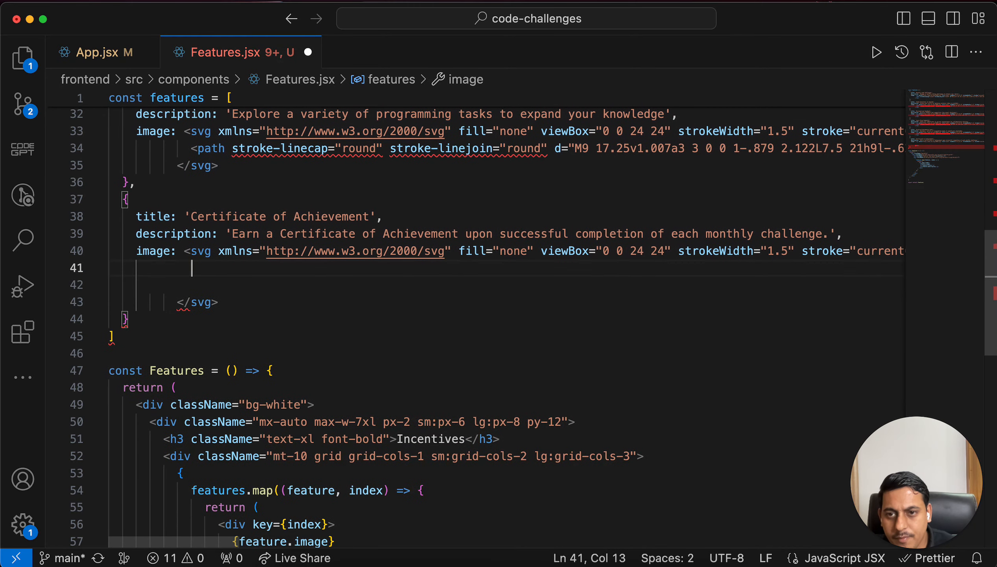
type("<path stroke-linecap=\"round\" stroke-linejoin=\"round\" d=\"M16.5 18.75h-9m9 0a3 3 0 0 1 3 3h-15a3 3 0 0 1 3")
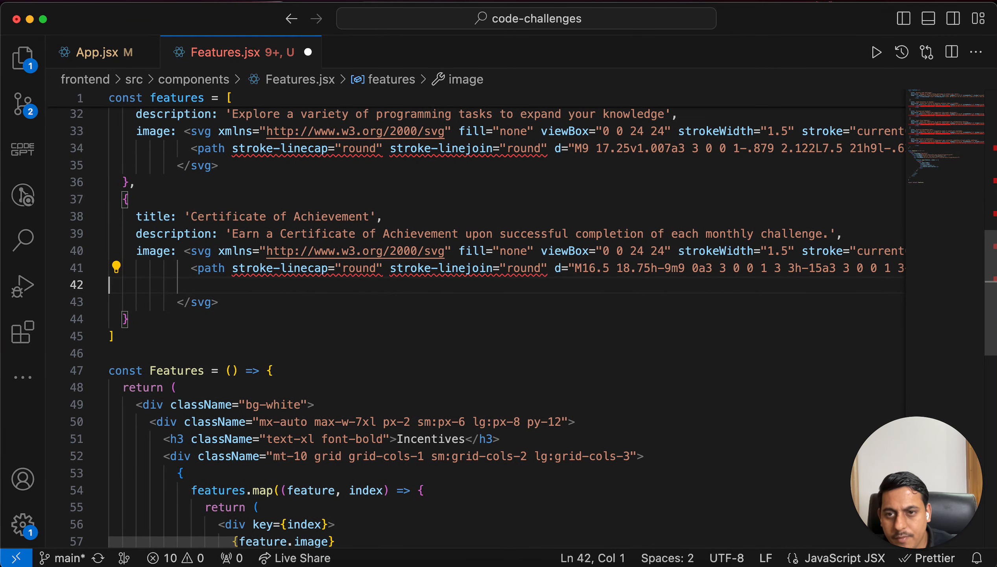
scroll("right", 3)
type("strokeL")
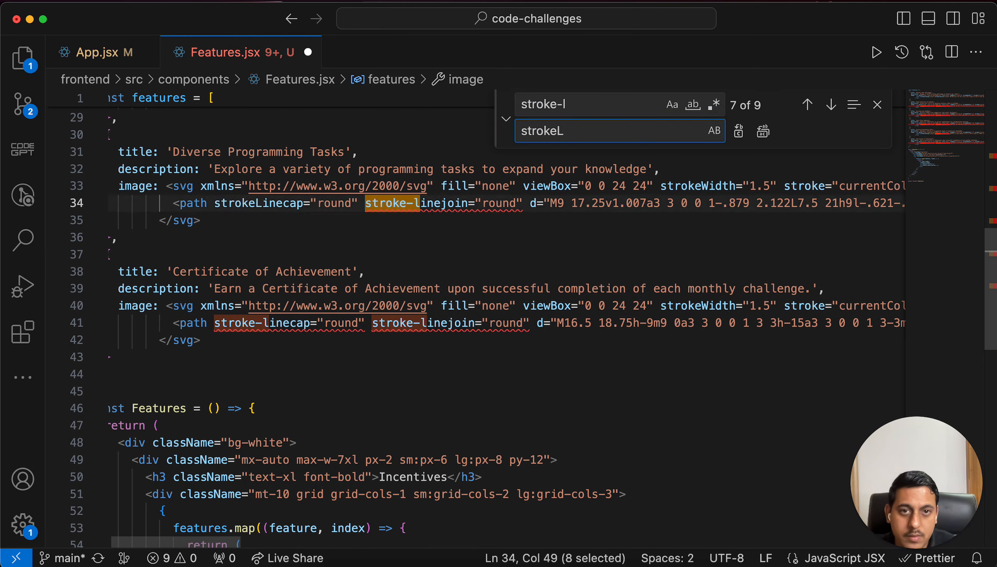
Replace all hyphenated stroke attributes with camelCase and save Features.jsx.
left_click(877, 104)
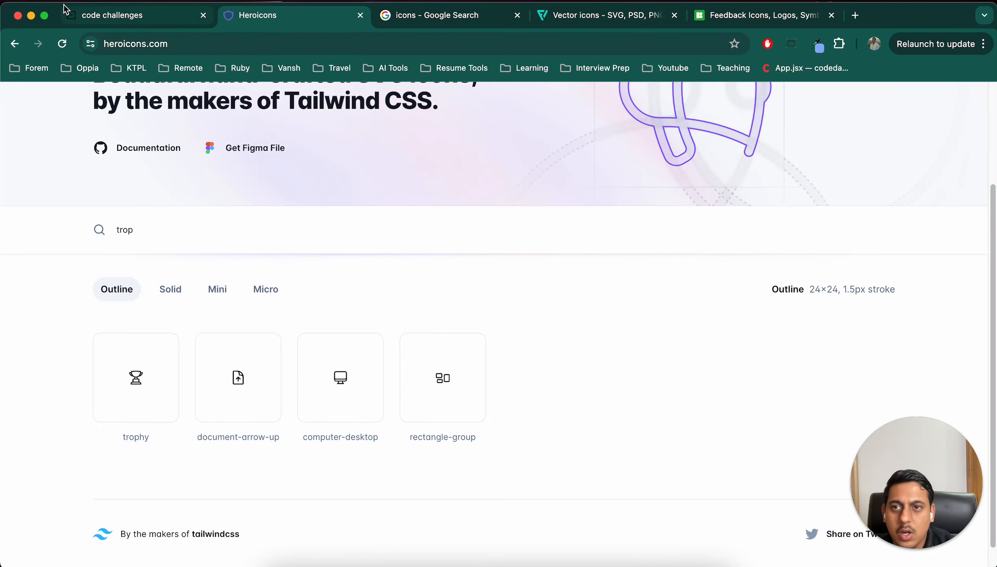
left_click(114, 15)
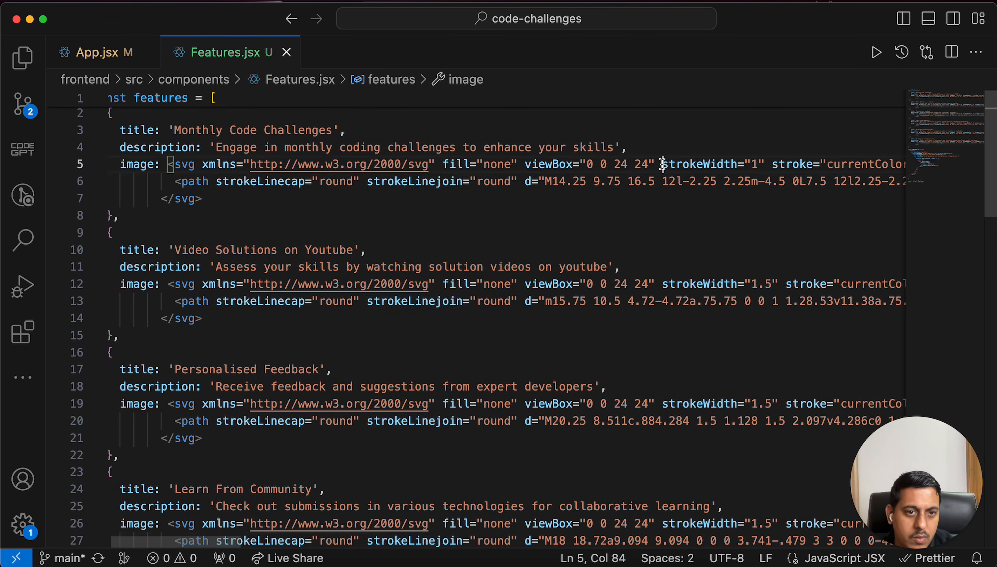
double_click(719, 286)
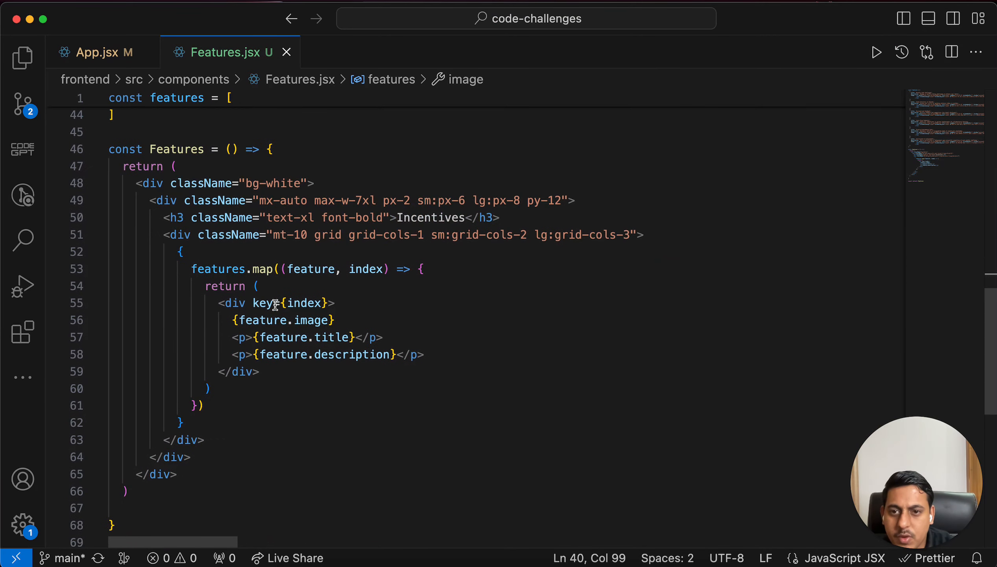
Give the feature item wrapper div the className py-4.
left_click(326, 302)
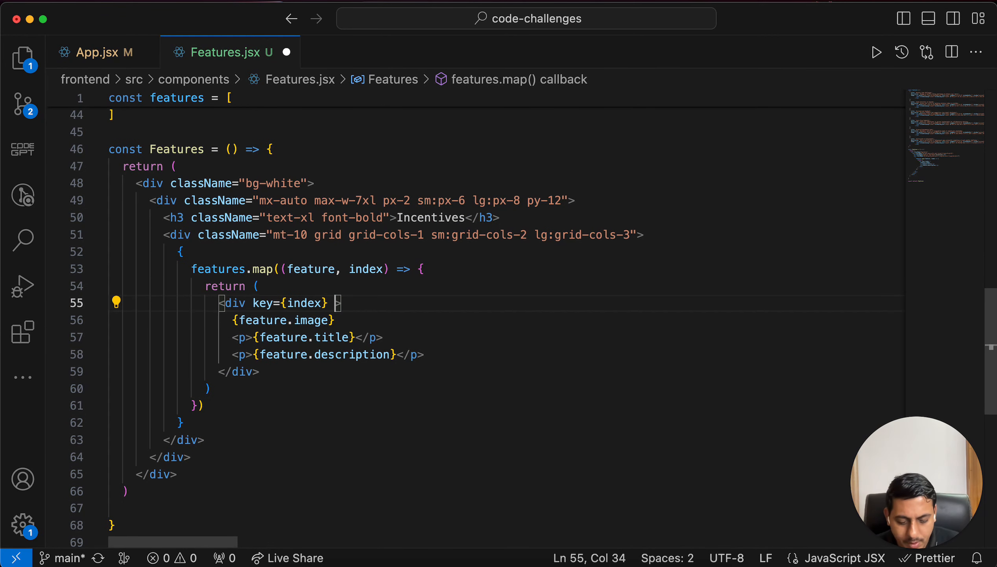
type("className=\" py")
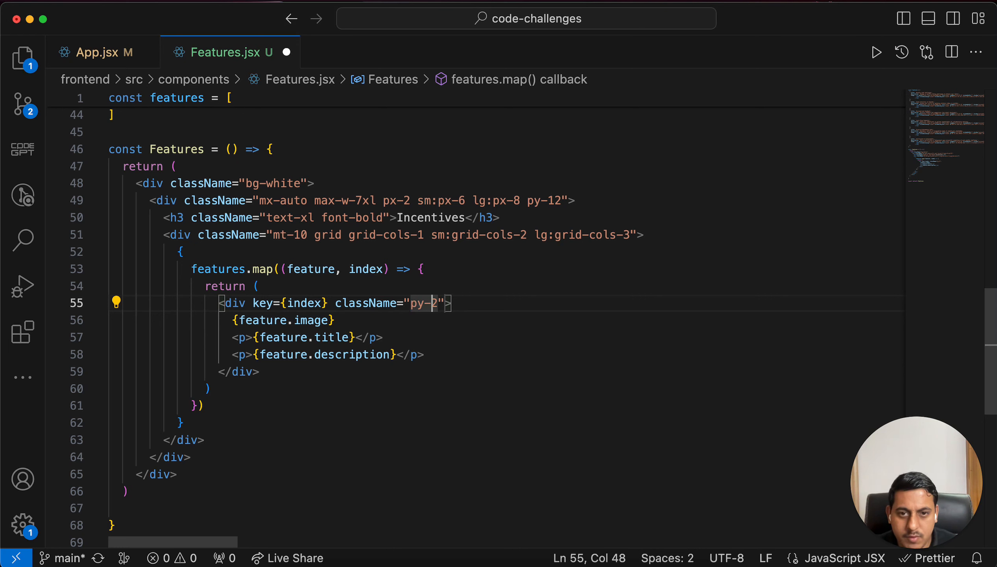
type("4")
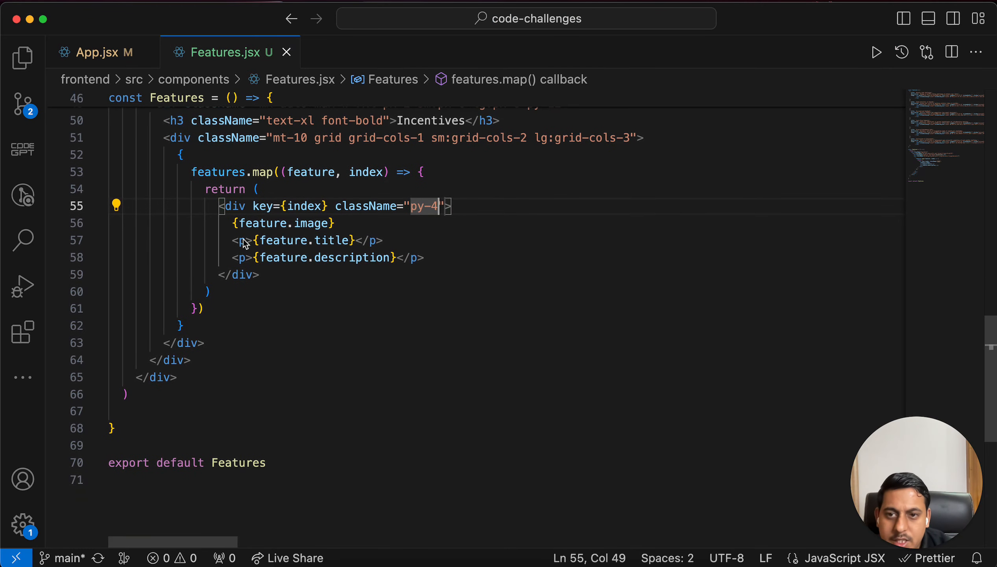
Give the title paragraph font-medium, text-lg and mt-4 classes.
type("className=\"\"")
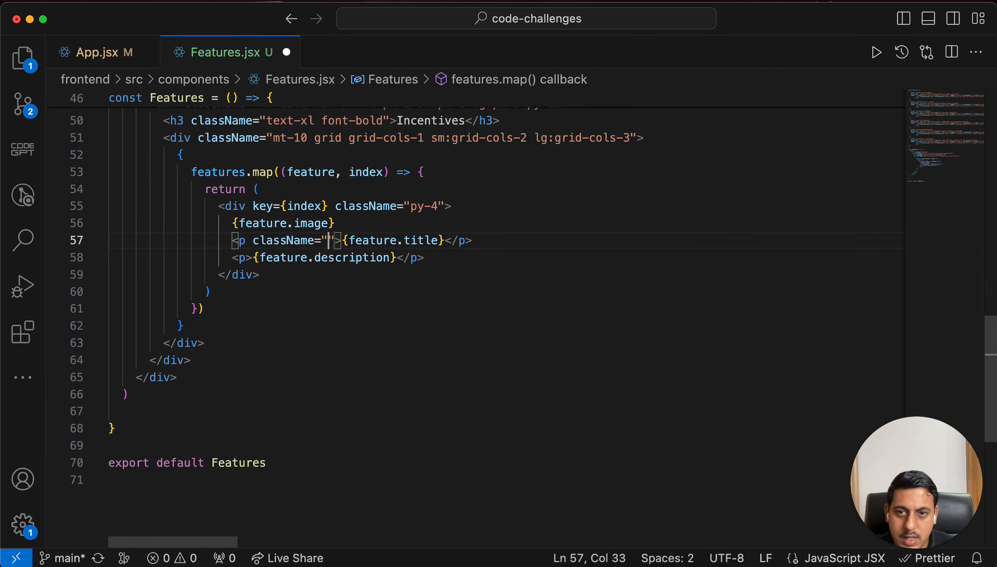
type("font-medium")
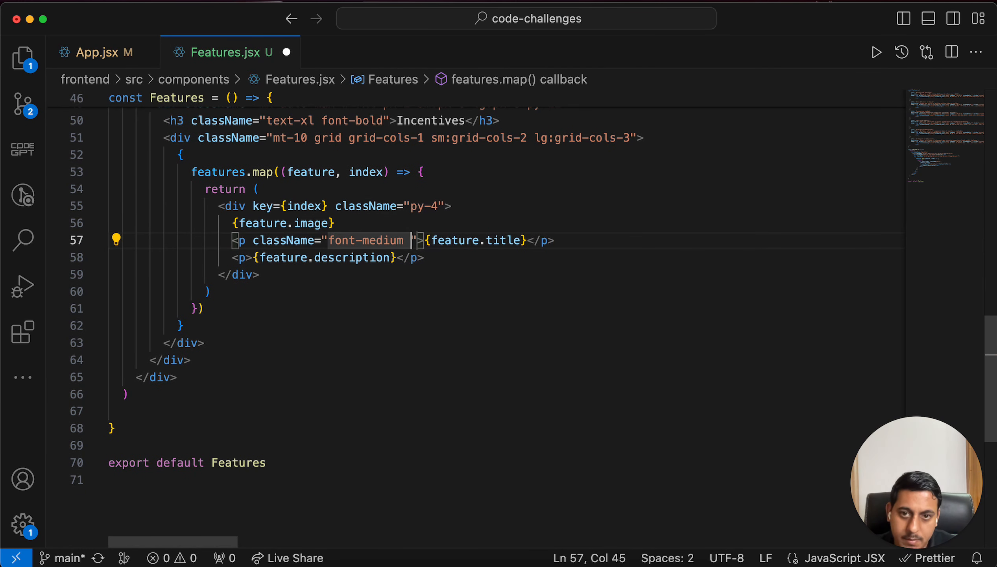
type("text")
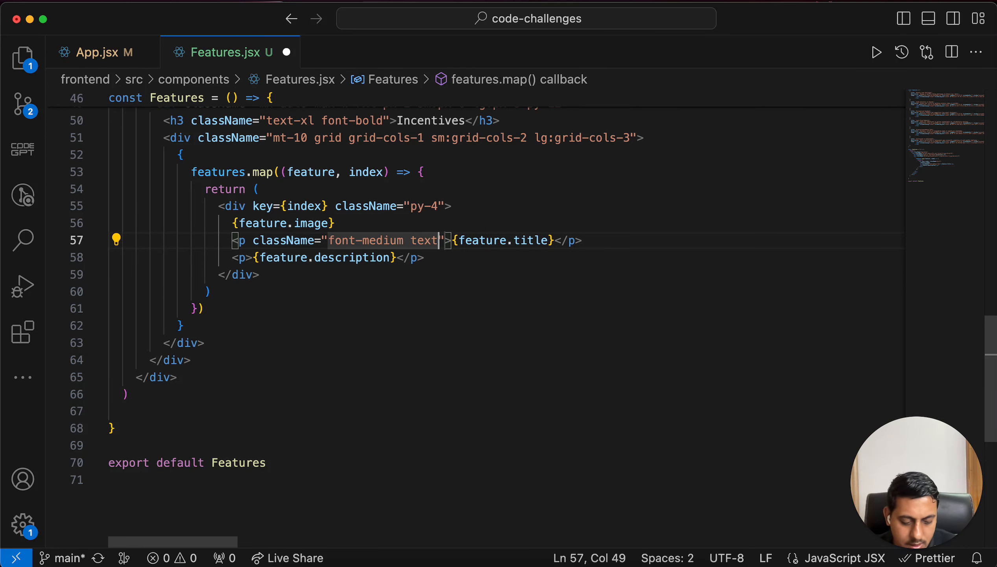
type("-lg")
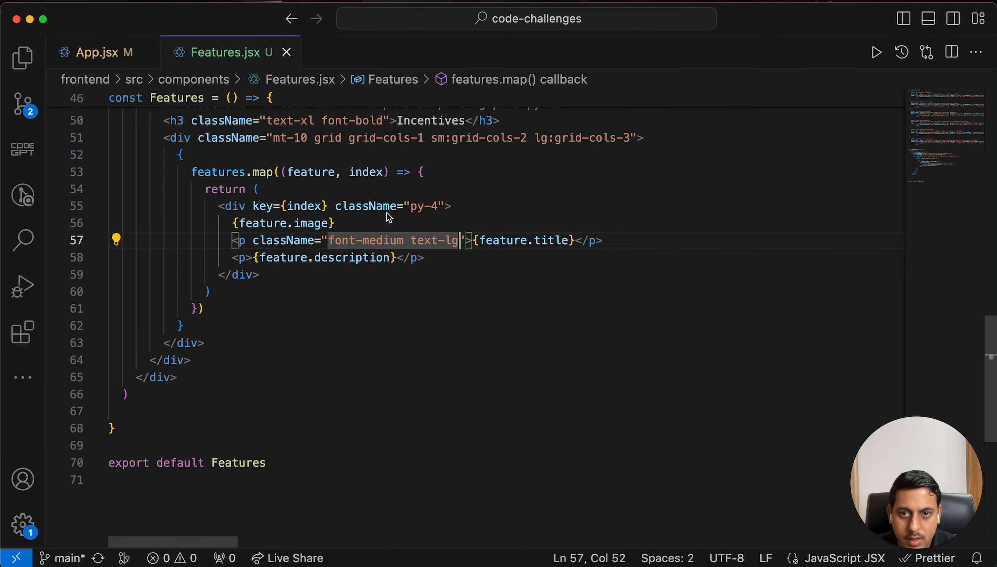
type("mt-")
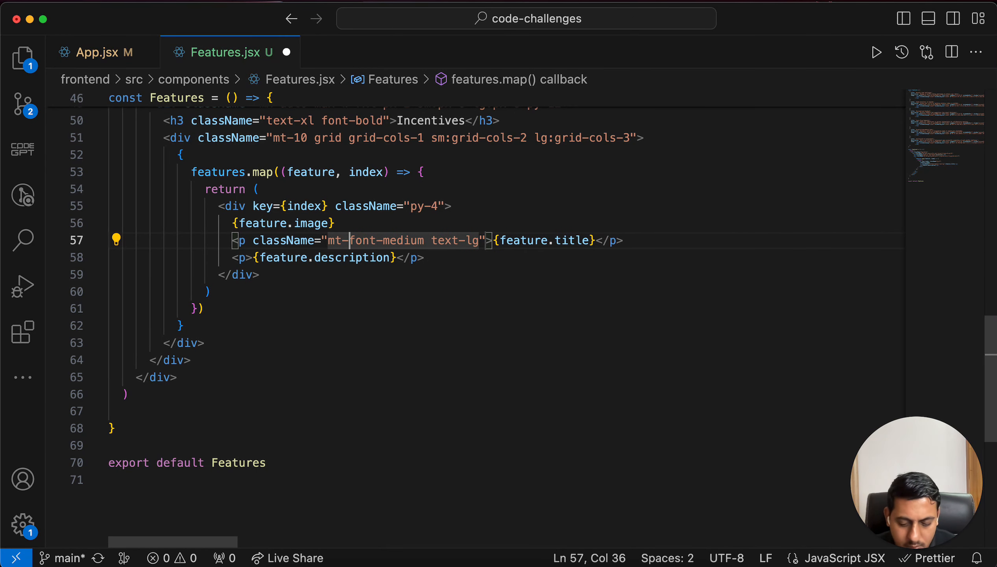
type("4")
left_click(333, 257)
type(" className=\"mt-4 font- text-base\"")
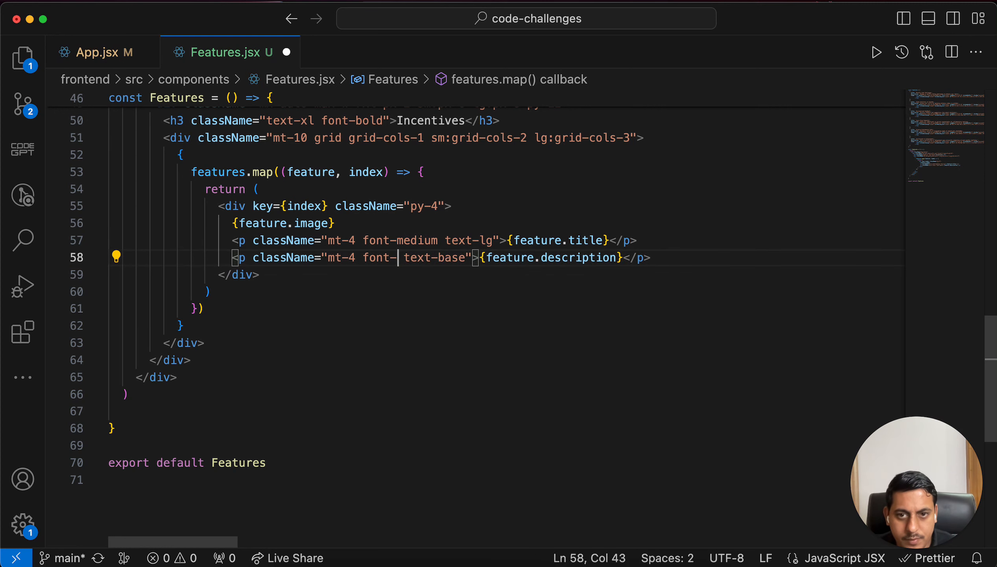
Change the title size to text-base and make the description text-gray-600.
key("Backspace")
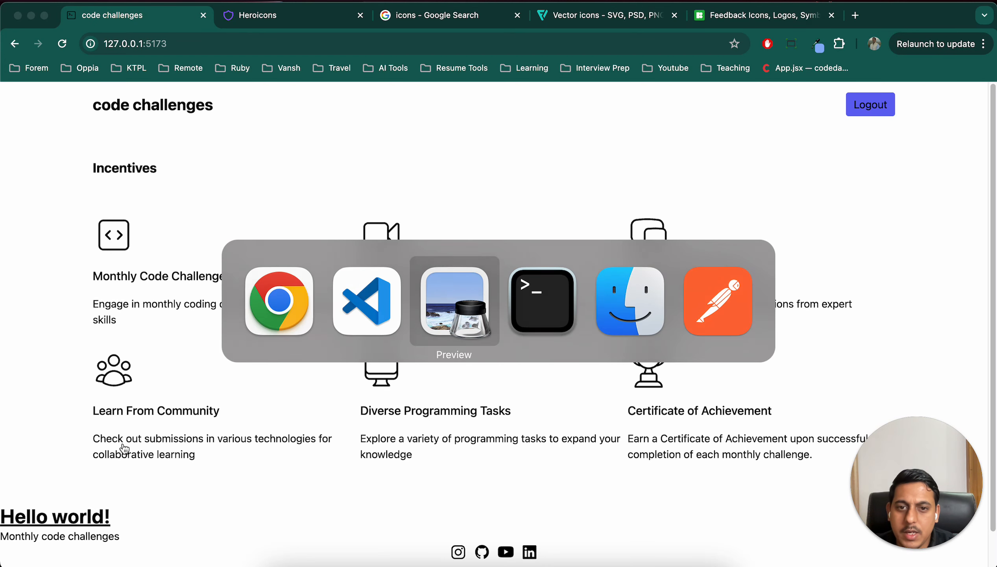
left_click(454, 301)
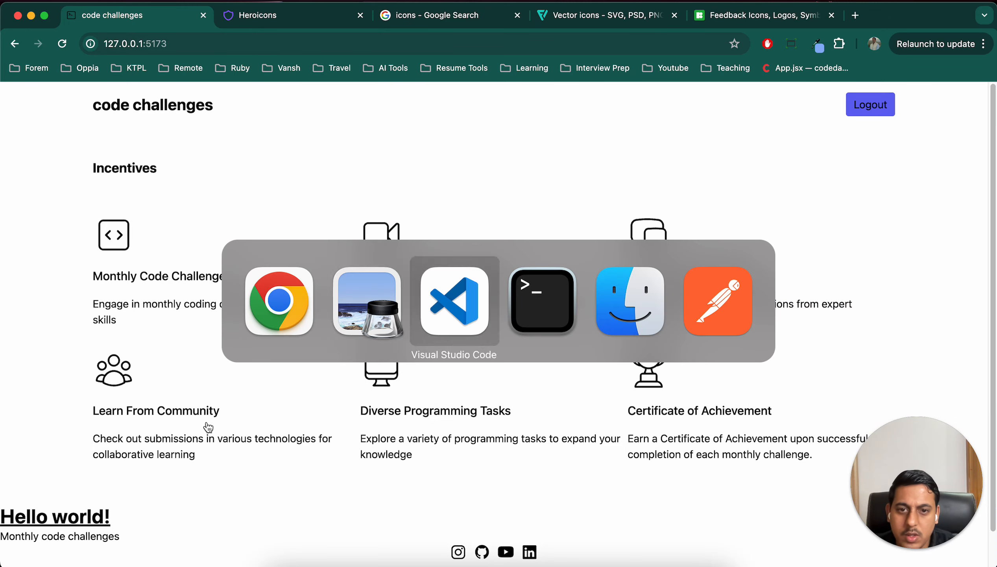
left_click(454, 301)
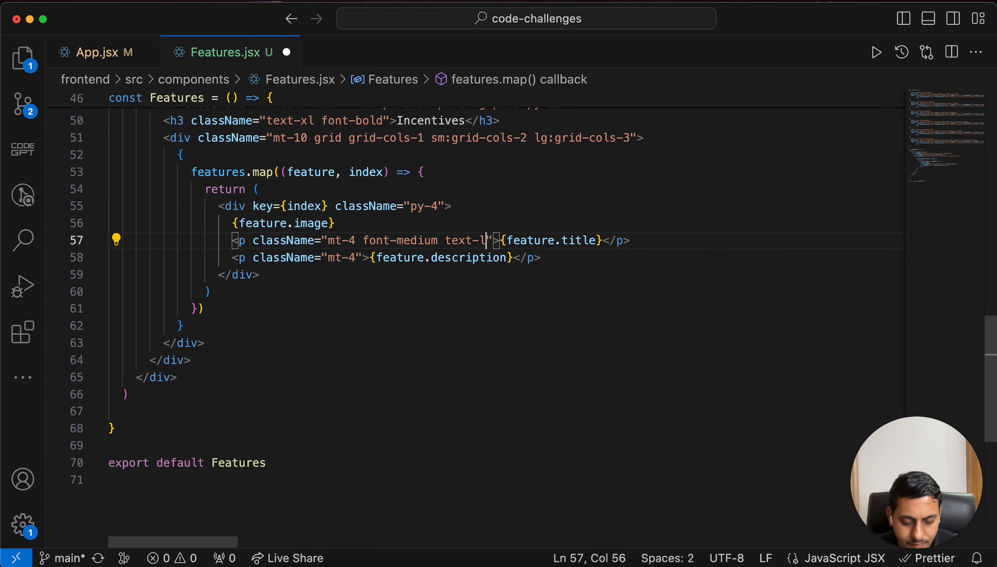
type("ase")
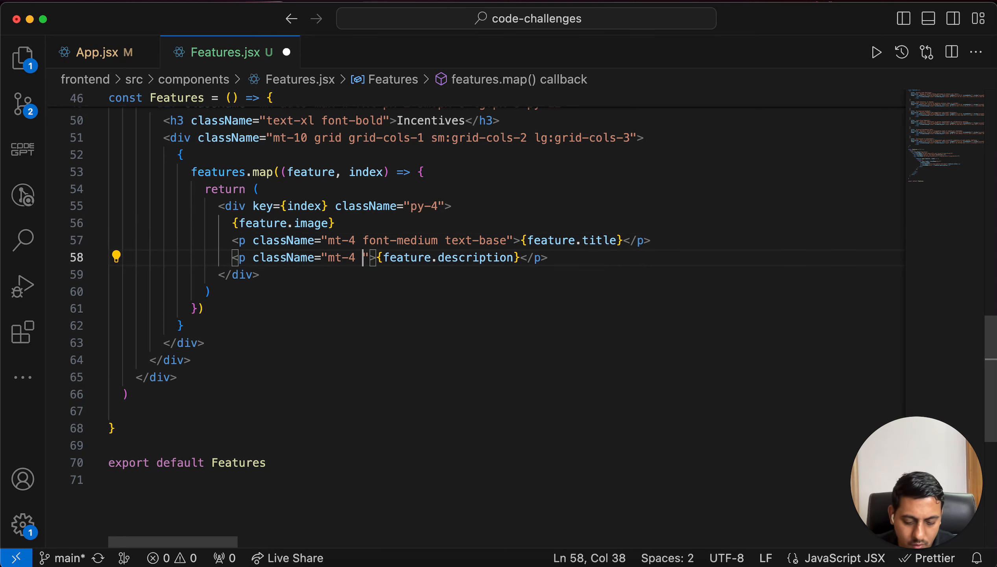
type("text-bg")
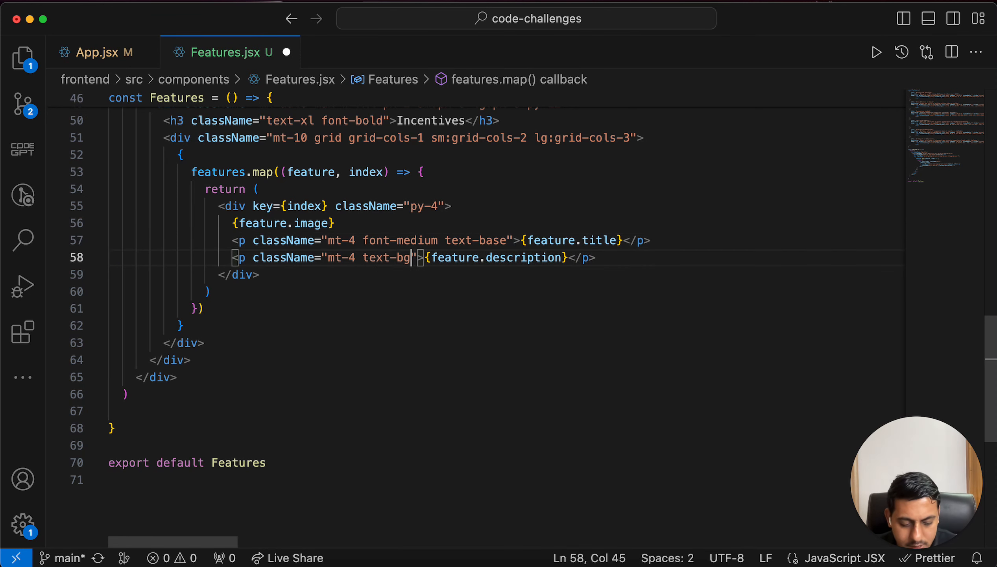
key("Backspace")
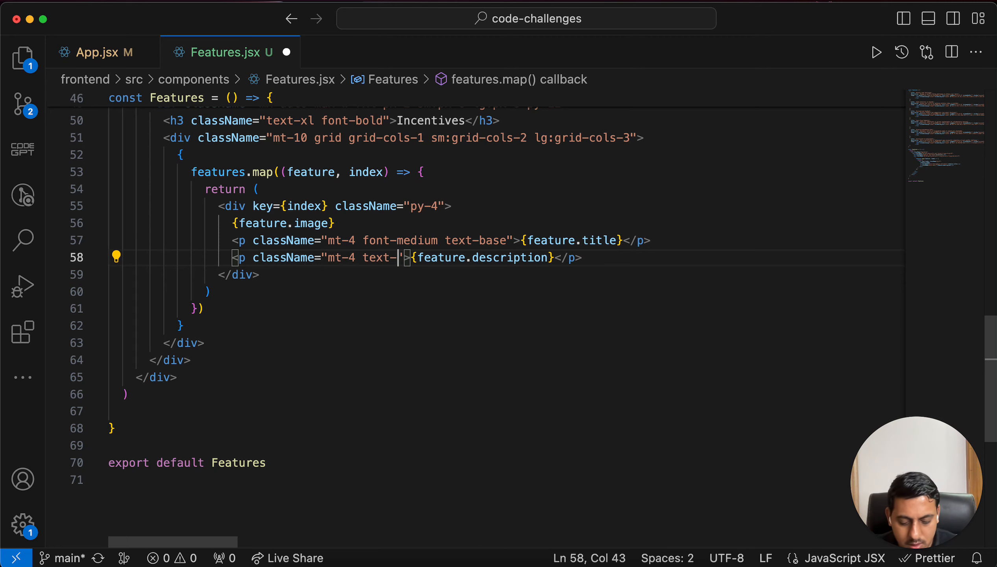
type("gray-600")
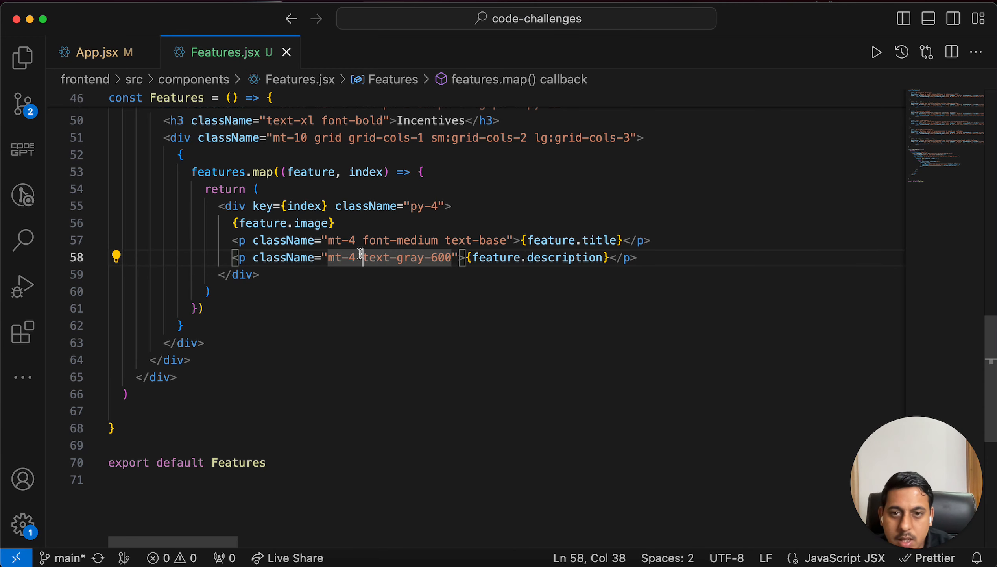
key("Backspace")
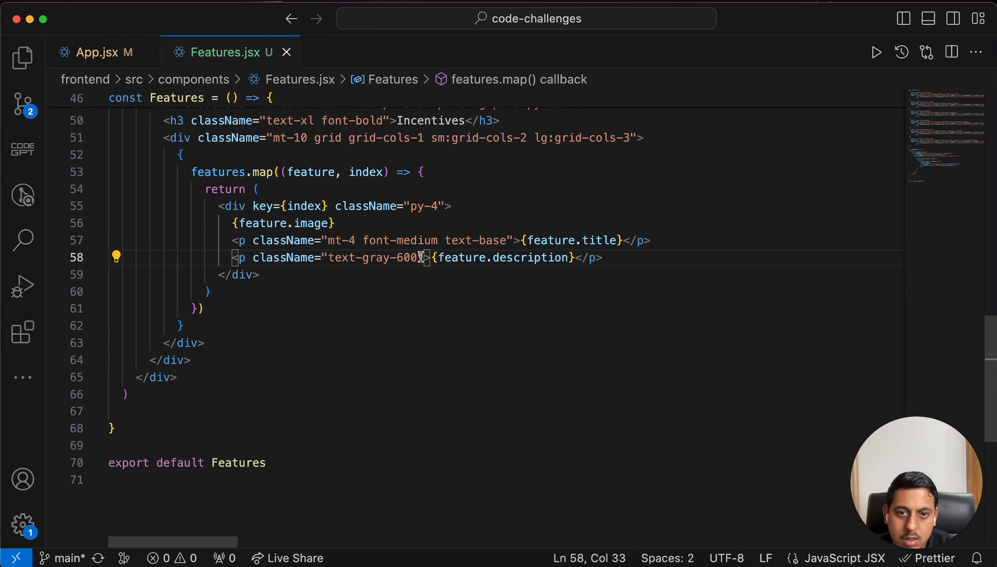
type("\"")
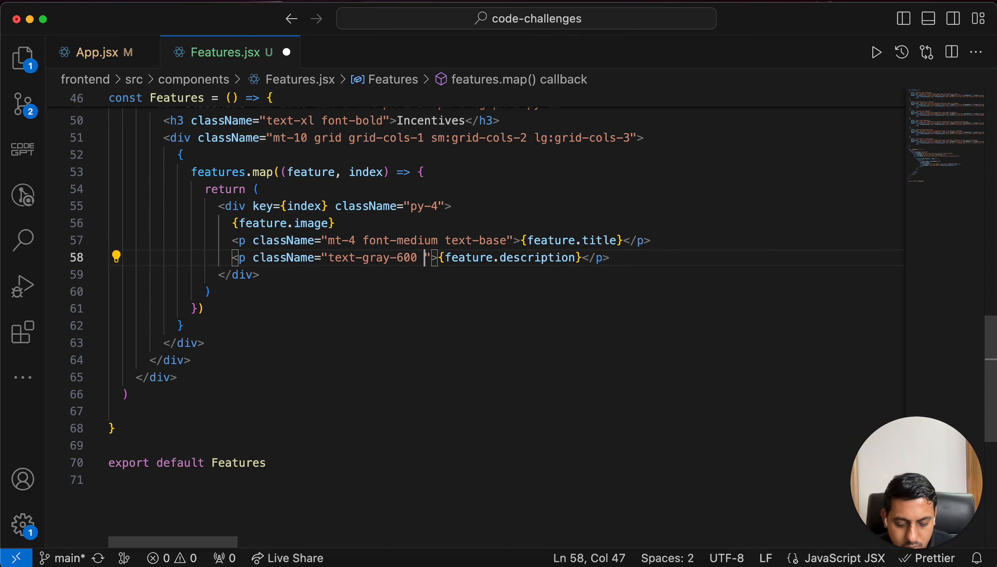
type("tex")
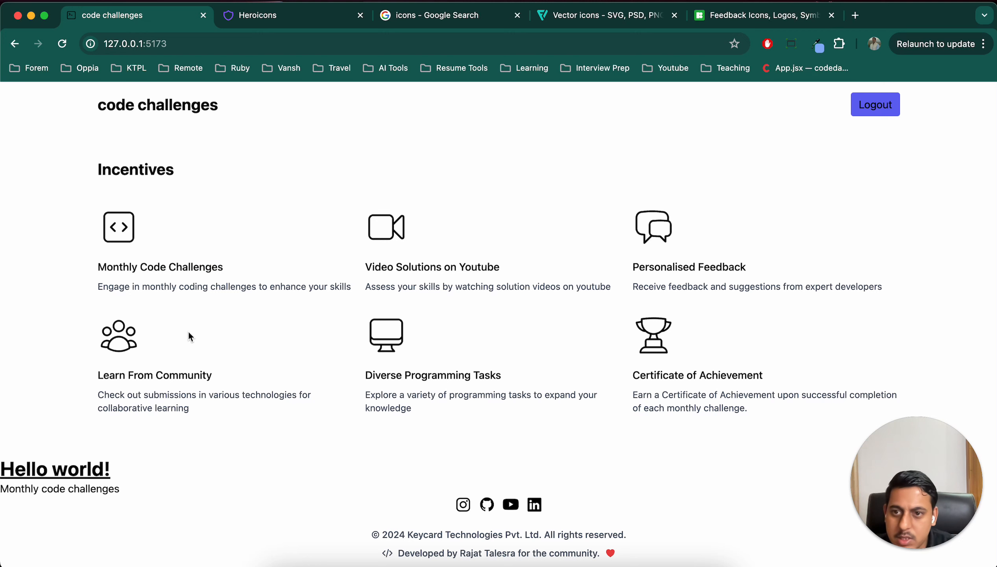
mouse_move(51, 207)
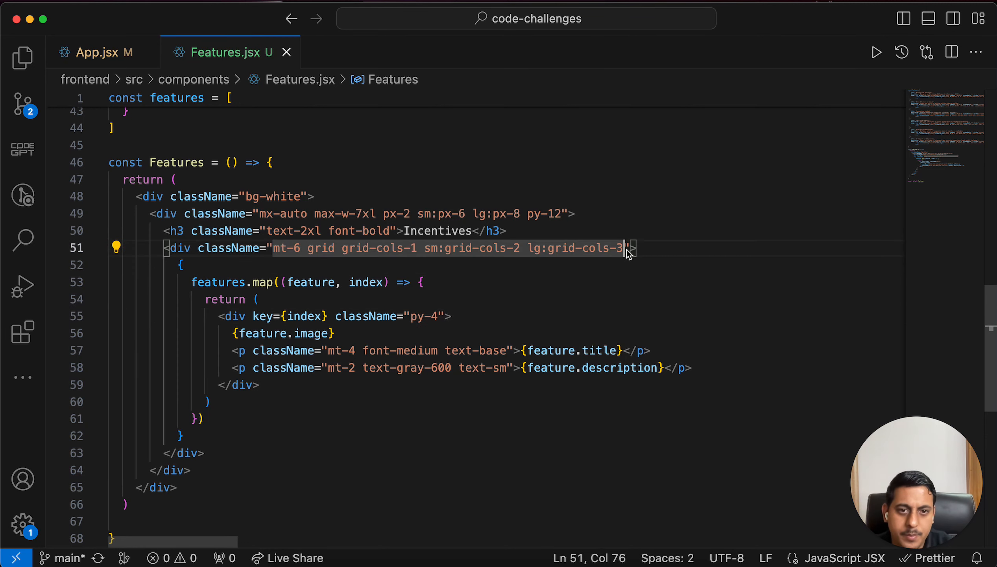
Append gap-y-4 after gap-x-2 on the grid div, then reselect the gap-x-2 class.
type("gap-x-")
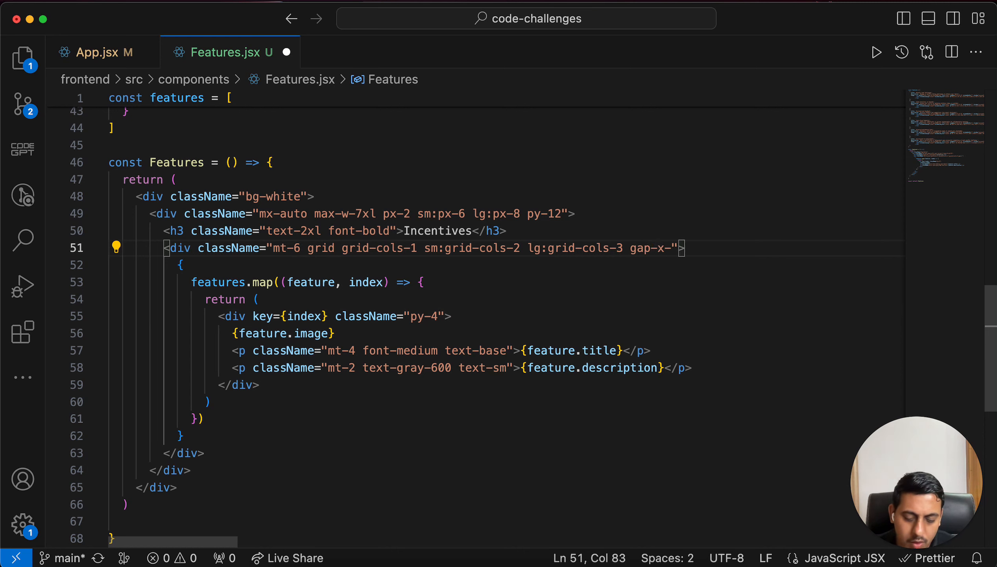
type("gap-y-")
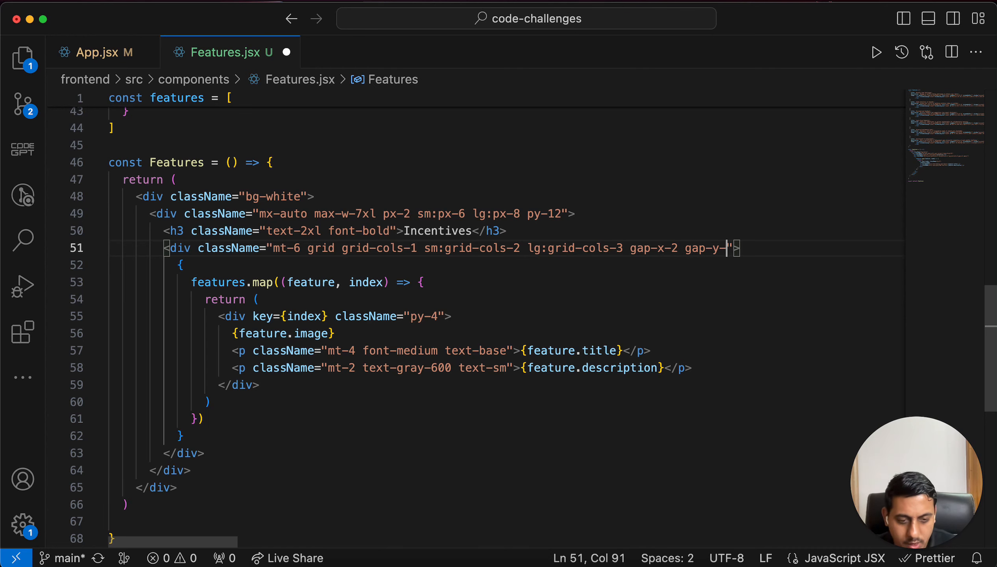
type("4")
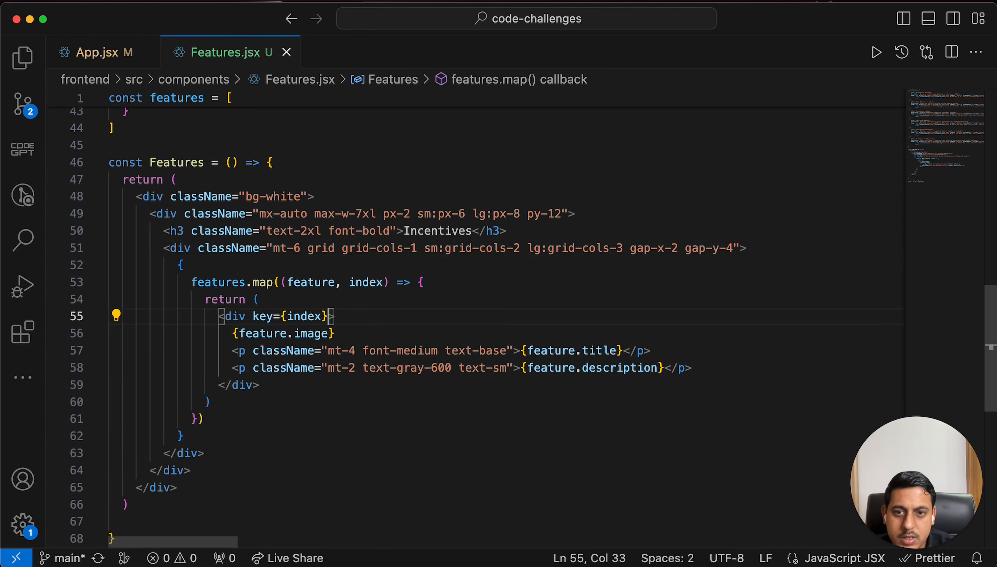
left_click(109, 16)
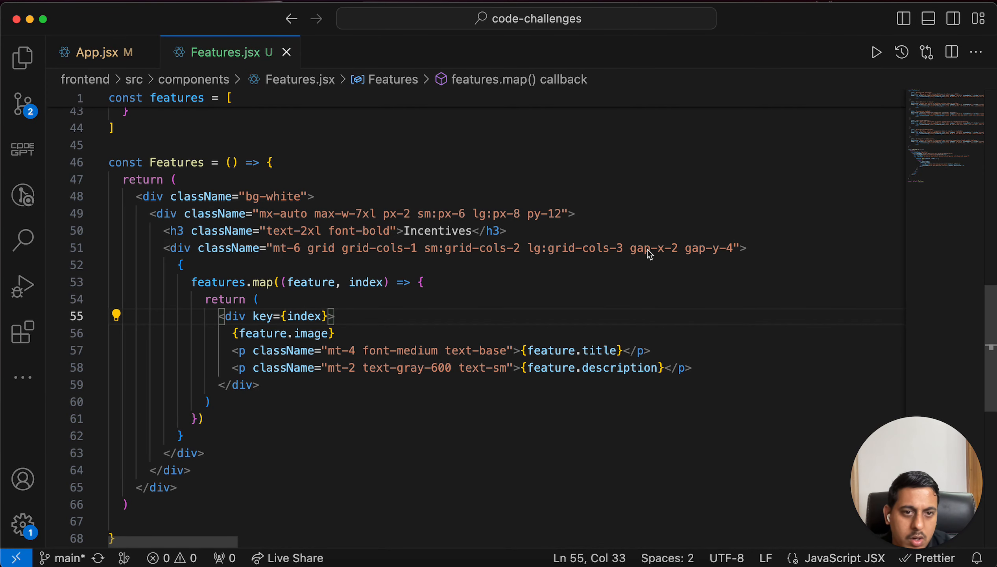
double_click(639, 248)
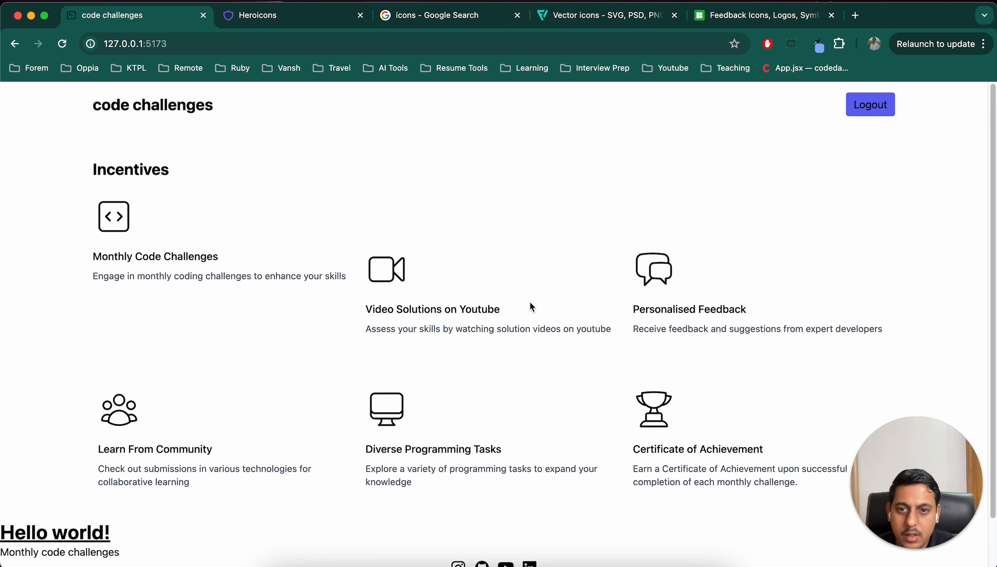
mouse_move(261, 331)
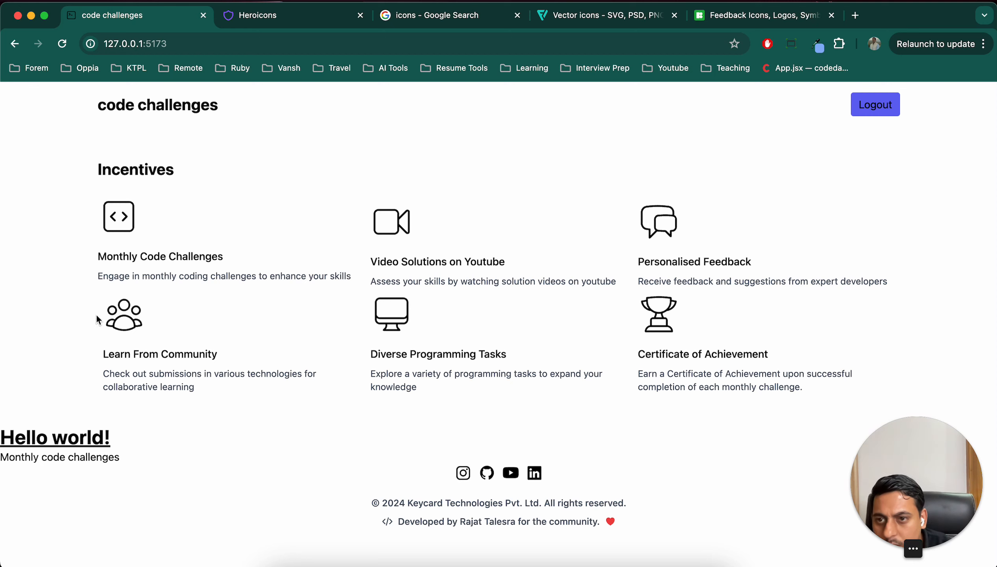
mouse_move(285, 326)
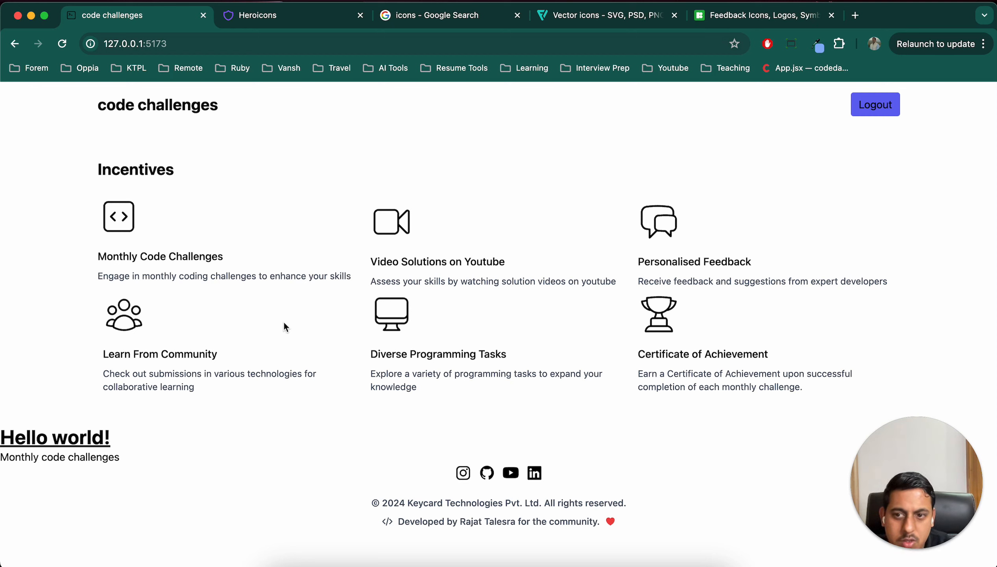
mouse_move(58, 347)
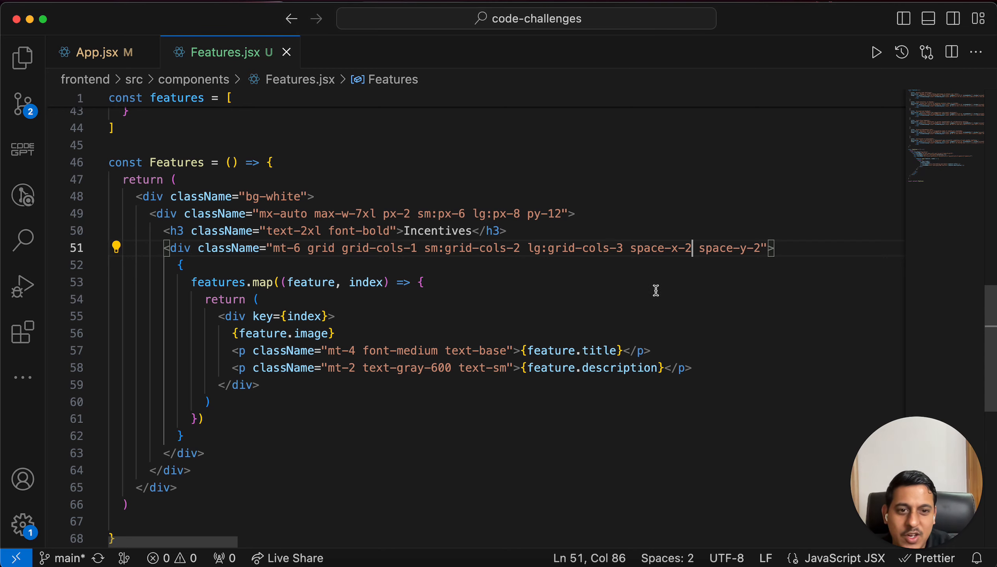
Remove the space-x-2 and space-y-2 classes from the Incentives grid div.
key("Backspace")
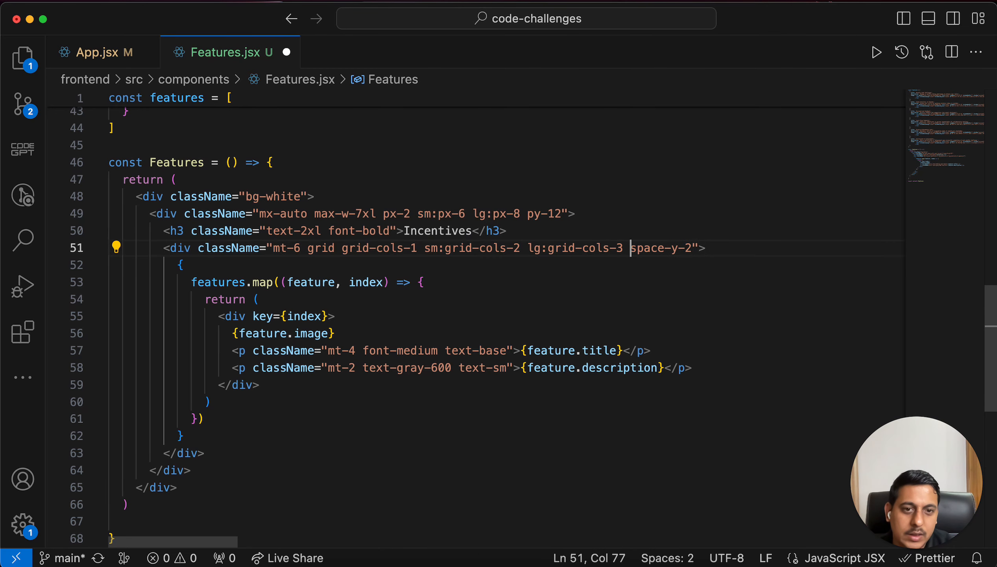
double_click(663, 248)
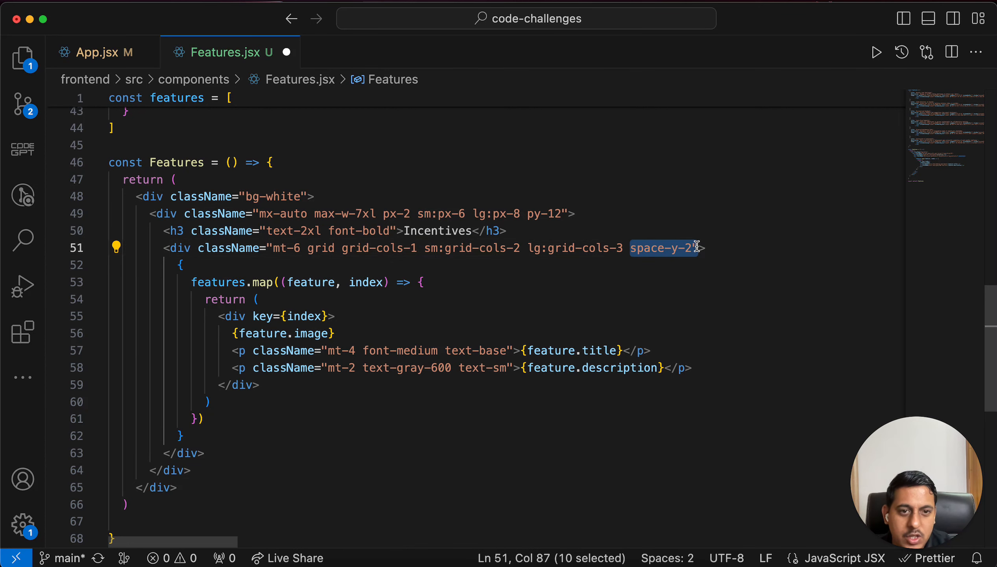
key("Backspace")
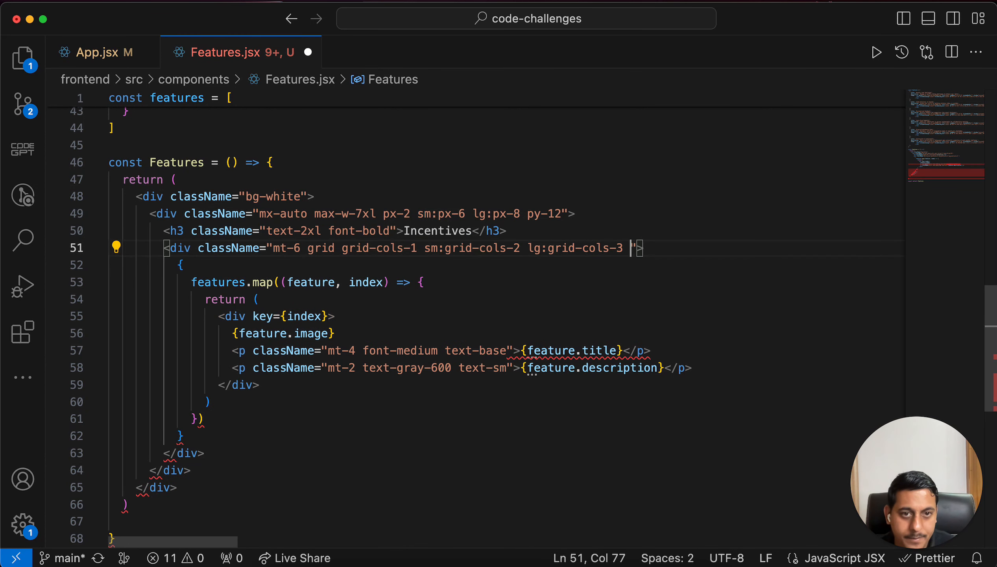
Type gap-x and gap-y classes on the grid and start a className on the item div.
type("gra")
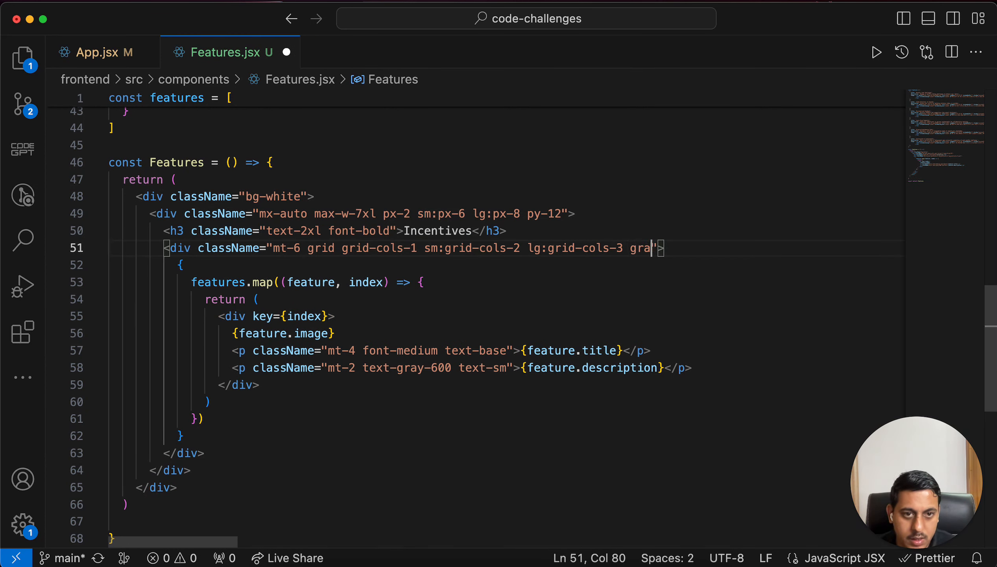
type("-")
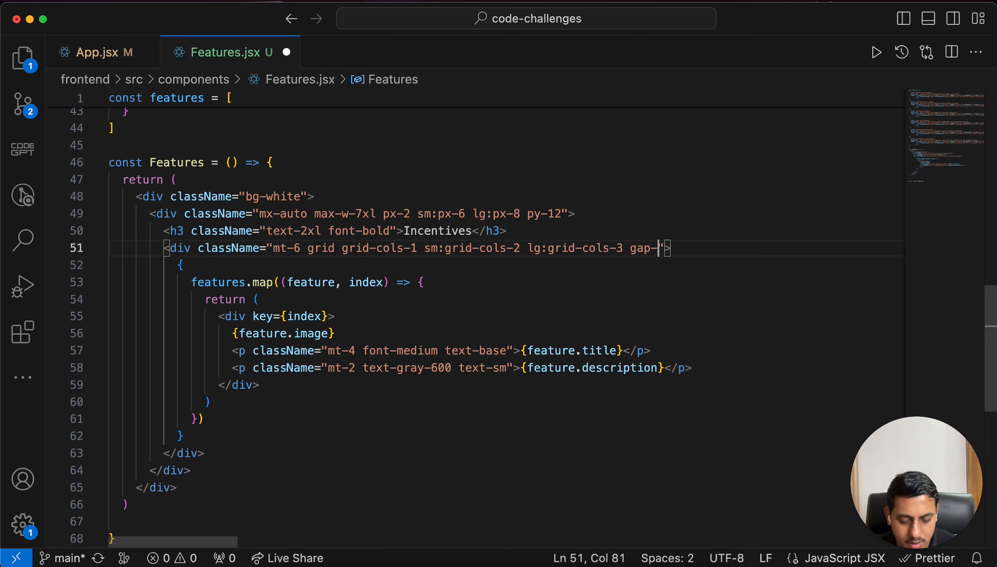
type("x-2")
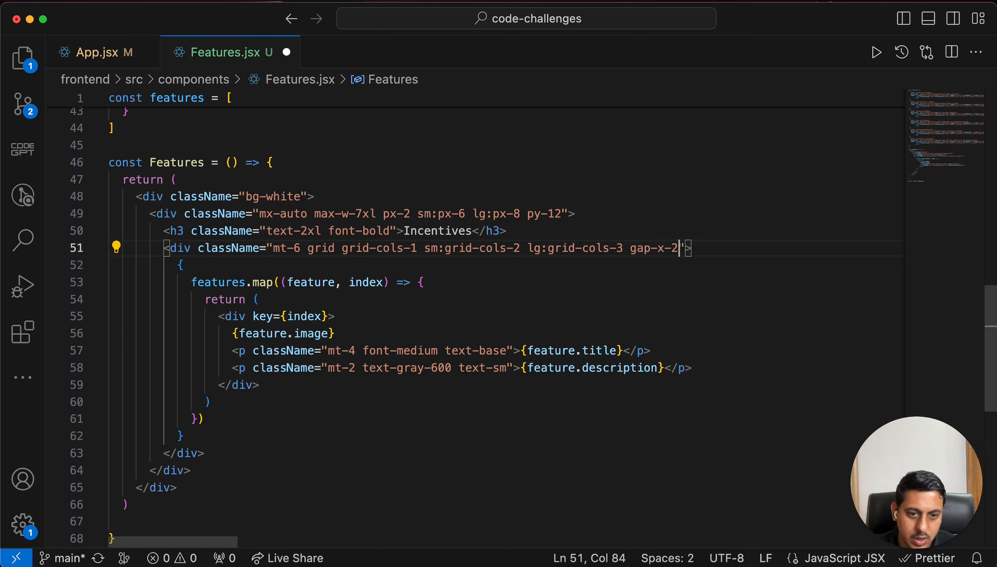
type("gap-y-2")
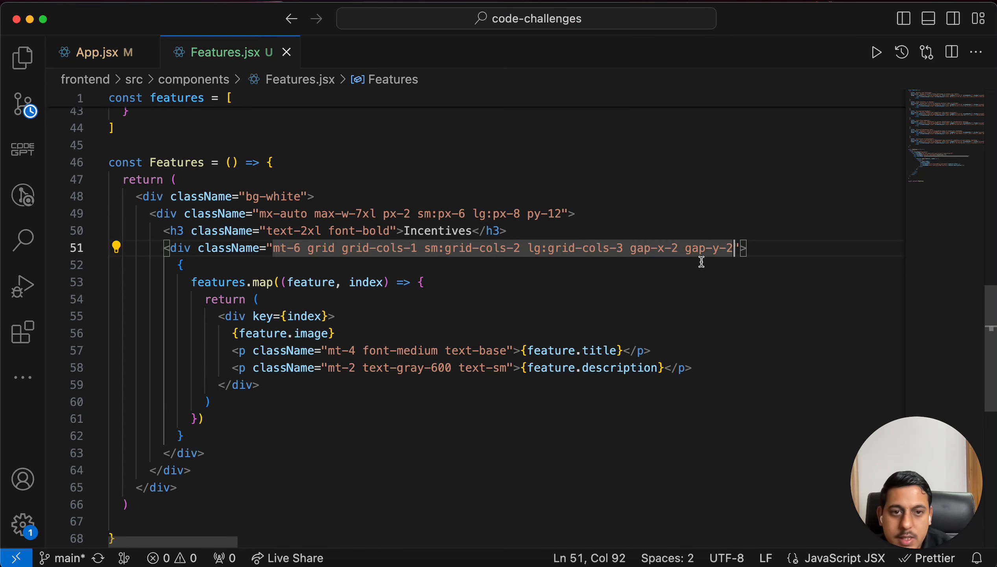
type("4")
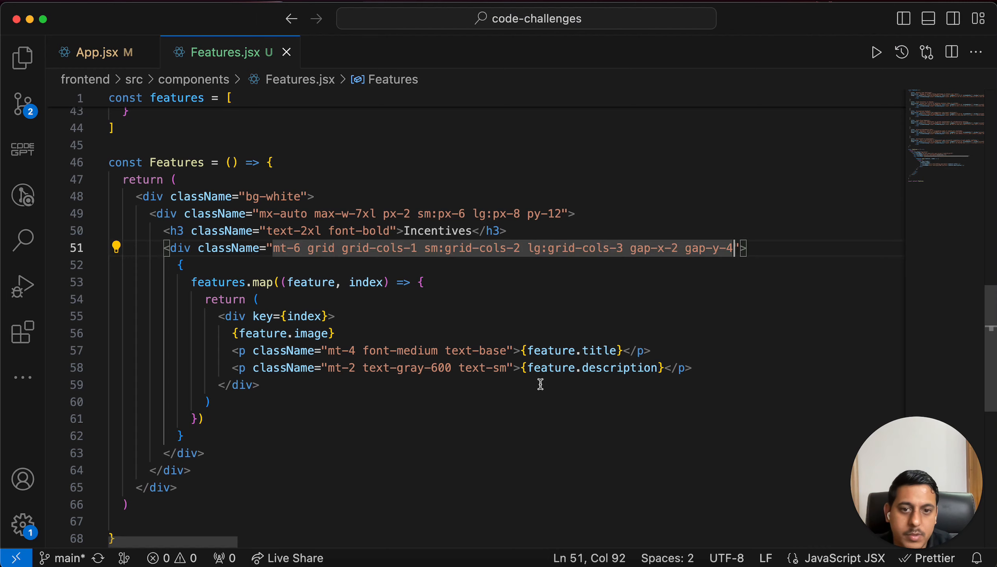
left_click(338, 316)
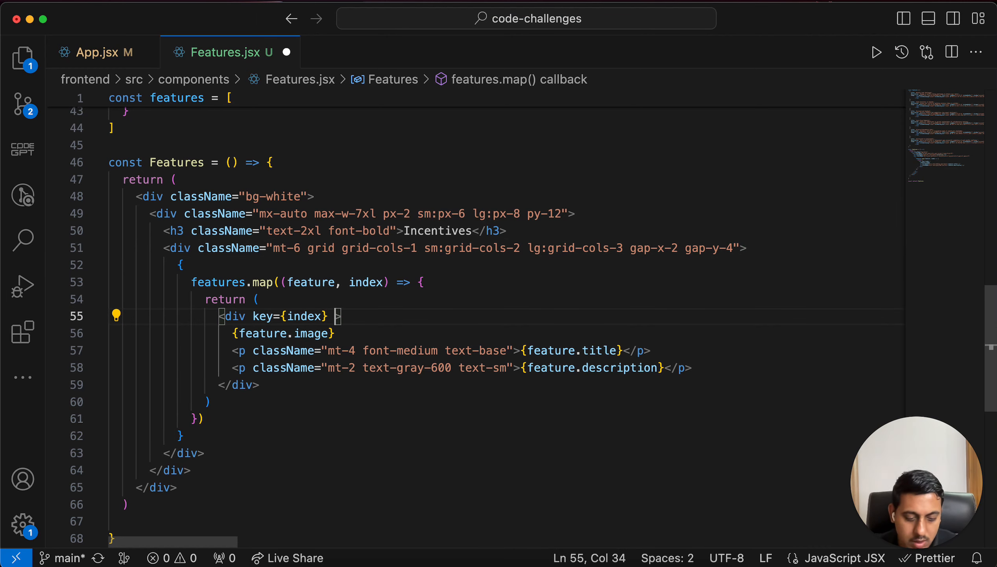
type("className=\"mt-")
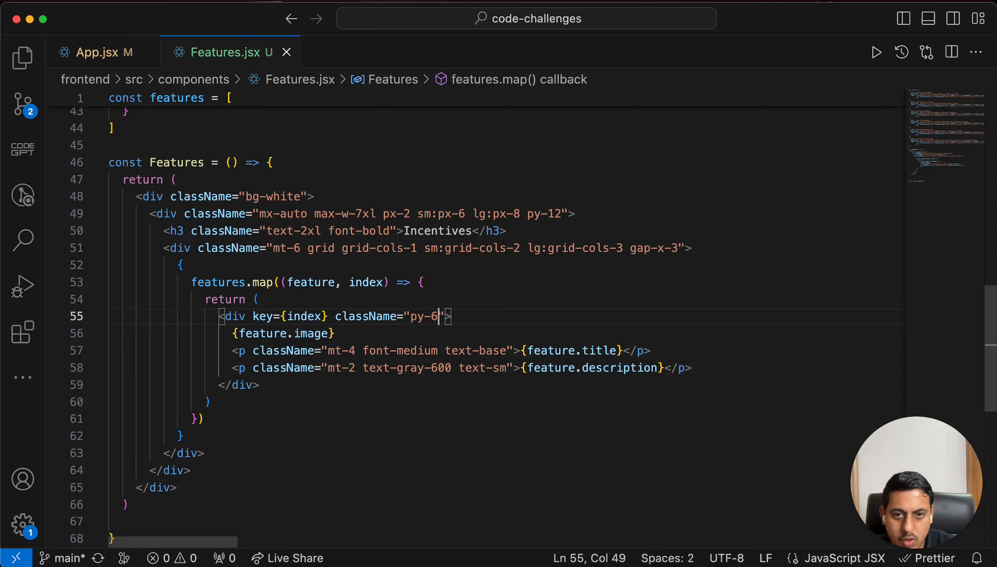
left_click(109, 15)
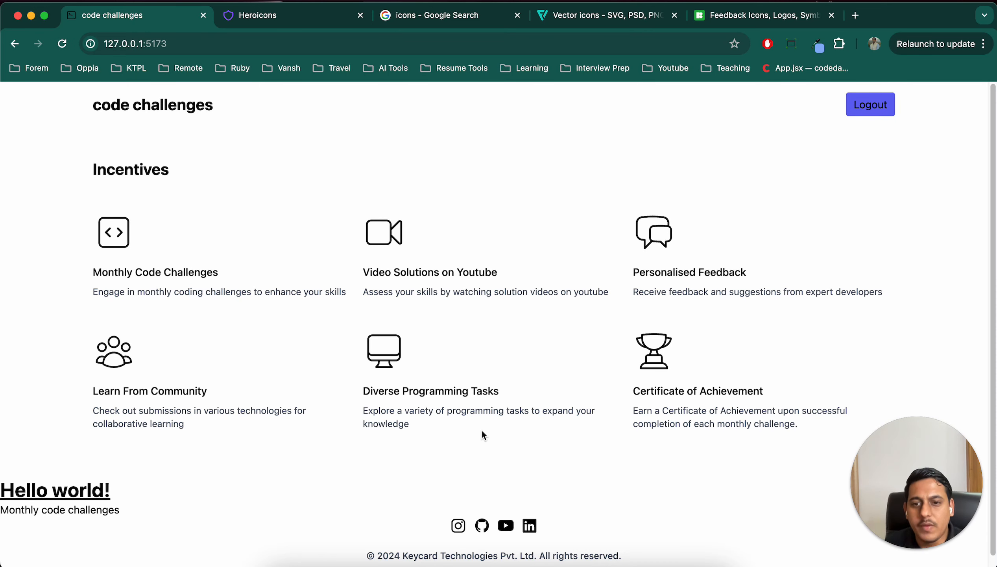
mouse_move(403, 320)
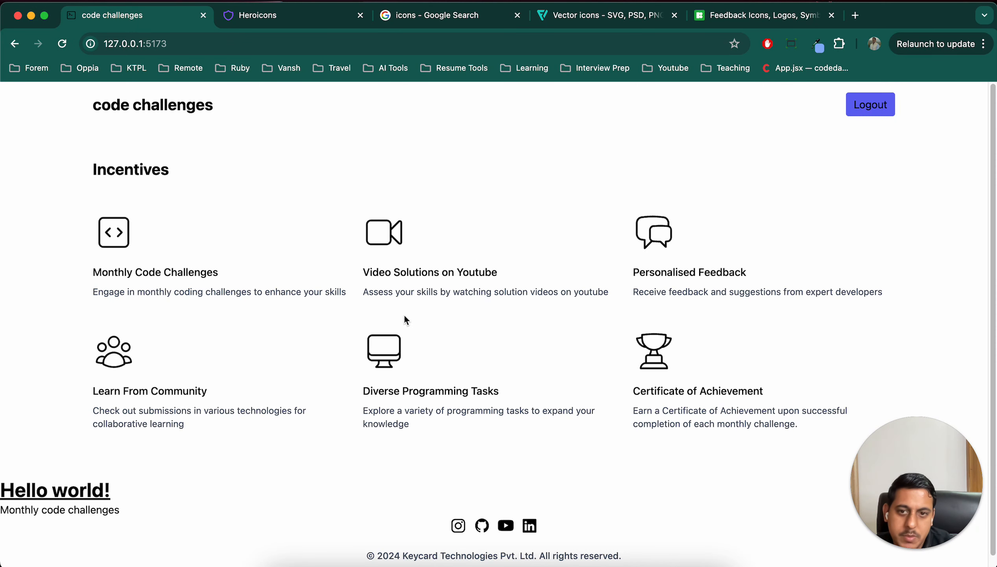
mouse_move(444, 339)
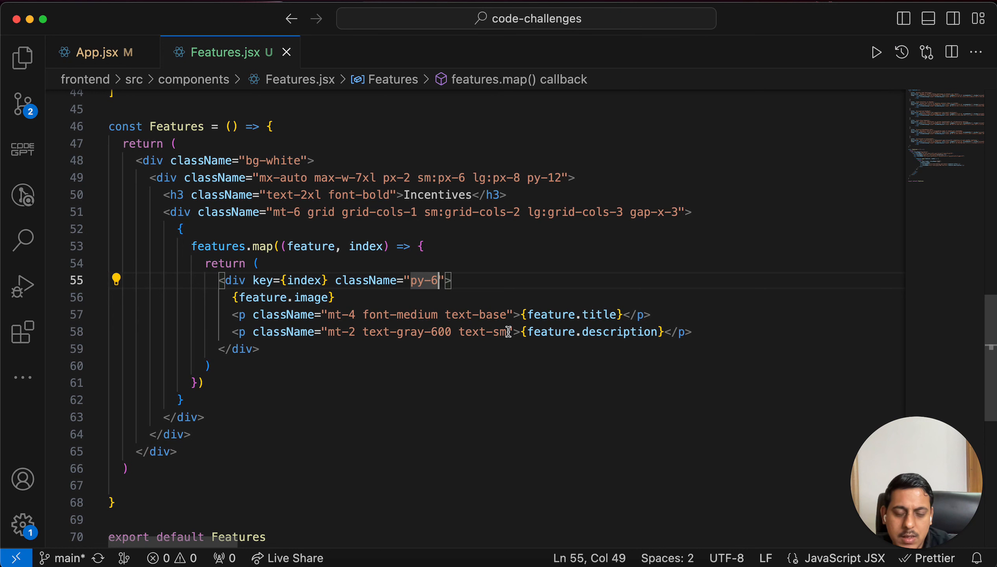
mouse_move(386, 425)
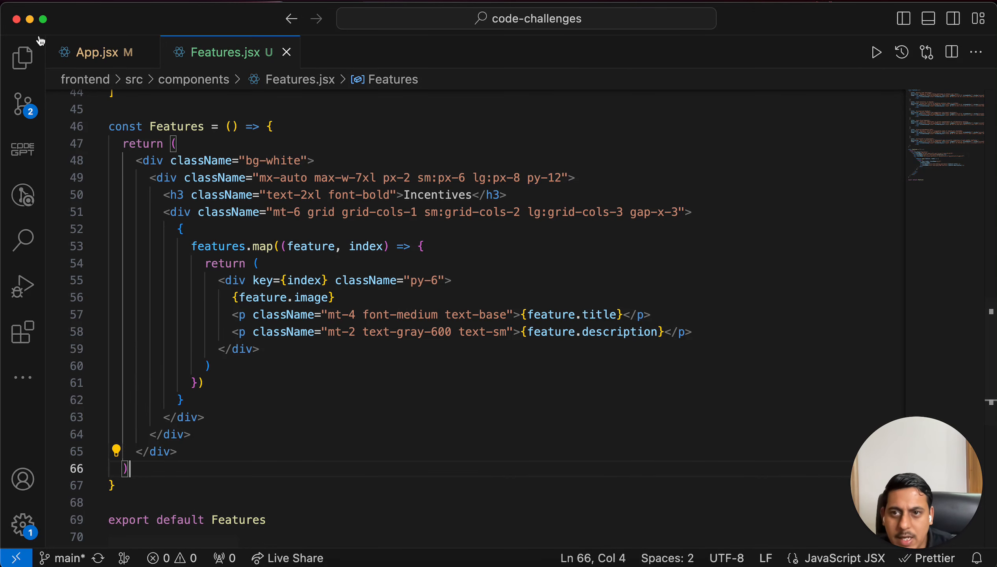
Scroll to the top of Features.jsx and show the Explorer with assets collapsed.
scroll("up", 3)
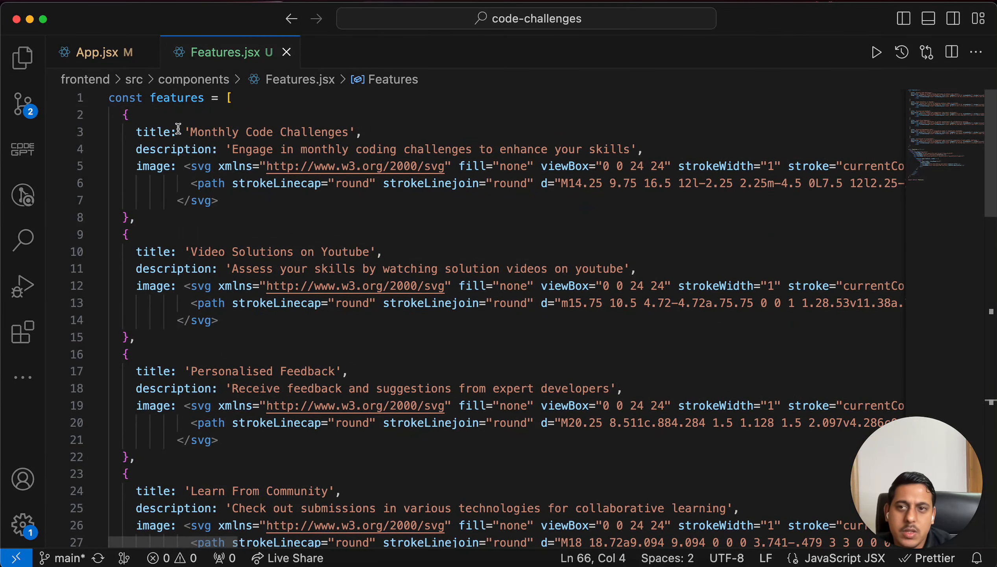
left_click(23, 57)
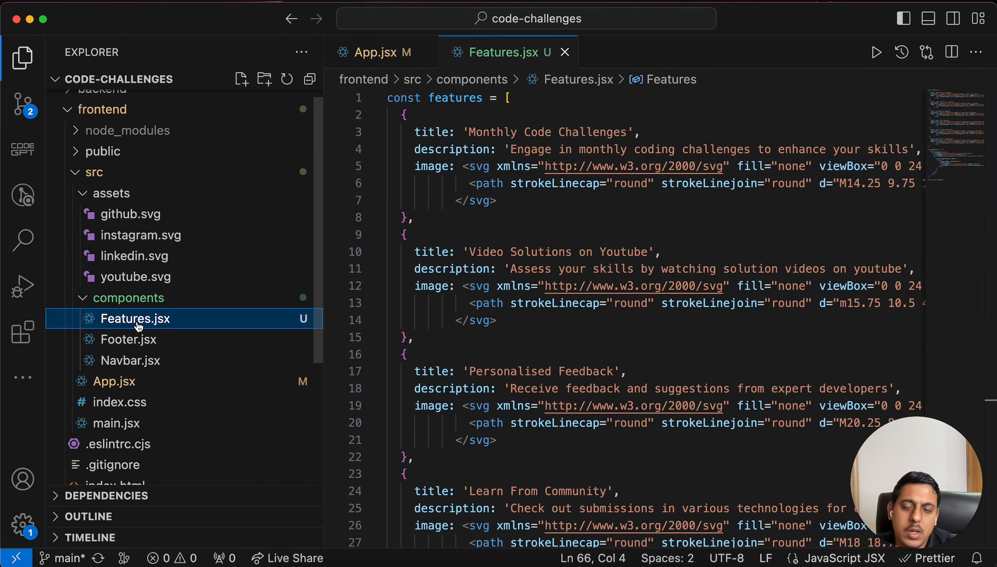
mouse_move(135, 318)
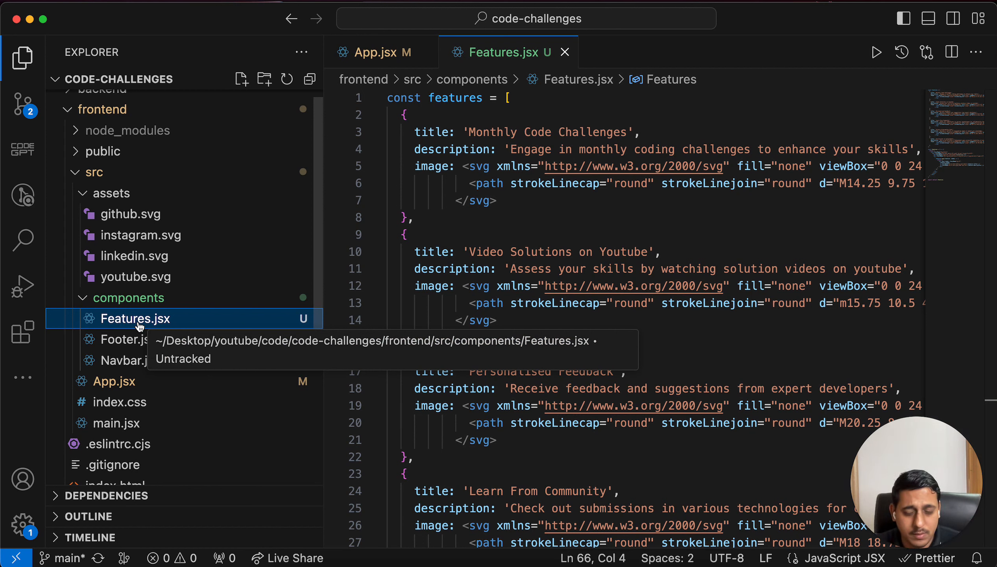
mouse_move(227, 283)
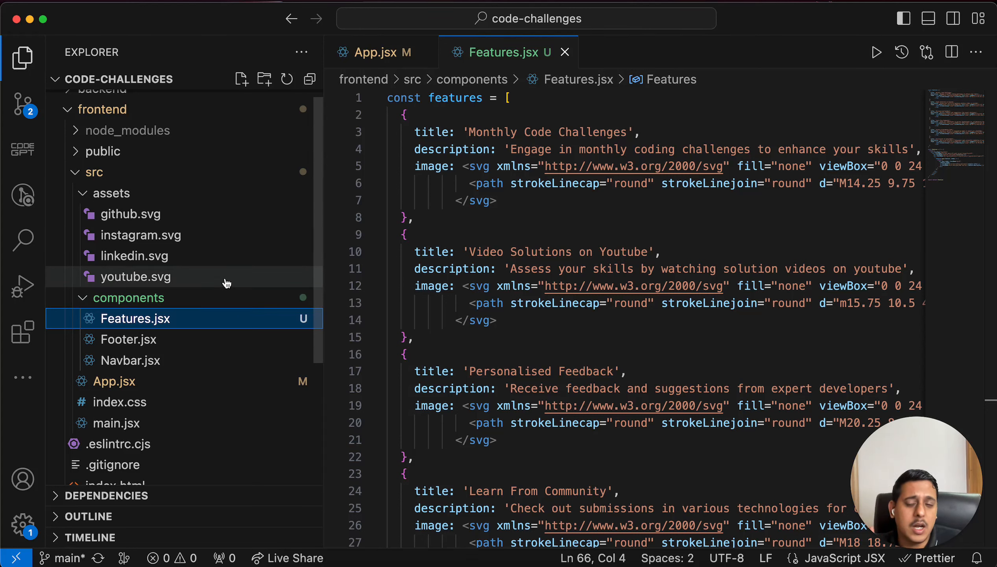
mouse_move(802, 192)
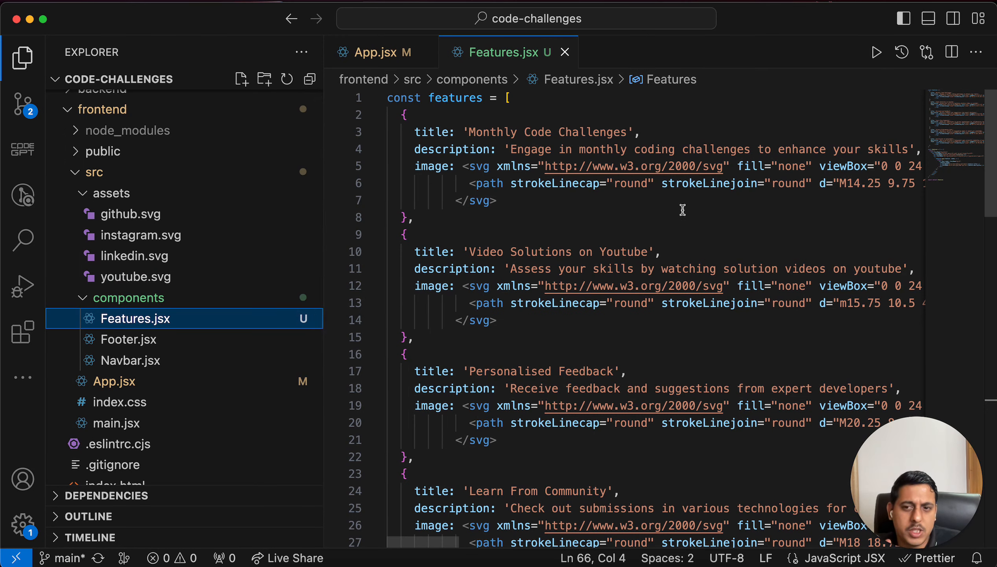
mouse_move(158, 323)
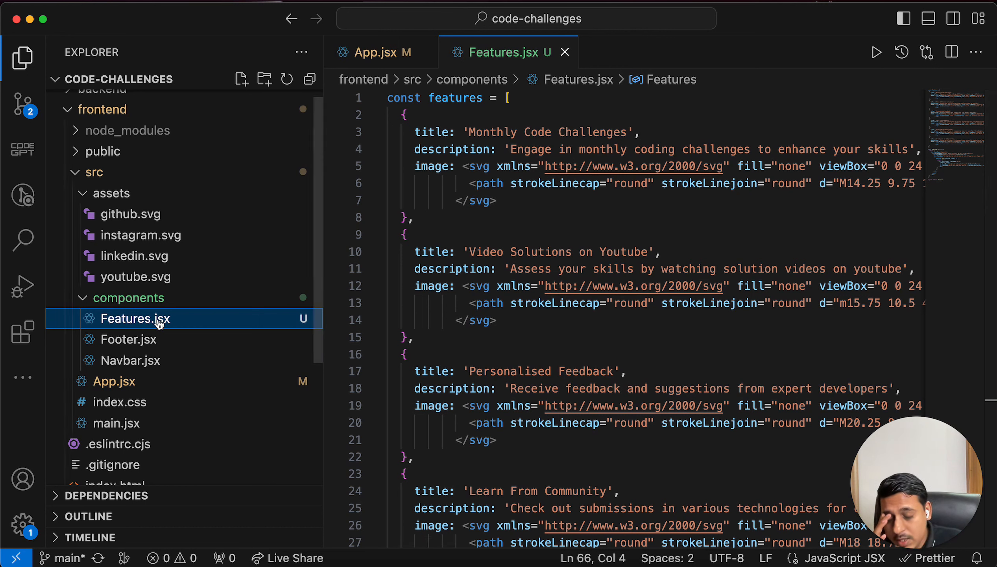
mouse_move(656, 323)
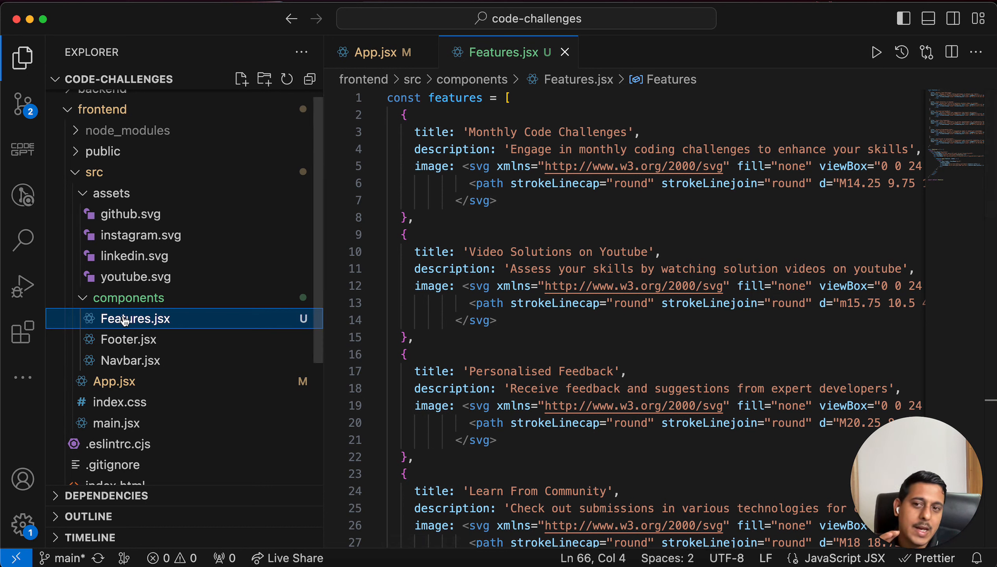
left_click(111, 193)
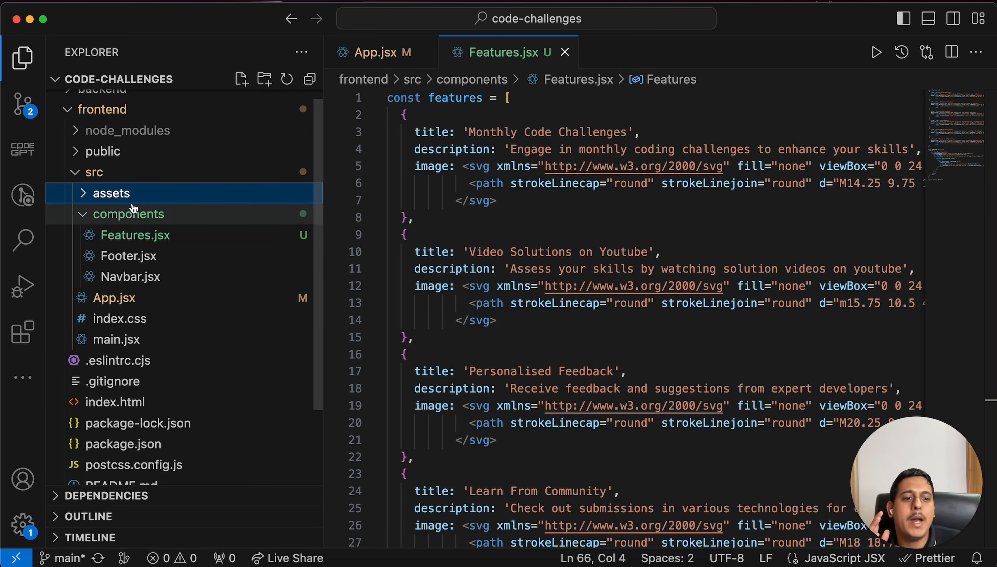
mouse_move(161, 216)
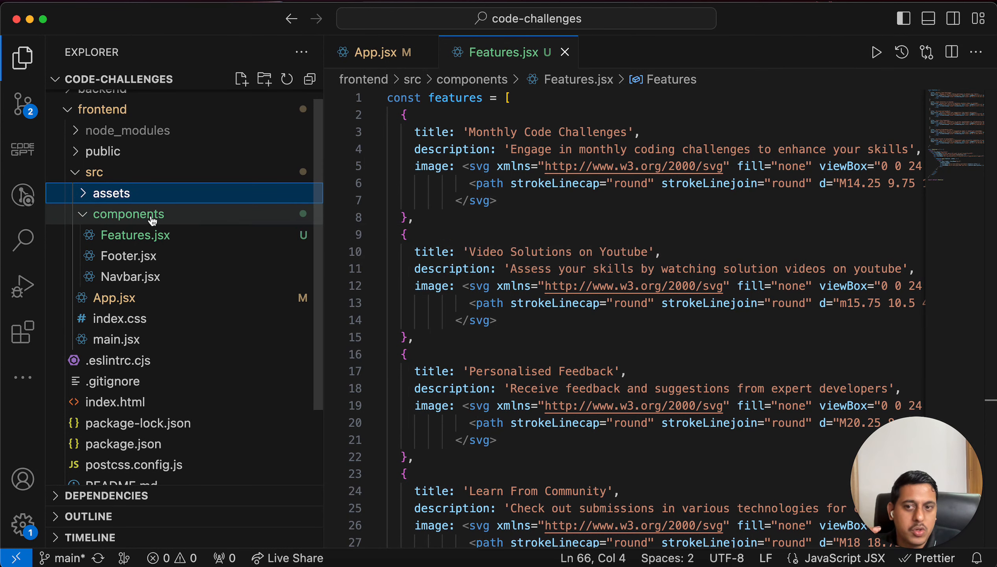
mouse_move(83, 215)
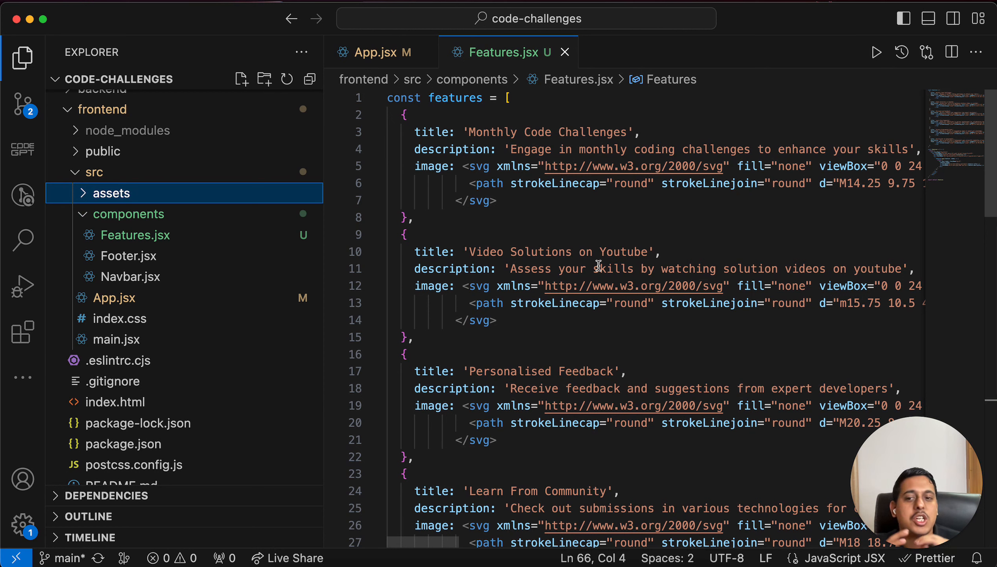
mouse_move(627, 330)
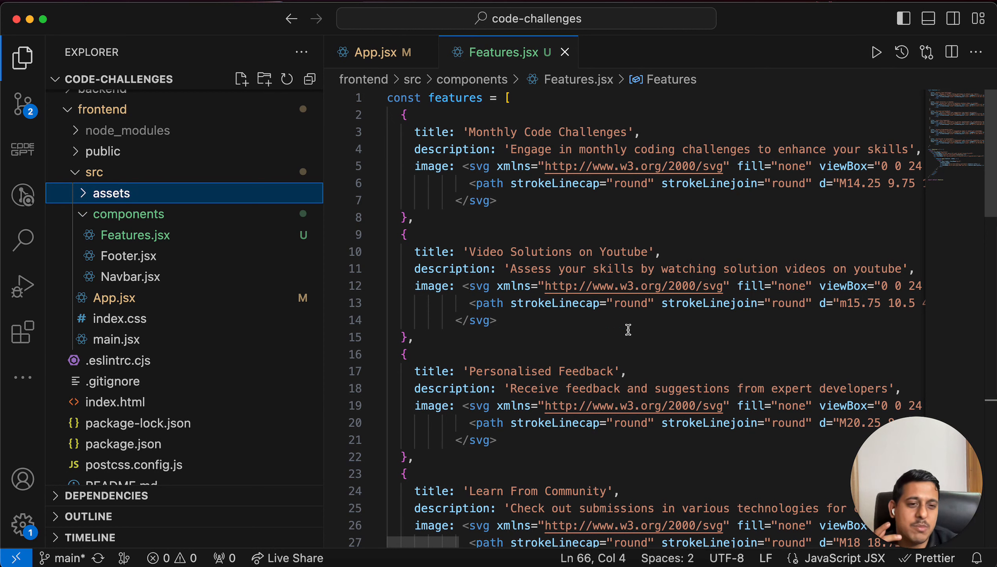